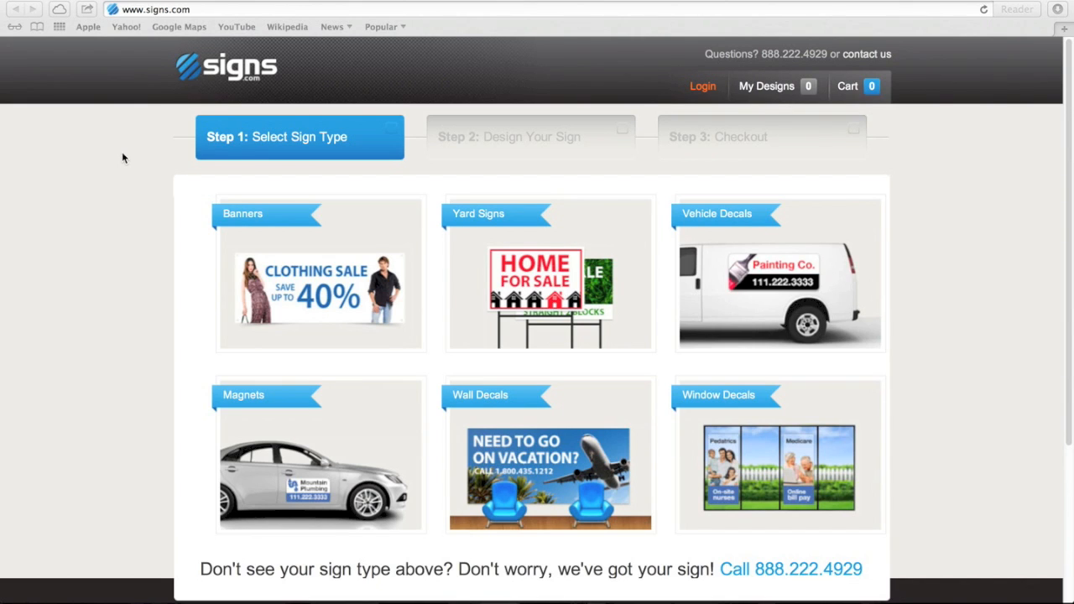
{"action": "mouse_move", "coordinate": [109, 161]}
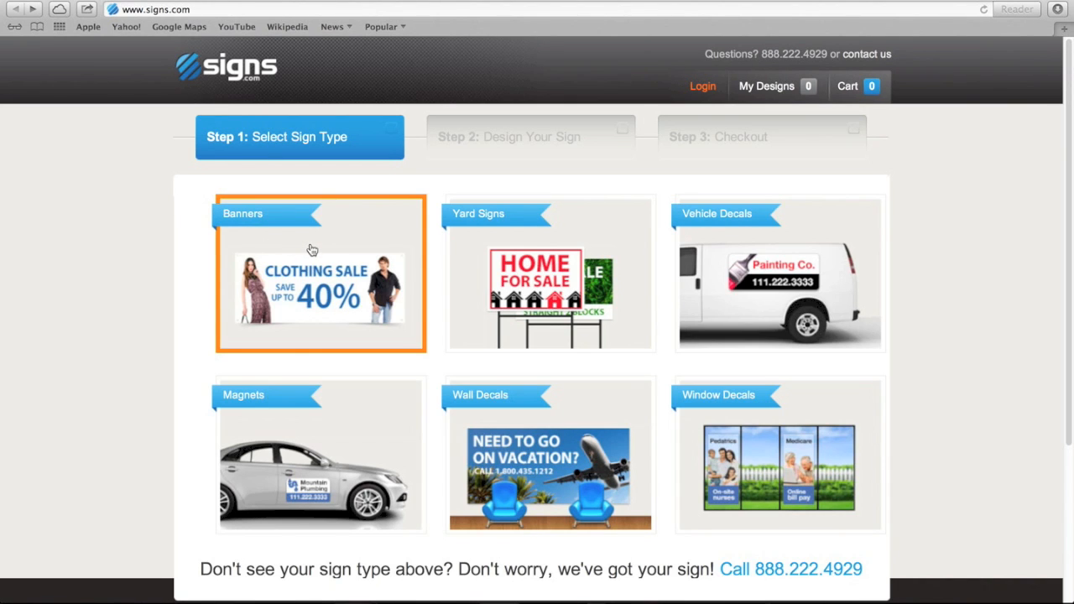
Go to the Banners product page and read its Highlights, Installation and Care sections
{"action": "left_click", "coordinate": [321, 272]}
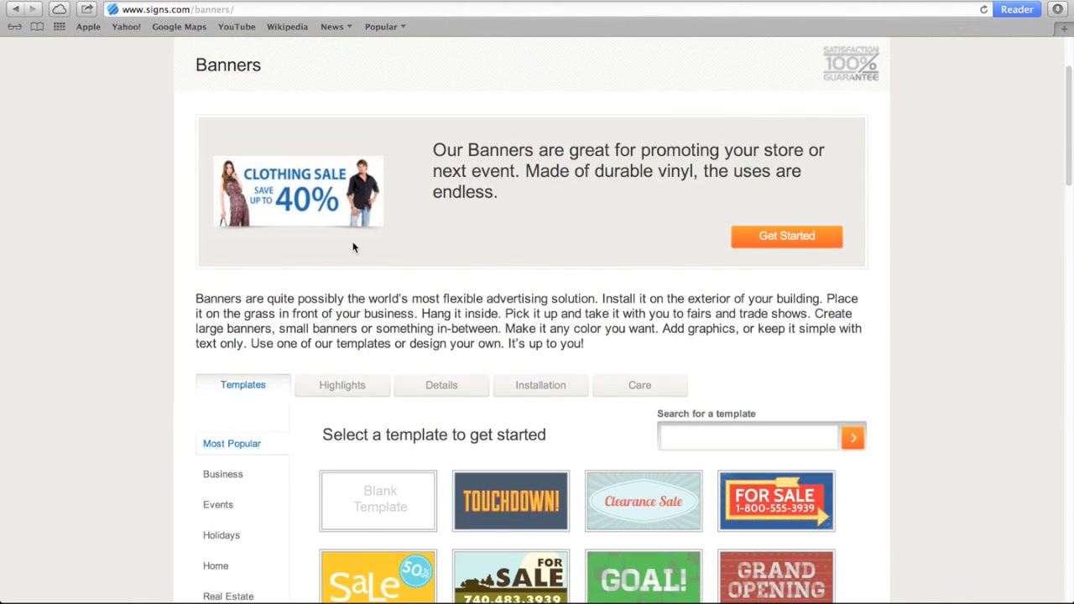
{"action": "scroll", "scroll_direction": "down", "scroll_amount": 3}
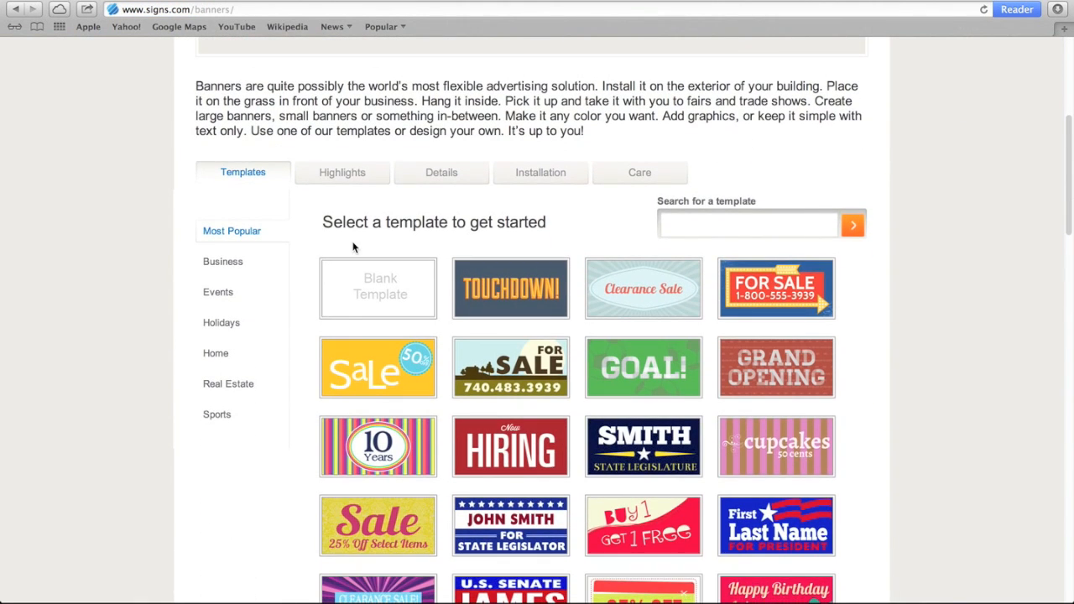
{"action": "left_click", "coordinate": [343, 171]}
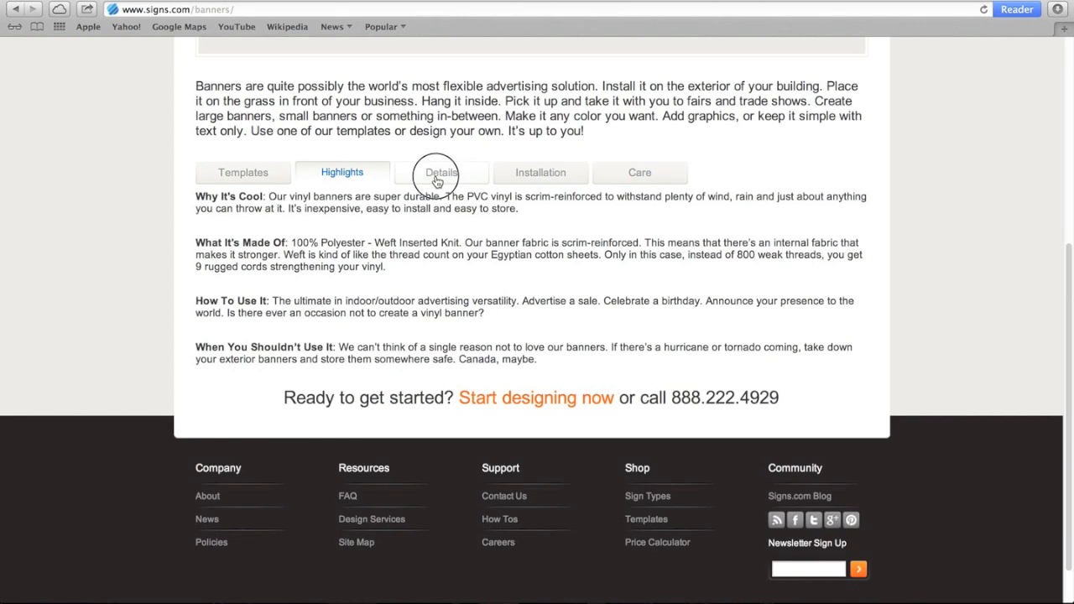
{"action": "left_click", "coordinate": [540, 171]}
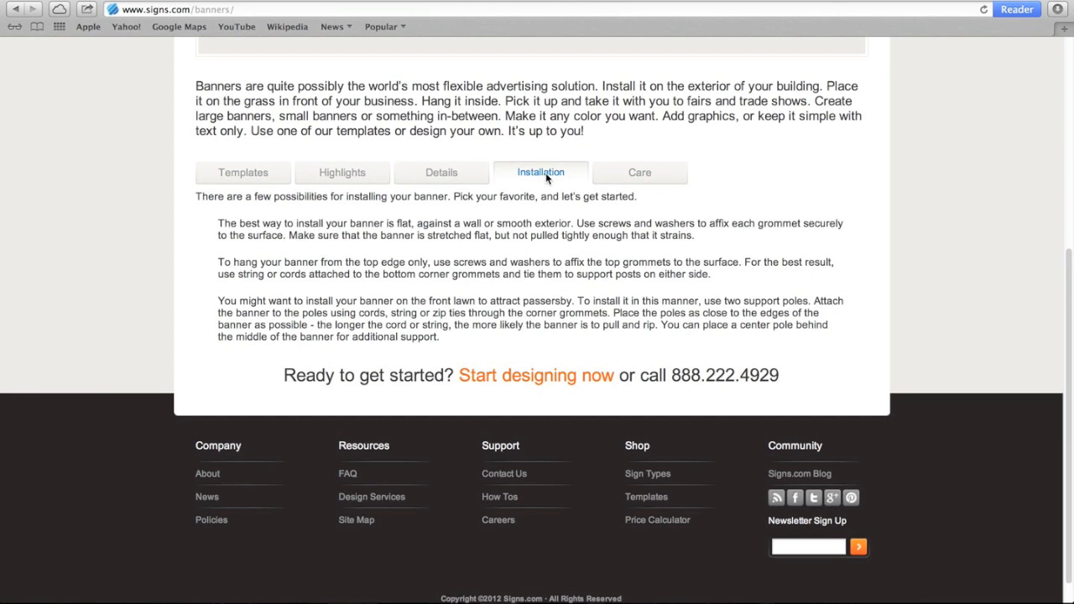
{"action": "mouse_move", "coordinate": [640, 172]}
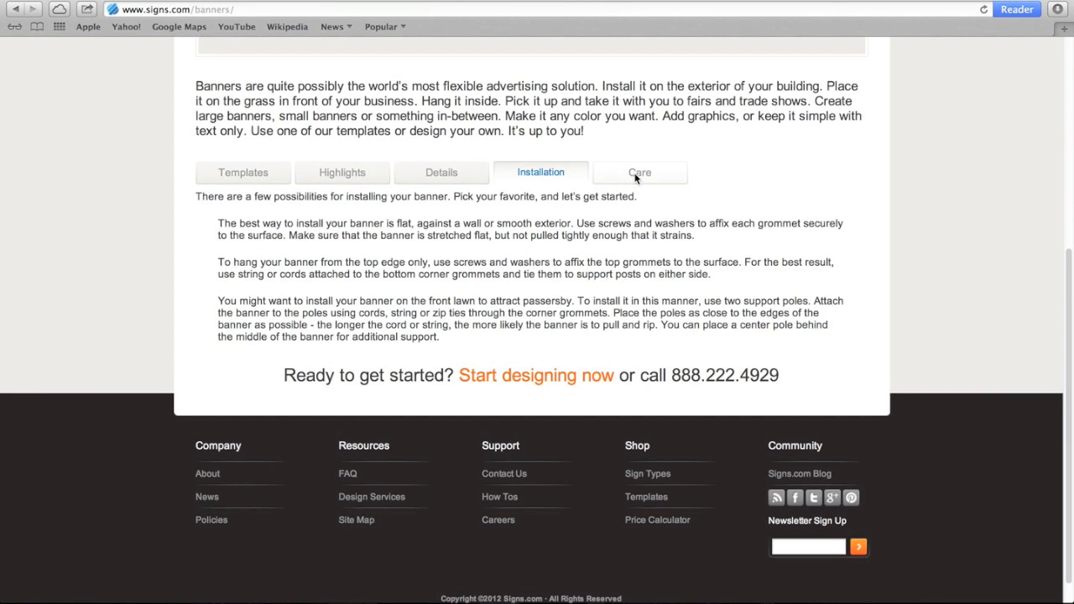
{"action": "left_click", "coordinate": [640, 172]}
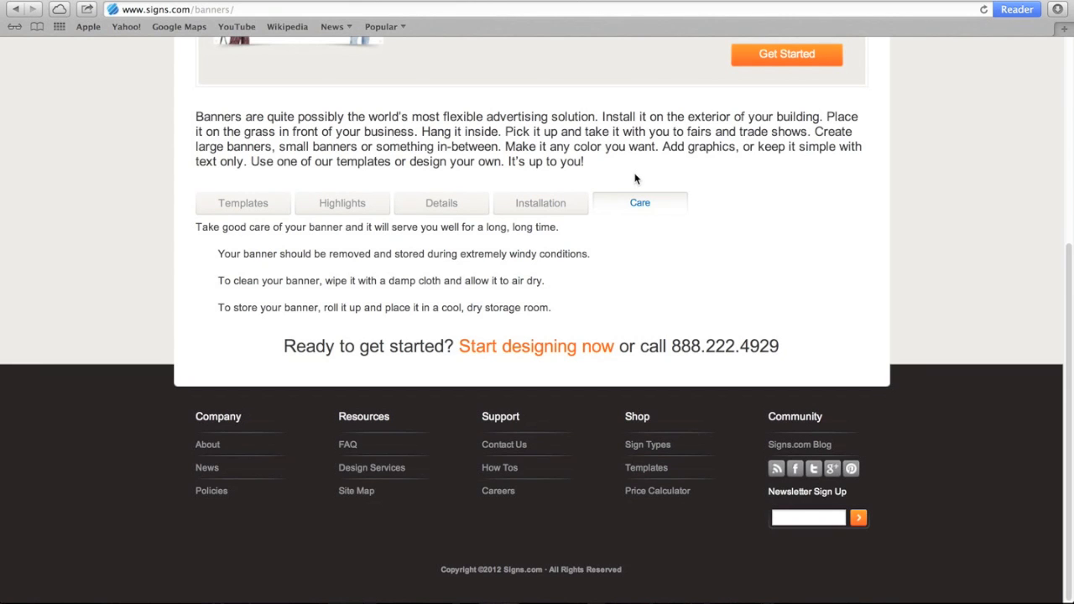
{"action": "mouse_move", "coordinate": [475, 142]}
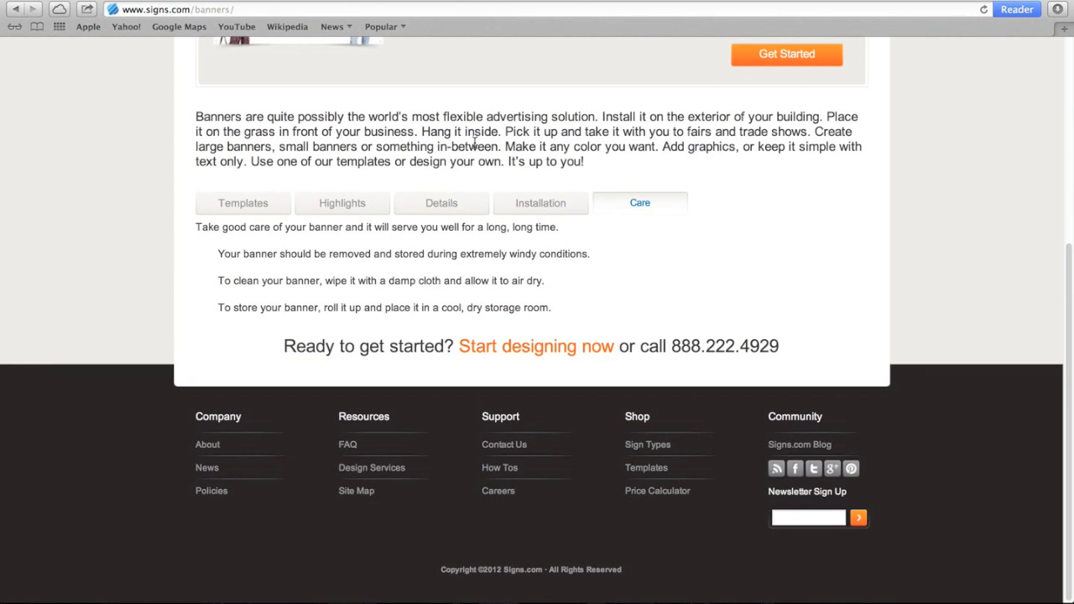
Return to the banner template gallery and search it for 'sale'
{"action": "left_click", "coordinate": [242, 201]}
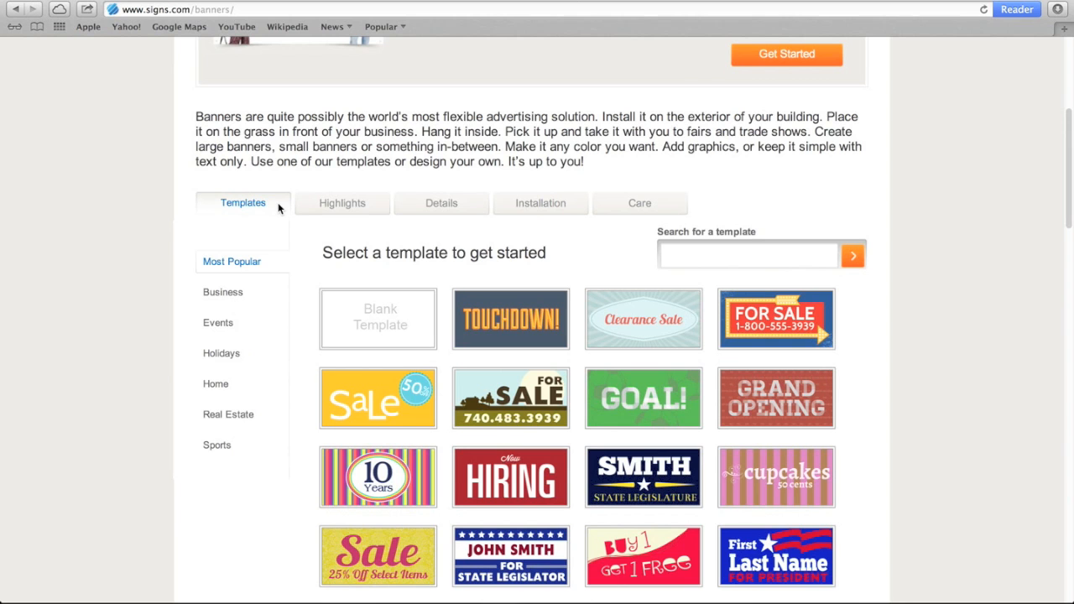
{"action": "mouse_move", "coordinate": [269, 208]}
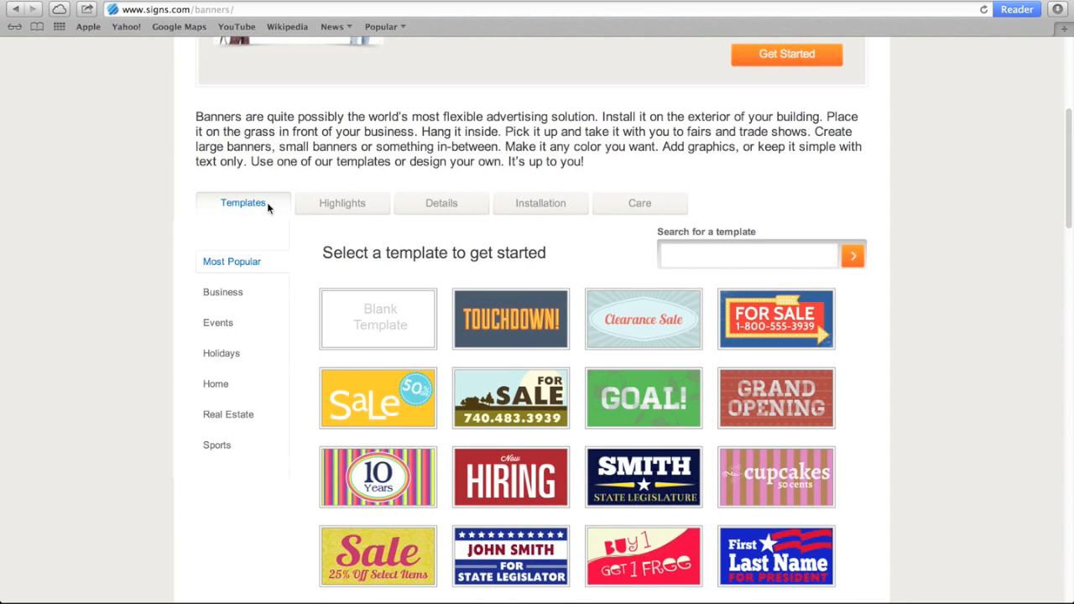
{"action": "scroll", "scroll_direction": "down", "scroll_amount": 3}
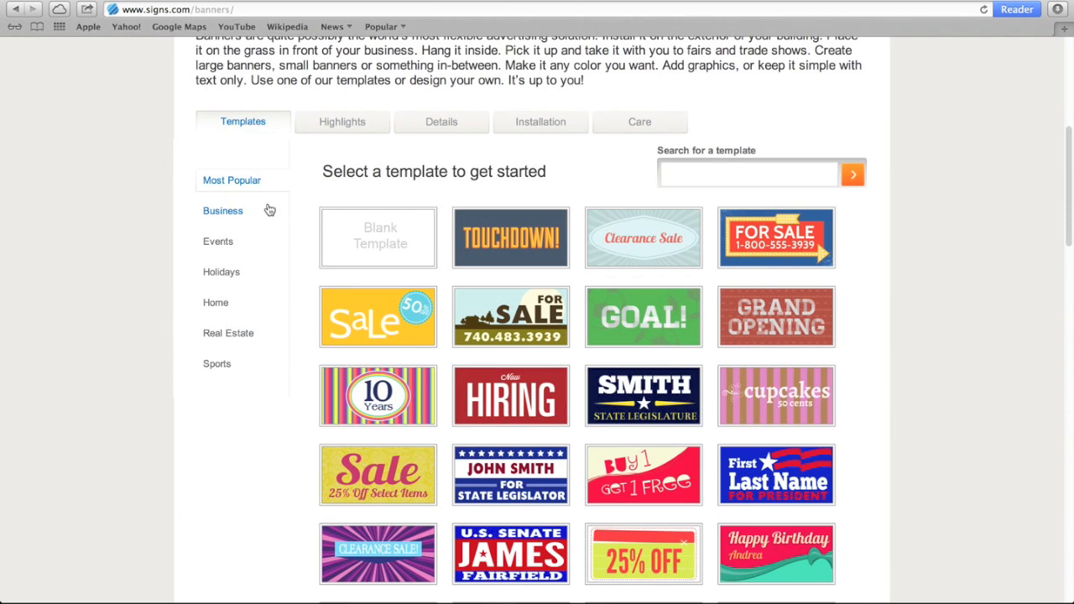
{"action": "mouse_move", "coordinate": [399, 193]}
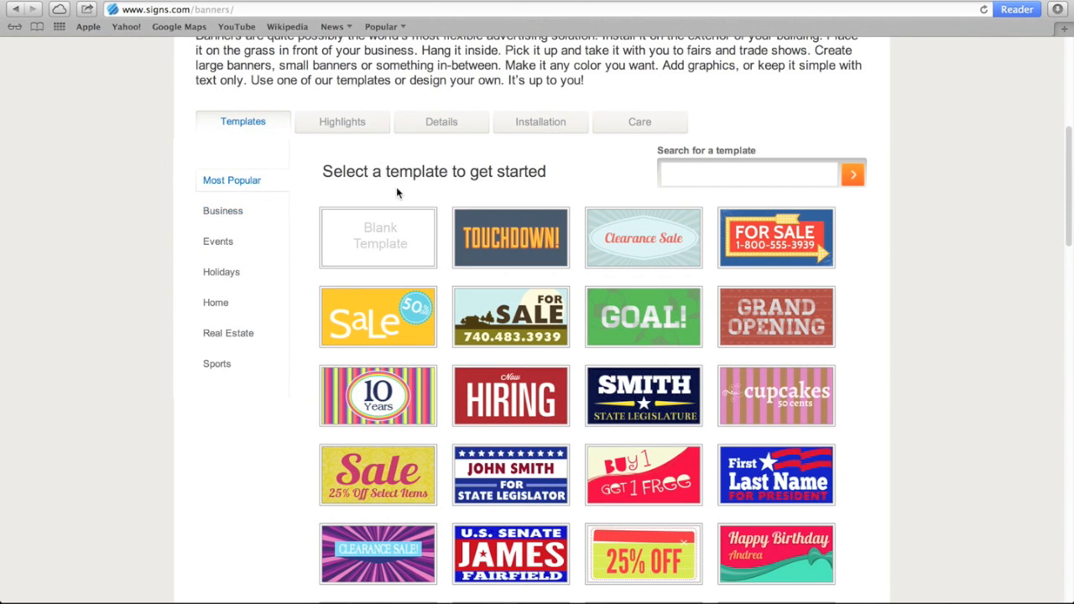
{"action": "left_click", "coordinate": [746, 173]}
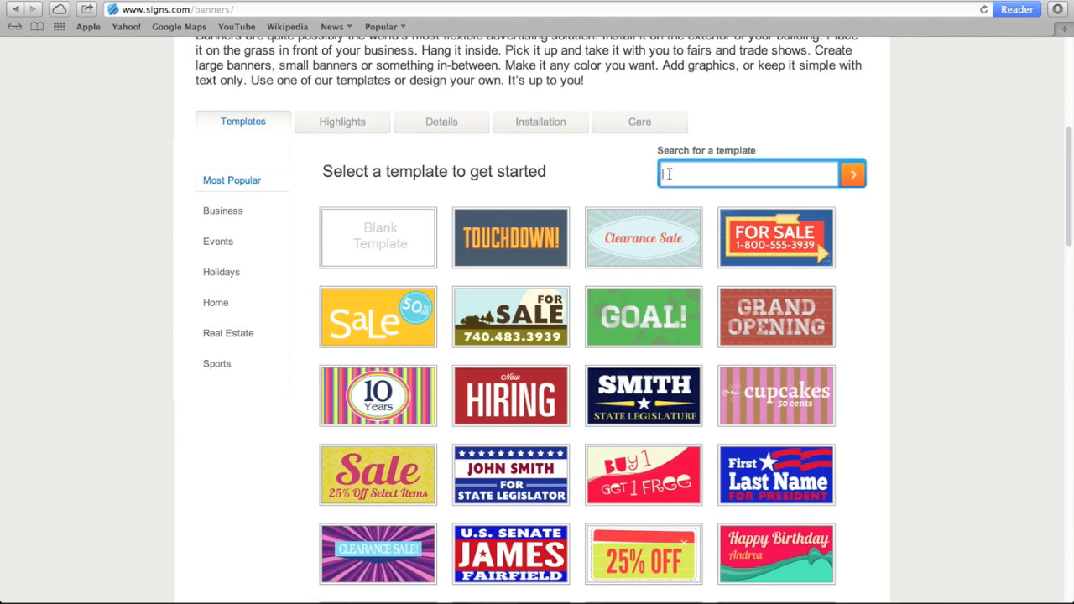
{"action": "type", "text": "sale"}
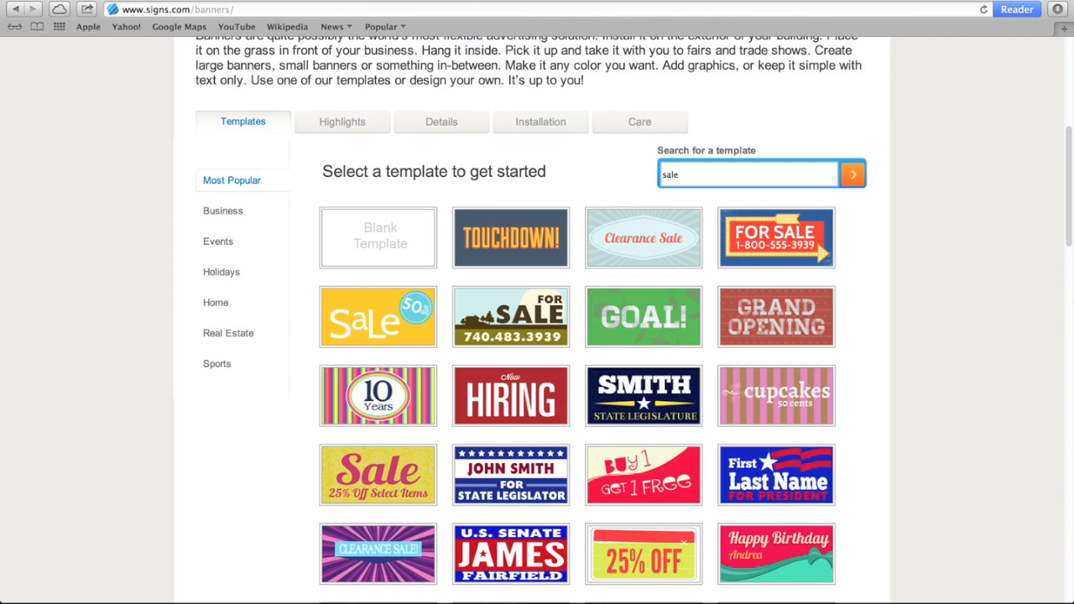
{"action": "left_click", "coordinate": [852, 173]}
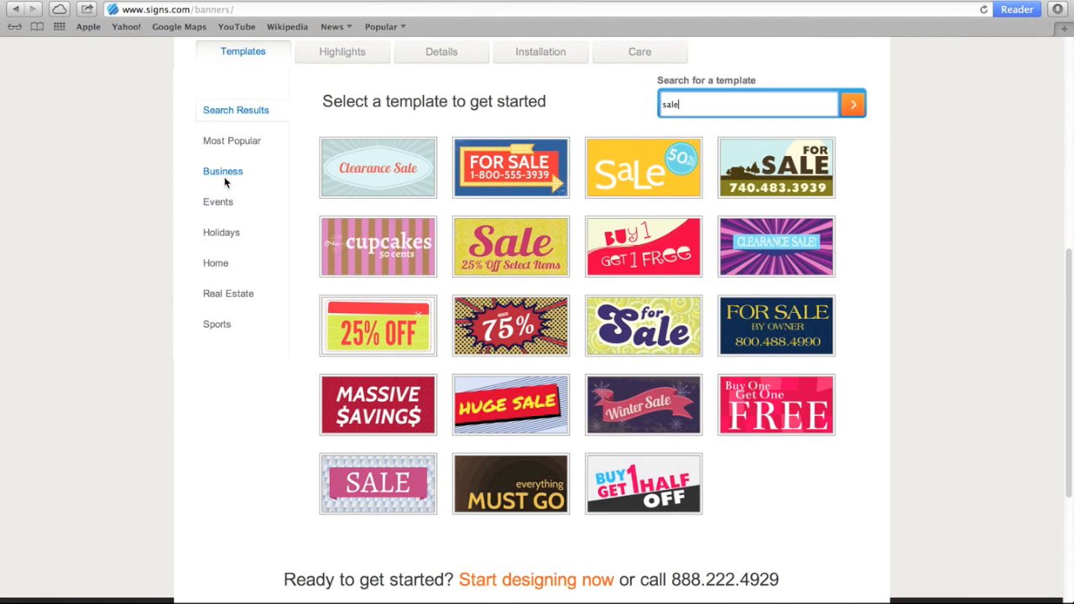
Narrow the templates to the Events > Sale category
{"action": "left_click", "coordinate": [218, 171]}
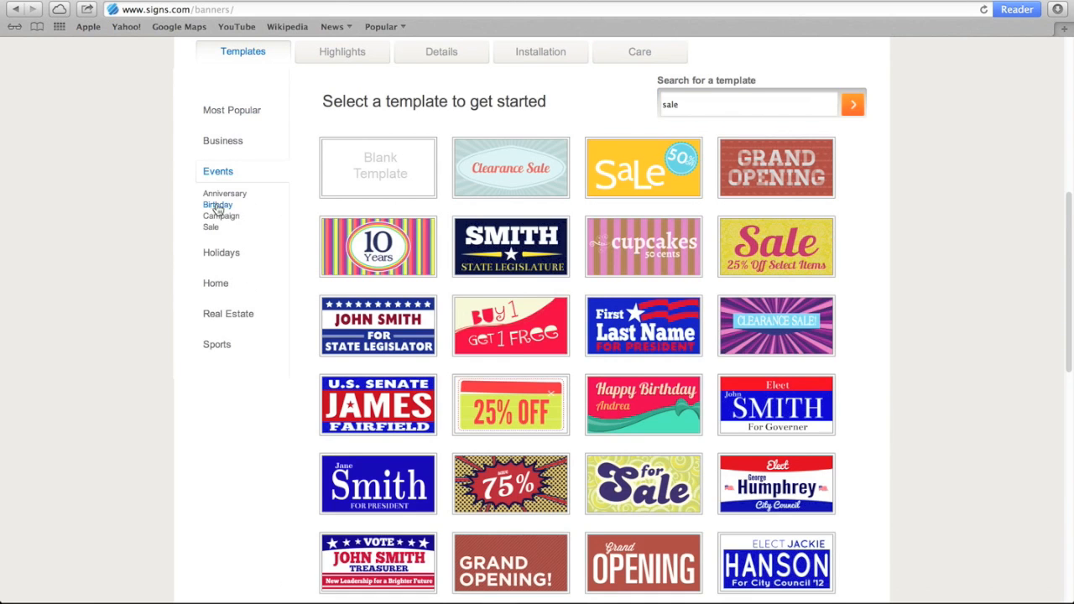
{"action": "left_click", "coordinate": [212, 226]}
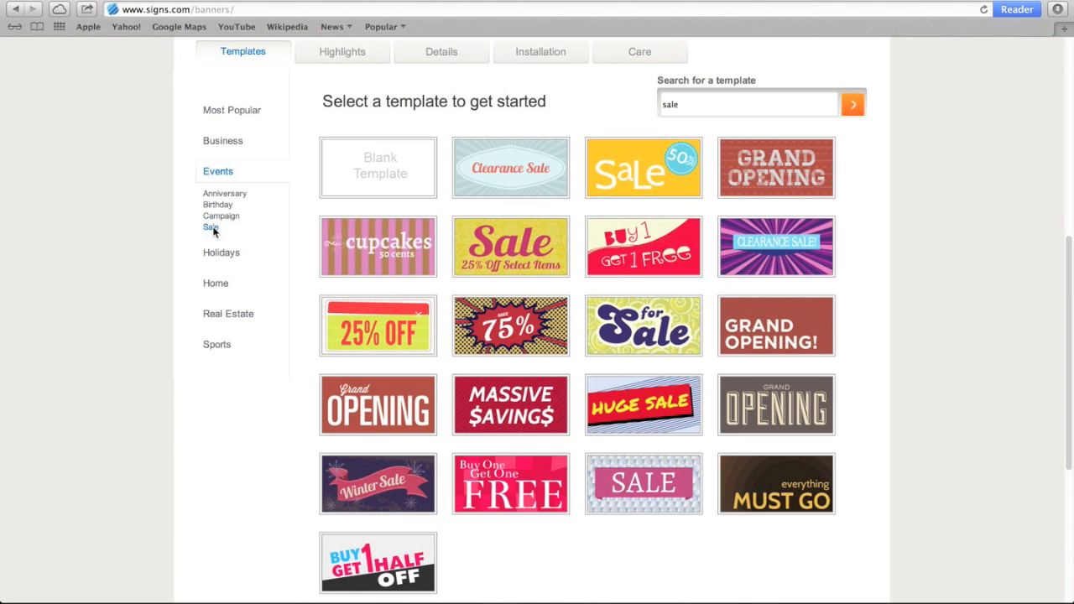
{"action": "mouse_move", "coordinate": [329, 198]}
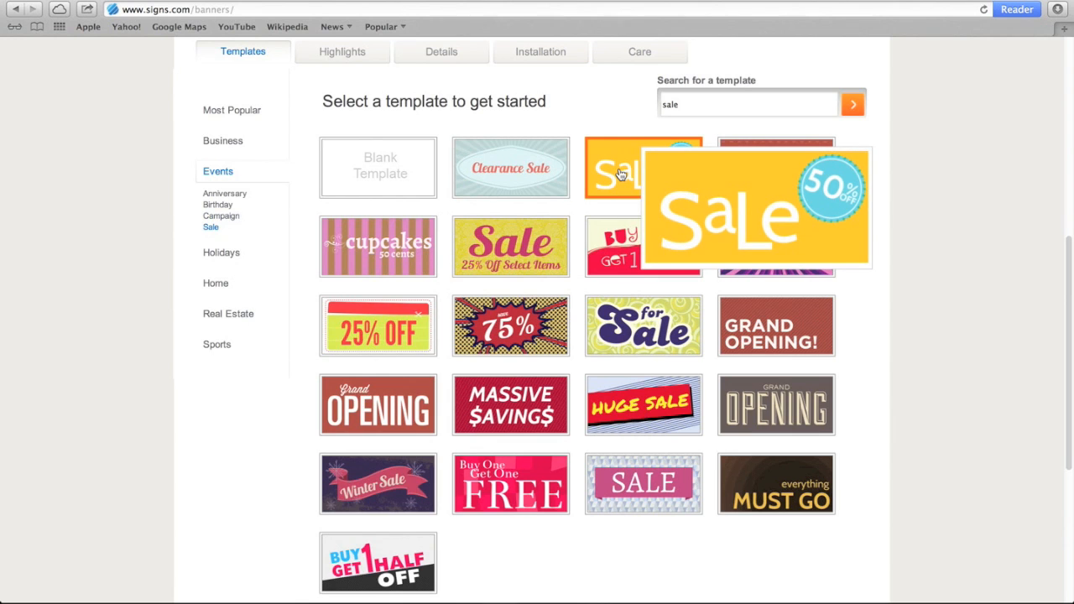
Open the yellow 'Sale 50% off' template in the design editor as a 48 by 24 banner
{"action": "left_click", "coordinate": [643, 168]}
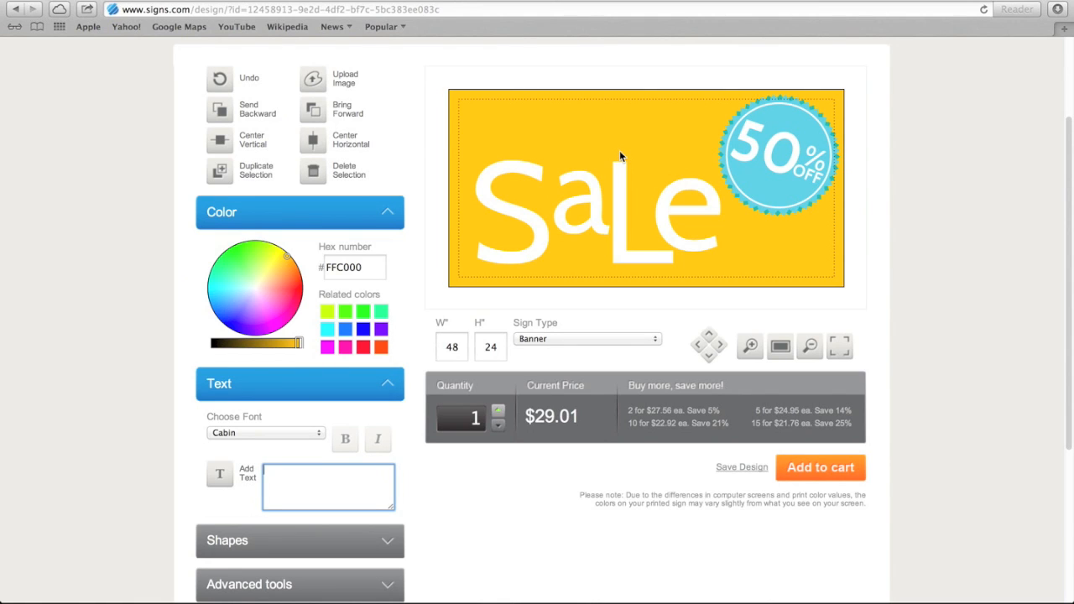
{"action": "mouse_move", "coordinate": [621, 94]}
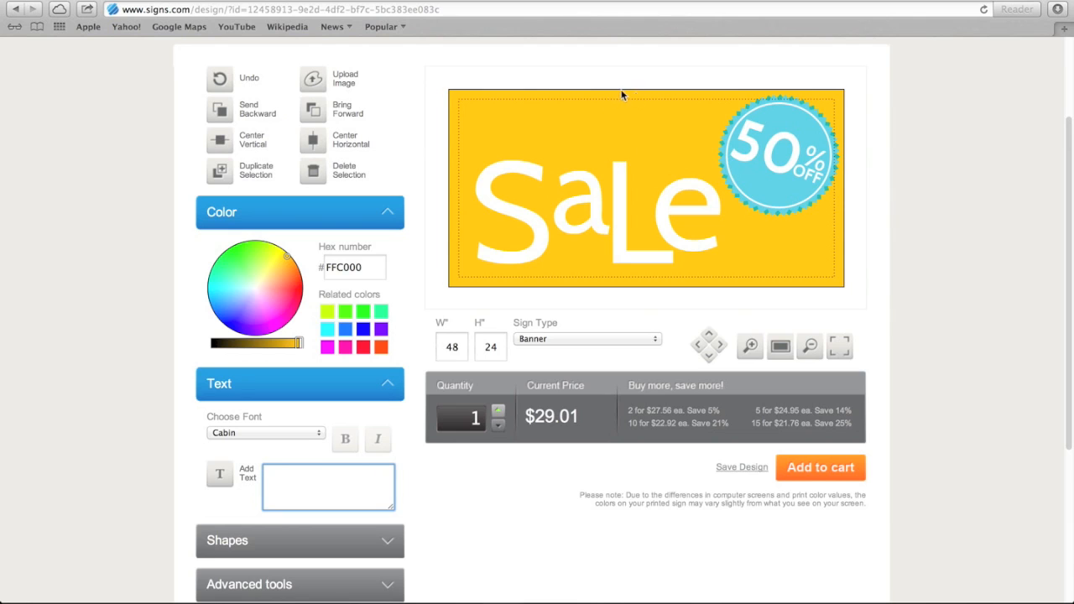
{"action": "mouse_move", "coordinate": [846, 287]}
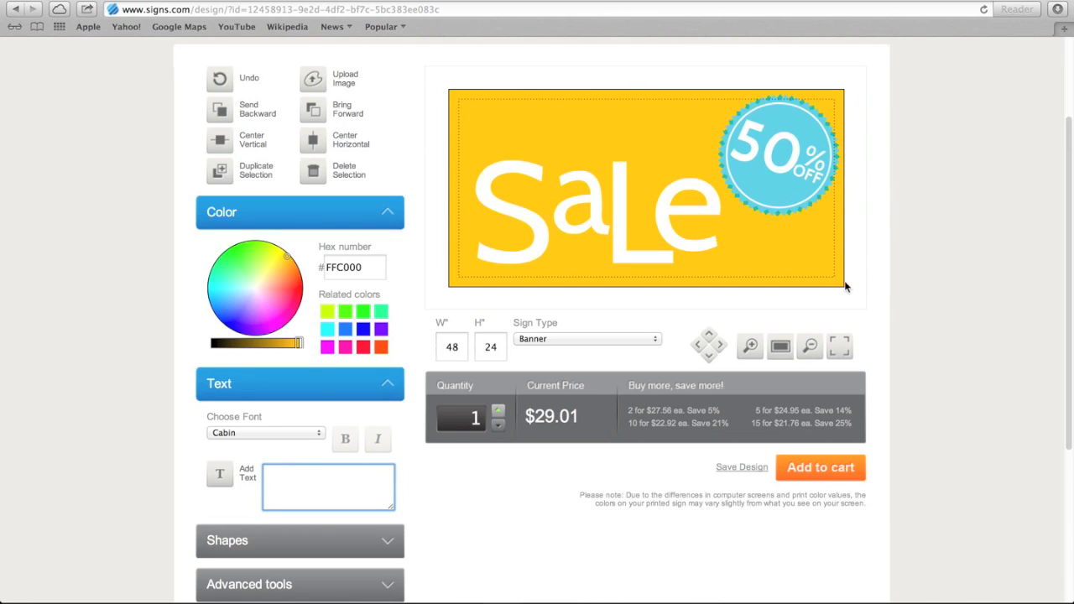
{"action": "mouse_move", "coordinate": [458, 114]}
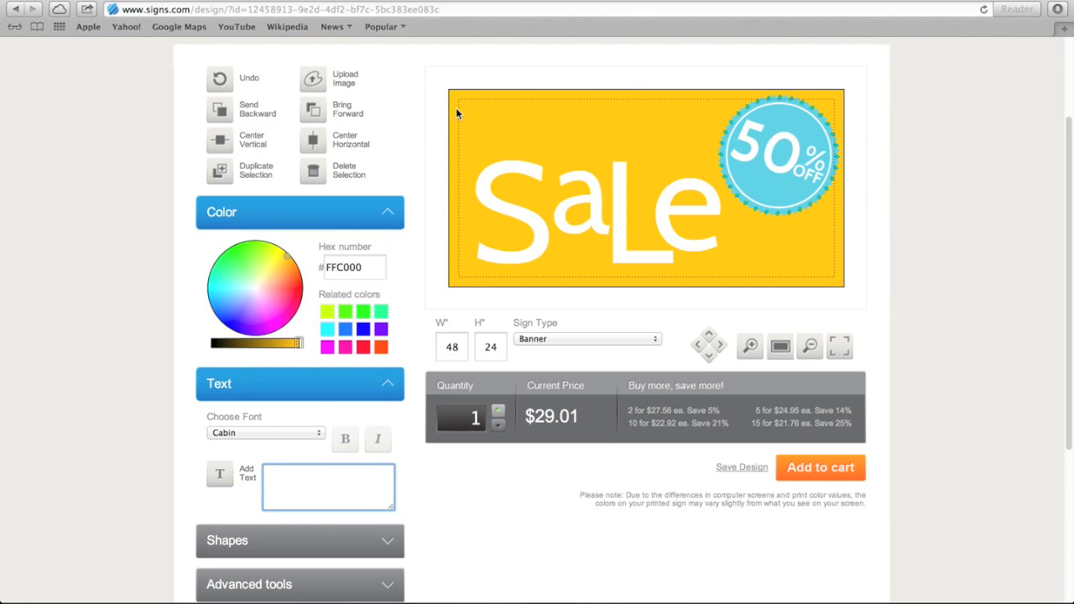
{"action": "mouse_move", "coordinate": [453, 87]}
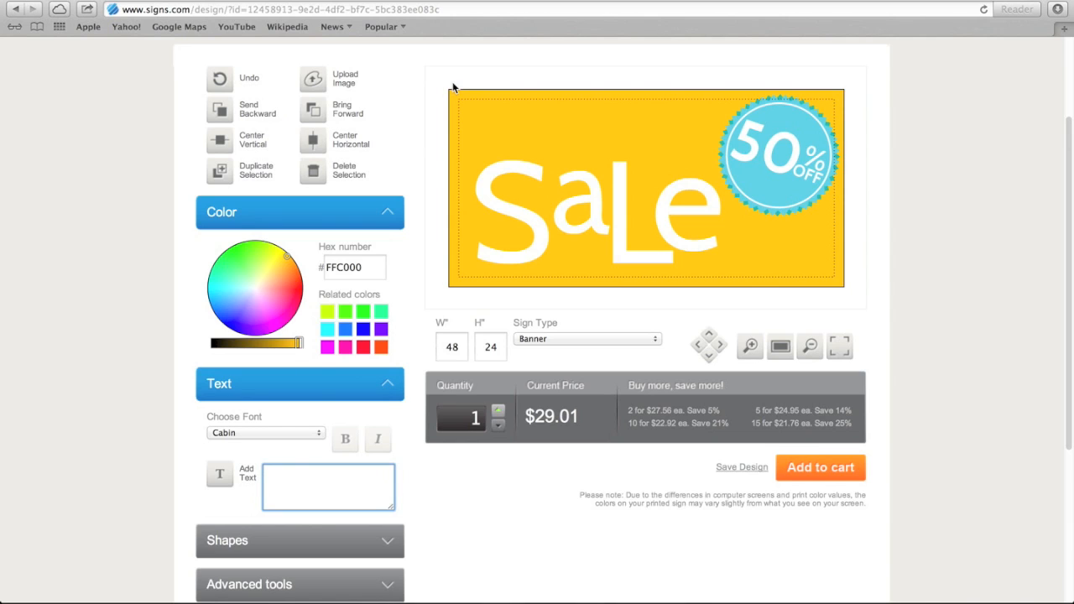
{"action": "mouse_move", "coordinate": [564, 109]}
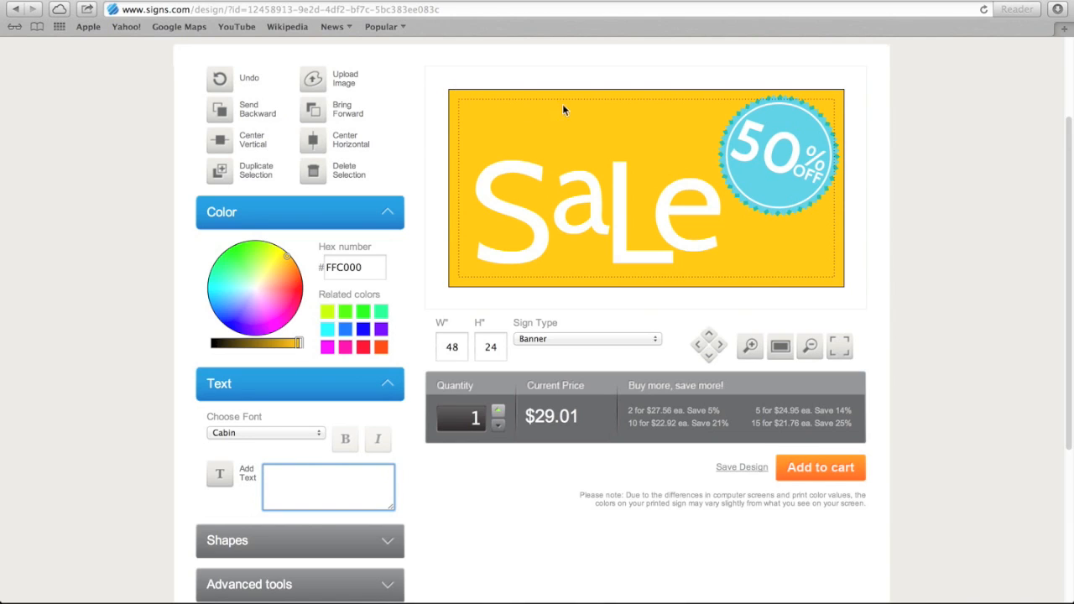
{"action": "mouse_move", "coordinate": [460, 121]}
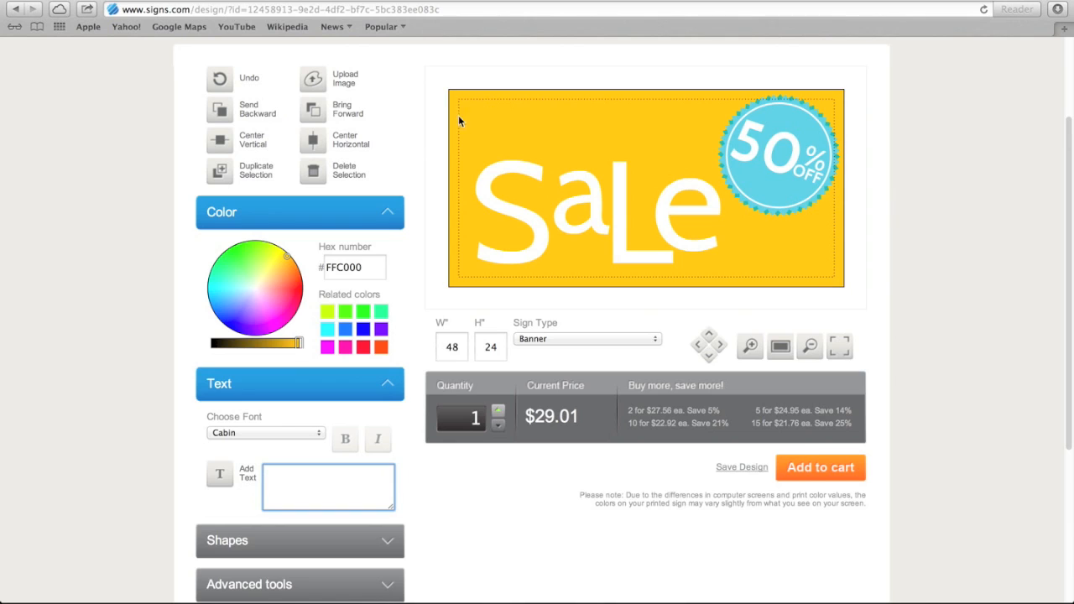
{"action": "mouse_move", "coordinate": [460, 289]}
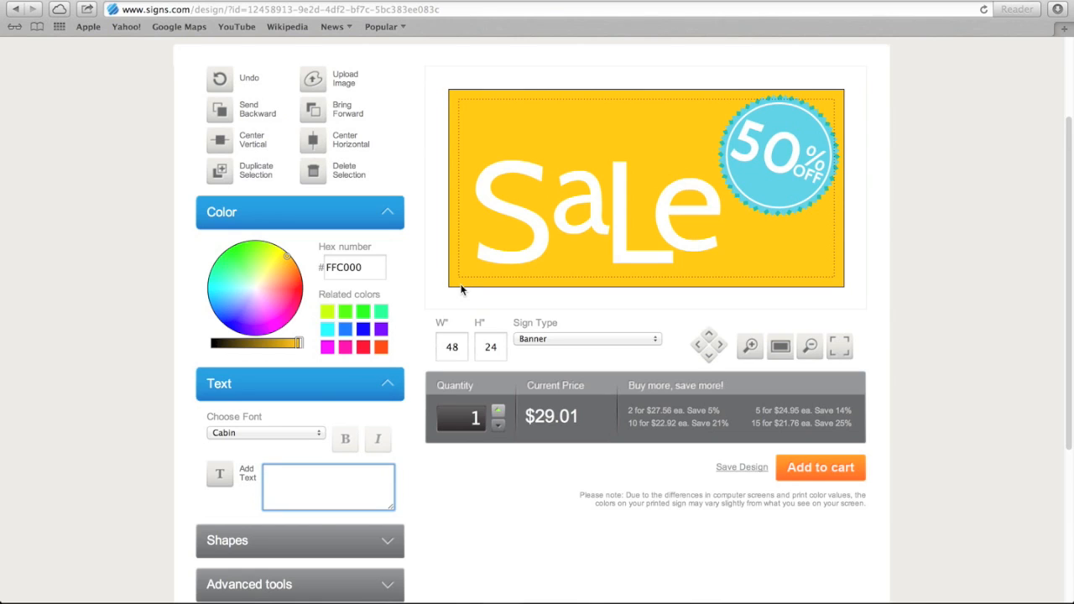
{"action": "left_click", "coordinate": [512, 210]}
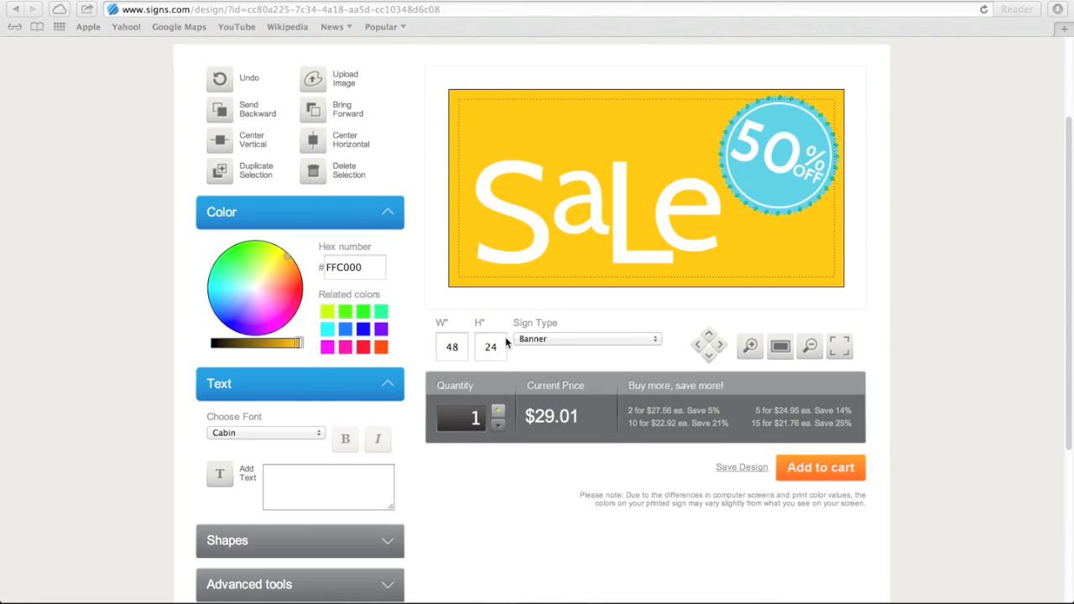
{"action": "mouse_move", "coordinate": [534, 346]}
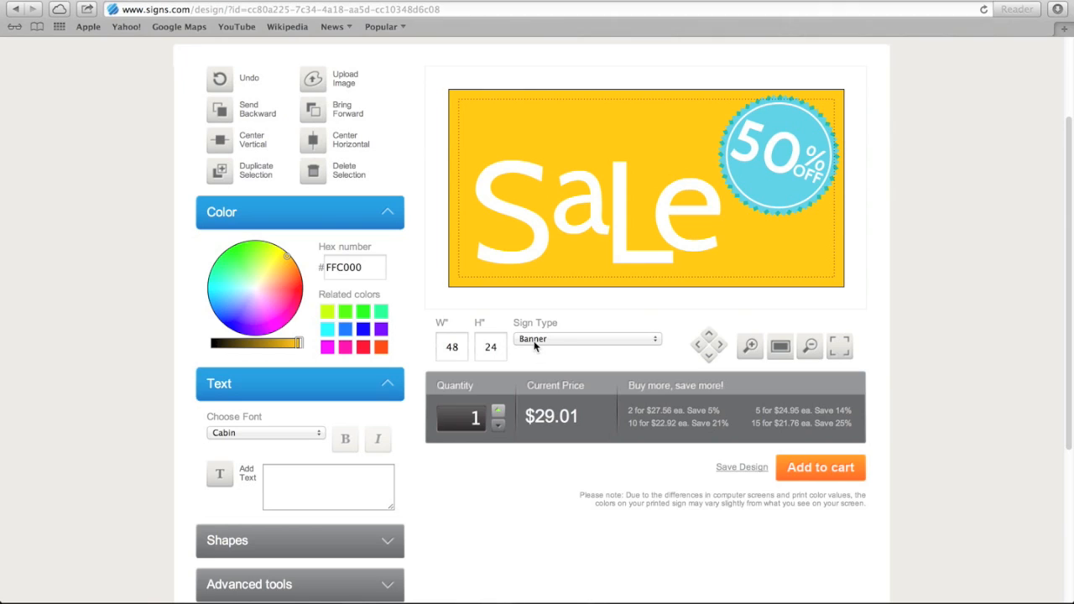
{"action": "left_click", "coordinate": [584, 340]}
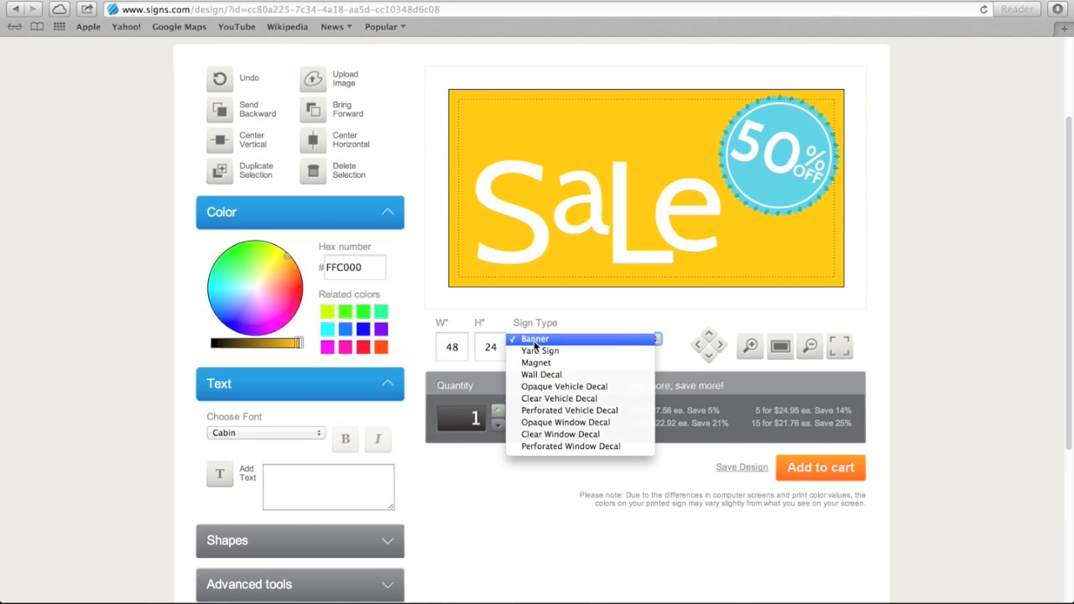
{"action": "mouse_move", "coordinate": [541, 351]}
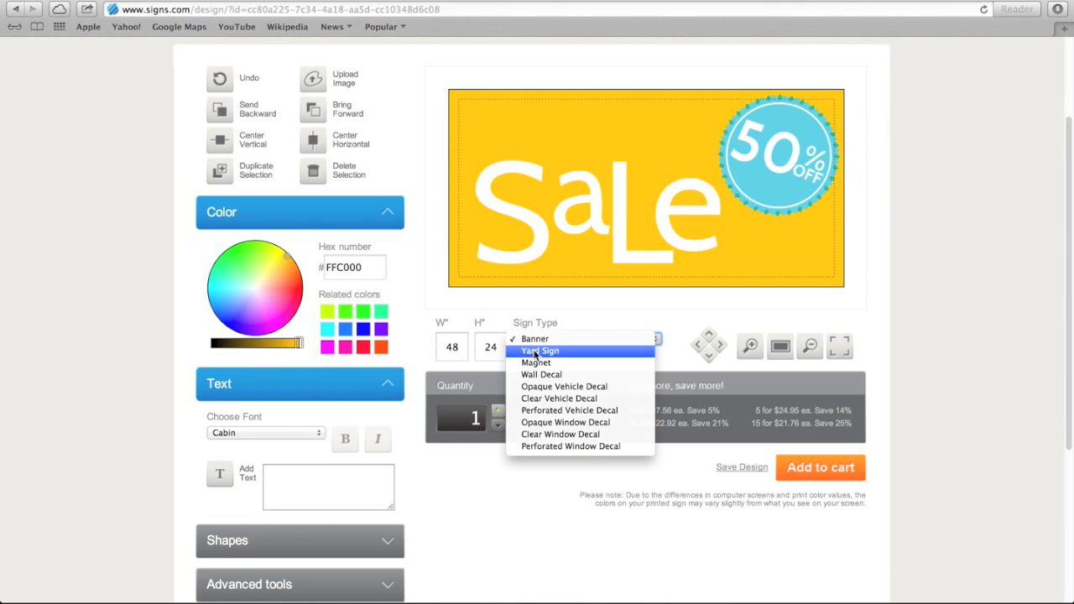
{"action": "left_click", "coordinate": [539, 351]}
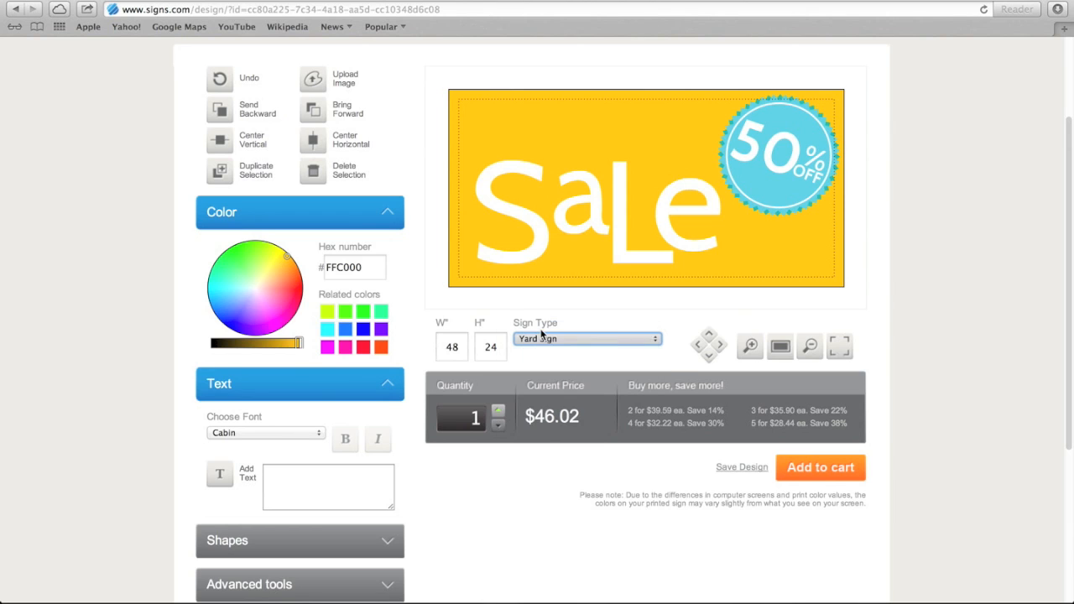
{"action": "left_click", "coordinate": [588, 340]}
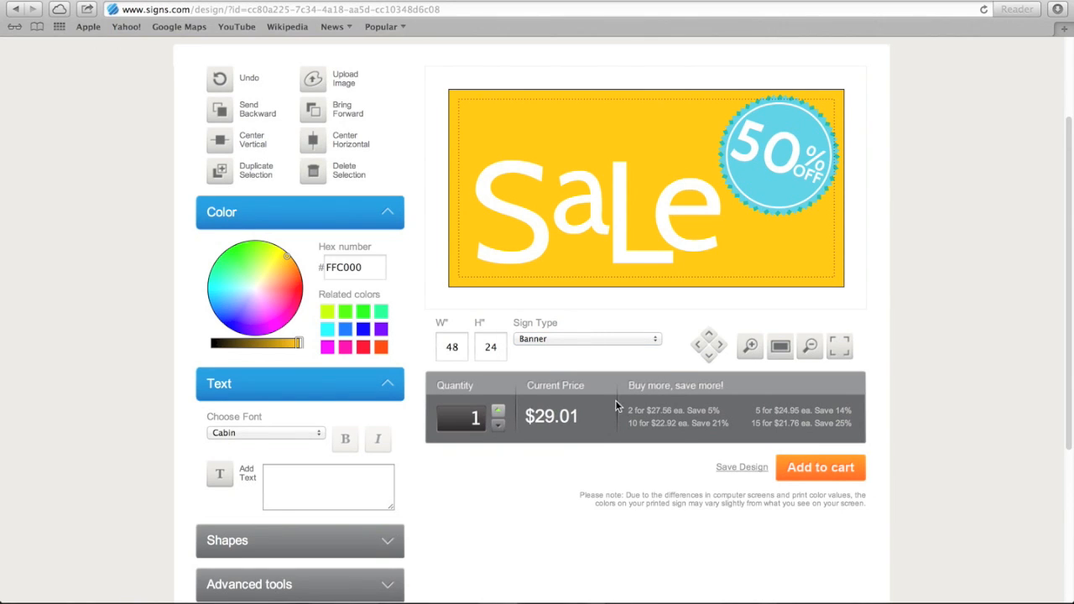
Raise the banner quantity to 7, bringing the price to $149.68
{"action": "left_click", "coordinate": [496, 409]}
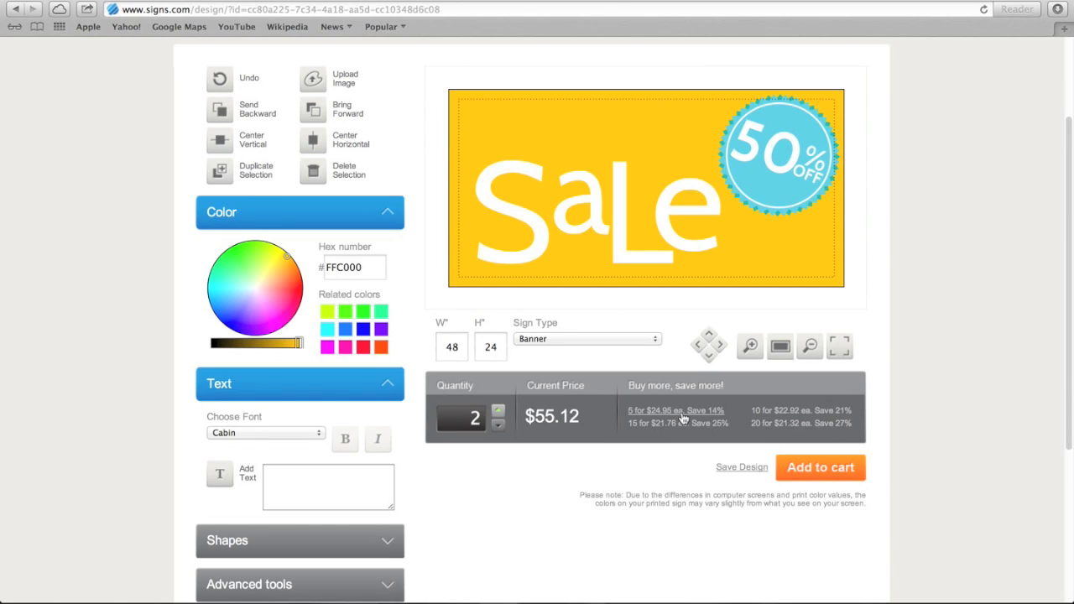
{"action": "left_click", "coordinate": [499, 411]}
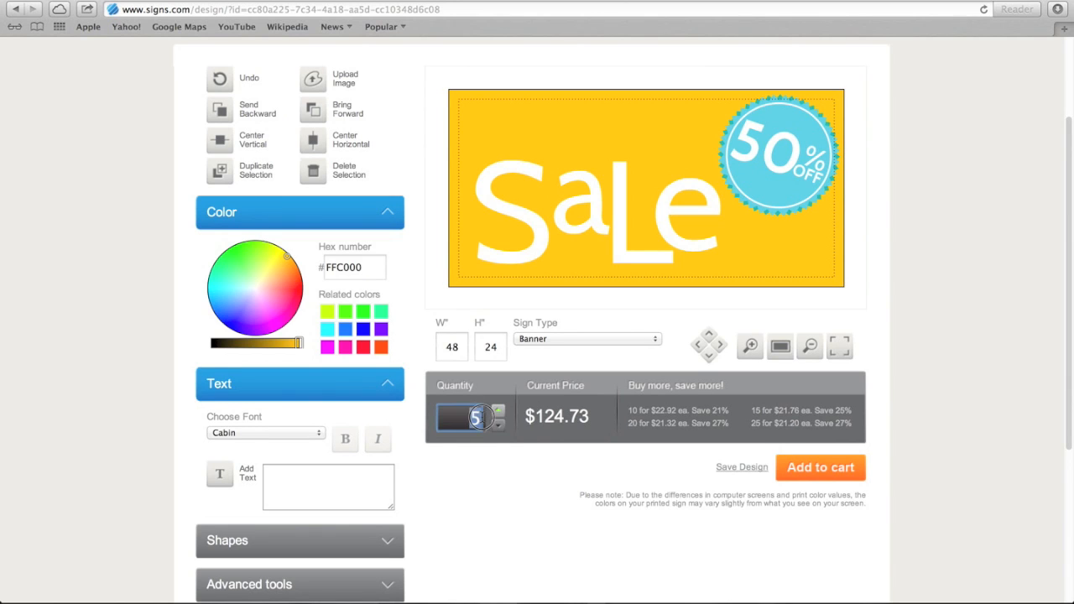
{"action": "left_click", "coordinate": [497, 412]}
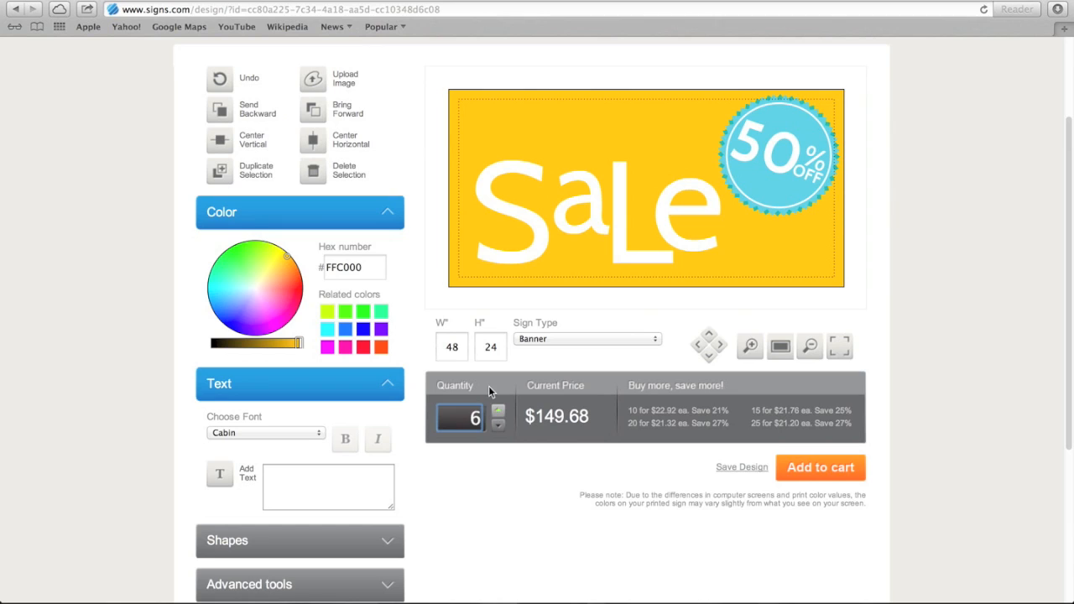
{"action": "left_click", "coordinate": [498, 411]}
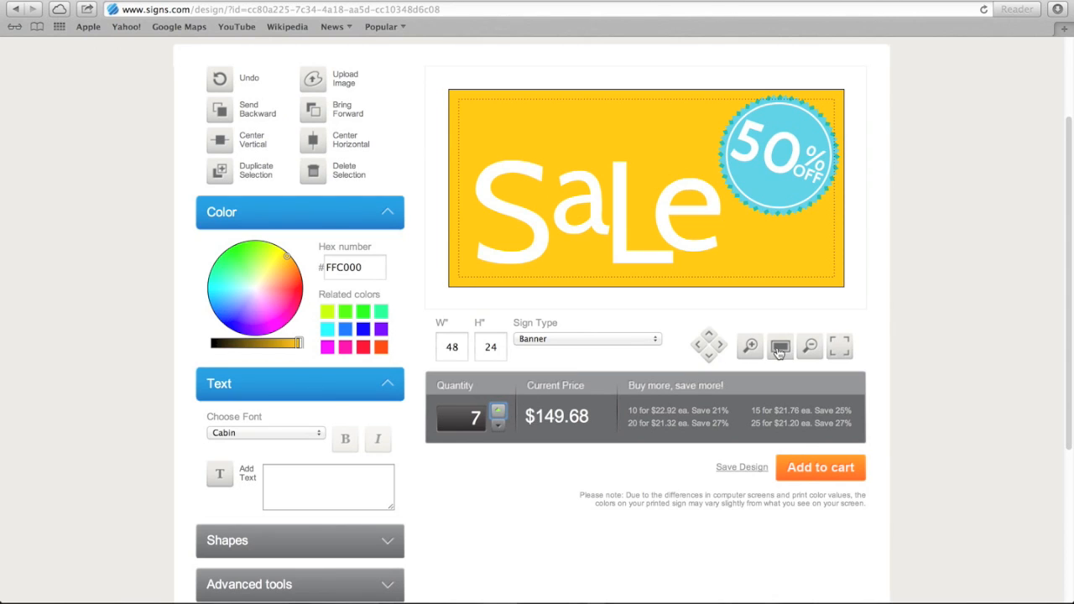
{"action": "left_click", "coordinate": [749, 346]}
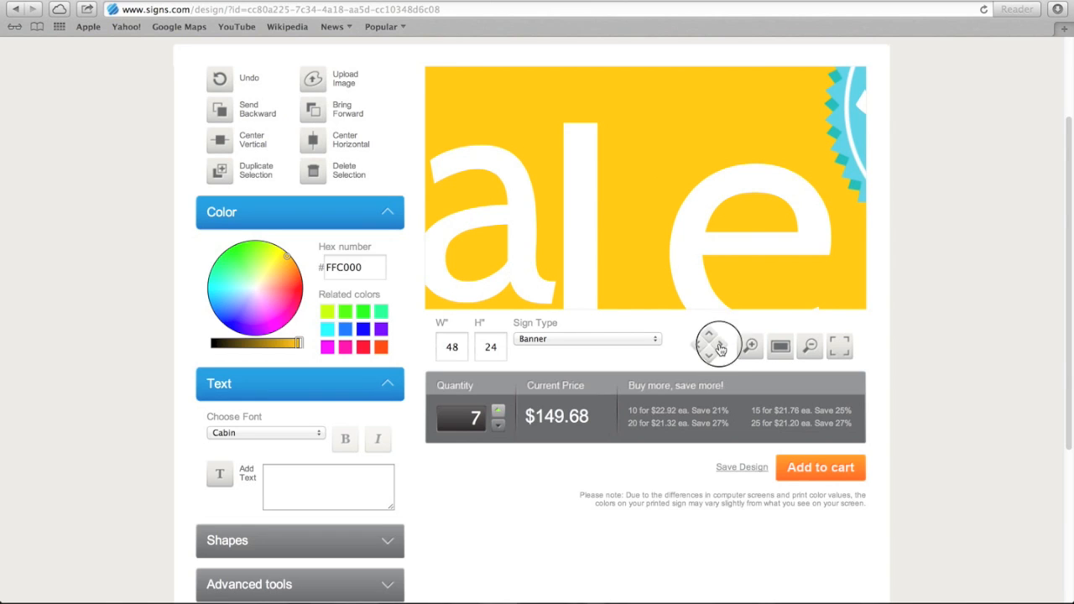
{"action": "left_click", "coordinate": [708, 346]}
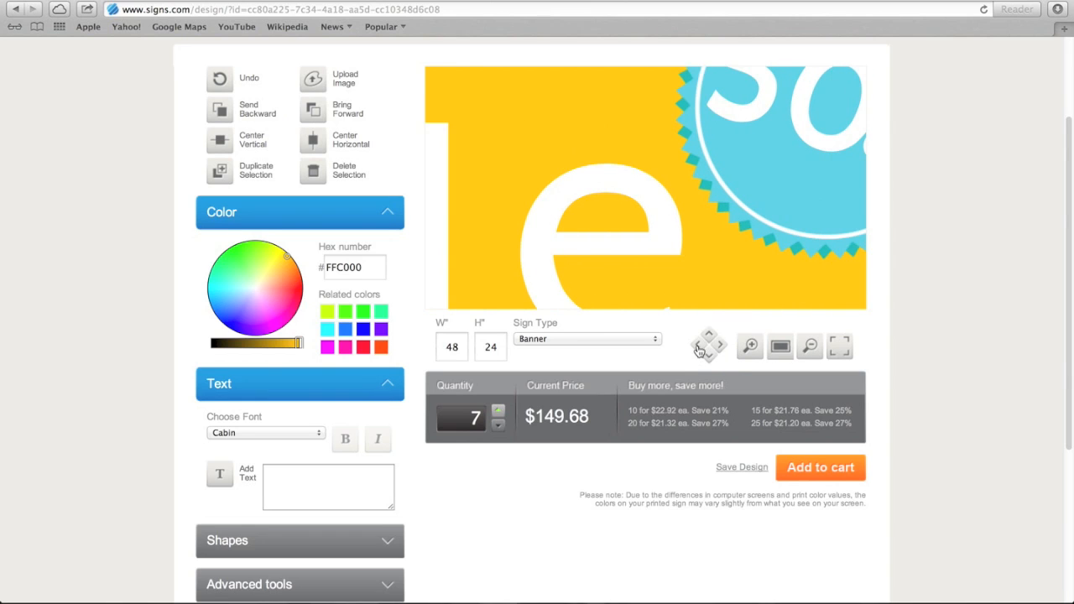
{"action": "left_click", "coordinate": [810, 345]}
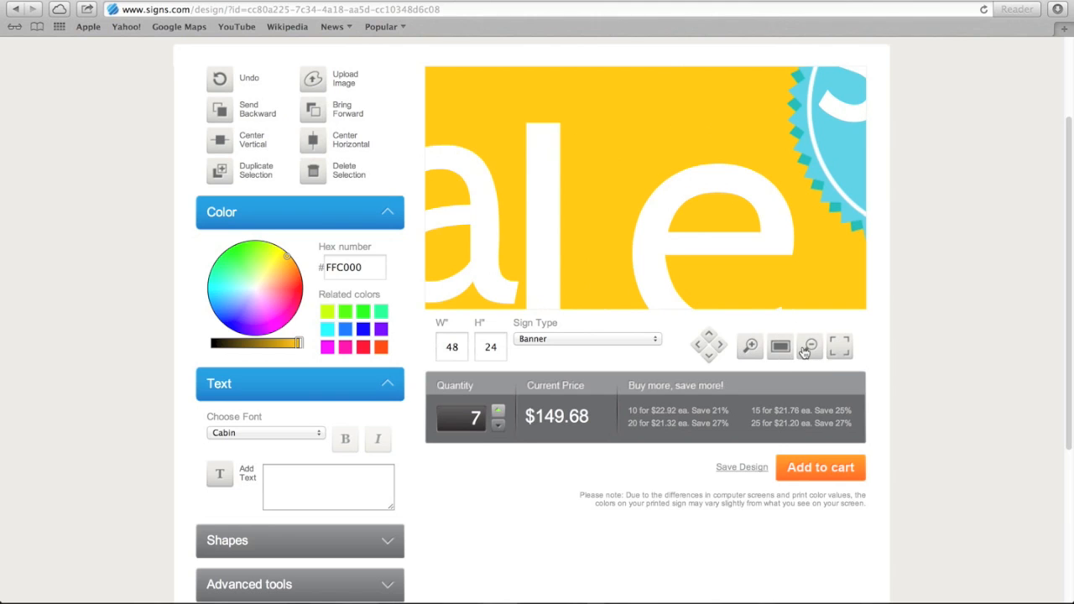
{"action": "left_click", "coordinate": [809, 345]}
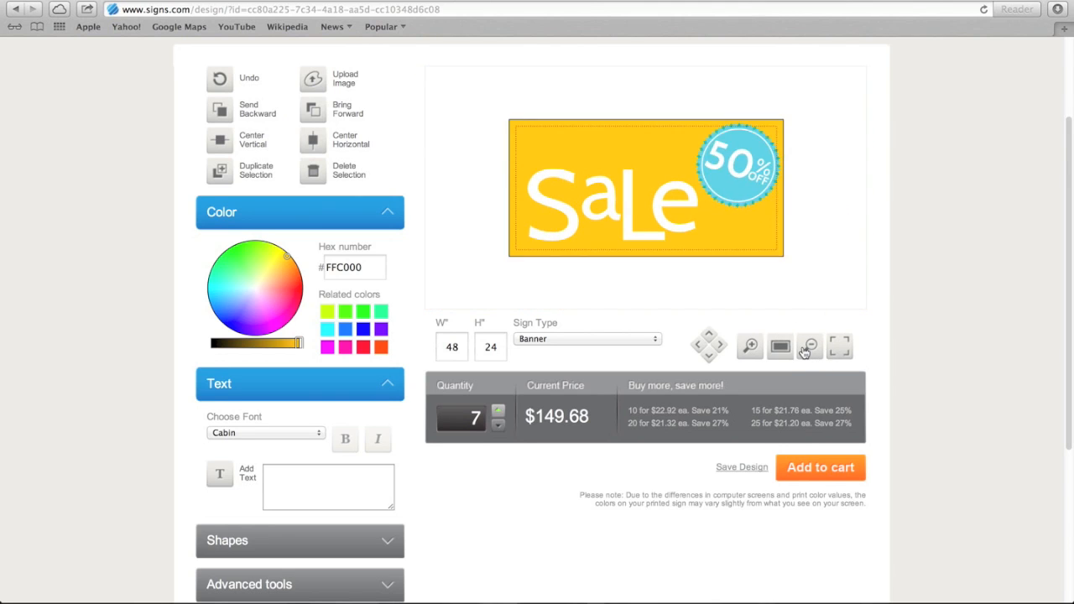
{"action": "left_click", "coordinate": [839, 346]}
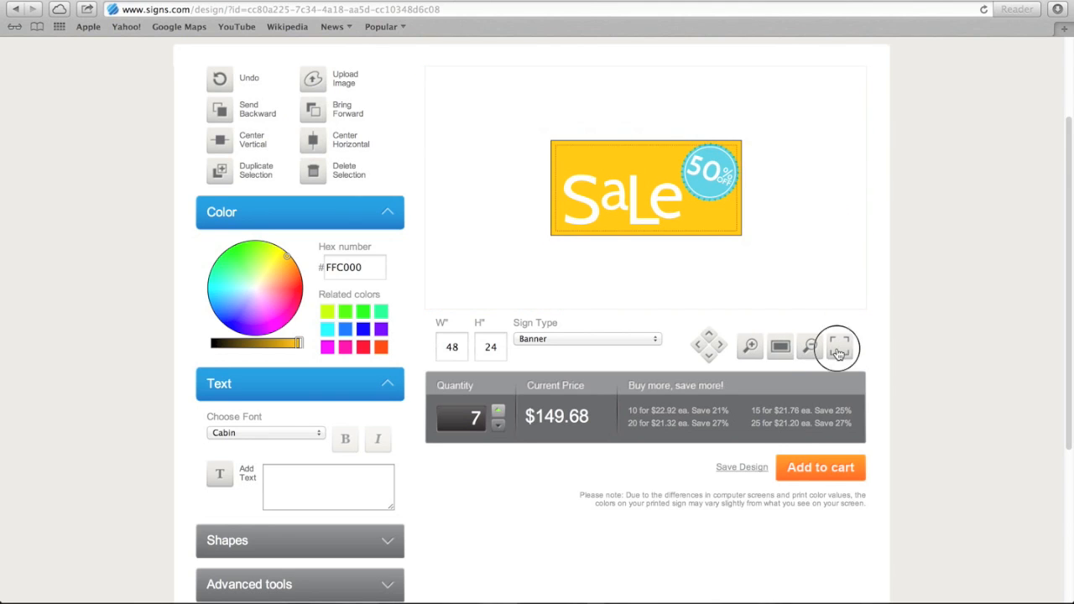
{"action": "left_click", "coordinate": [837, 348]}
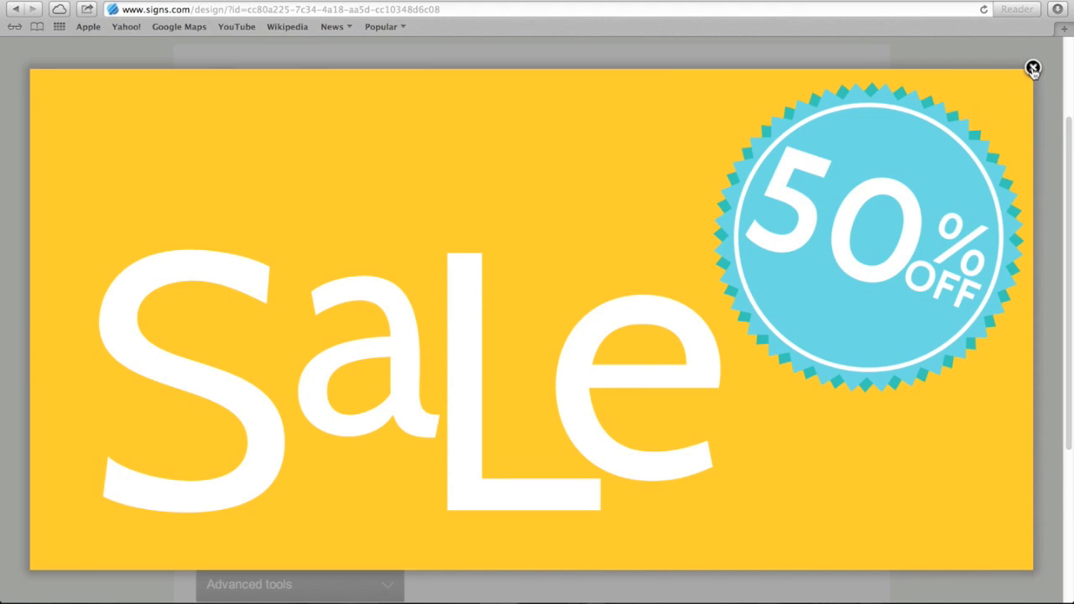
{"action": "left_click", "coordinate": [1033, 67]}
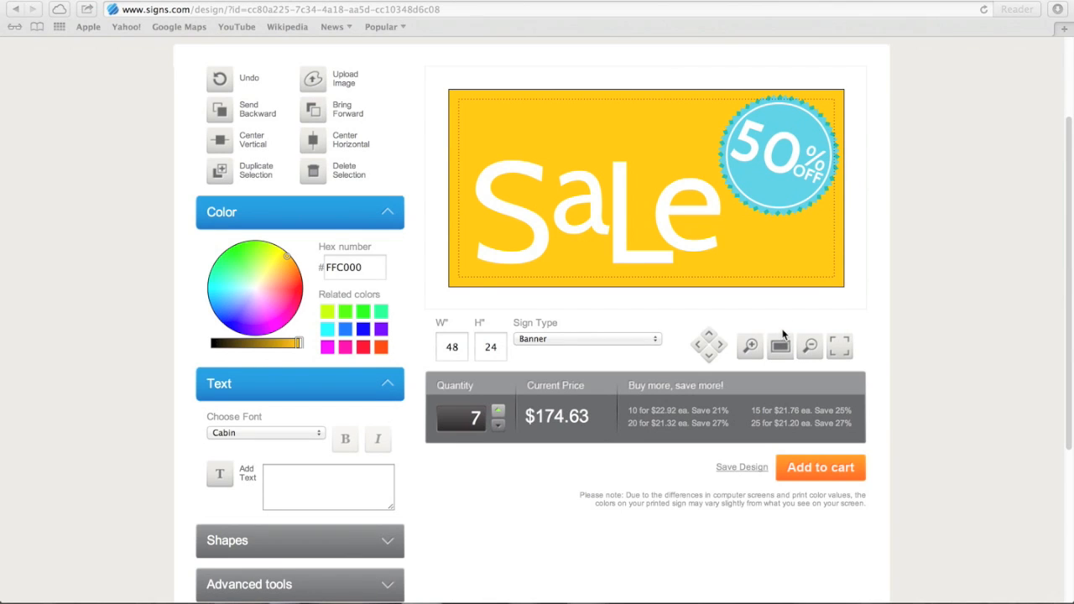
Select the letter S and shift its colour to a darker red on the colour wheel
{"action": "left_click", "coordinate": [327, 486]}
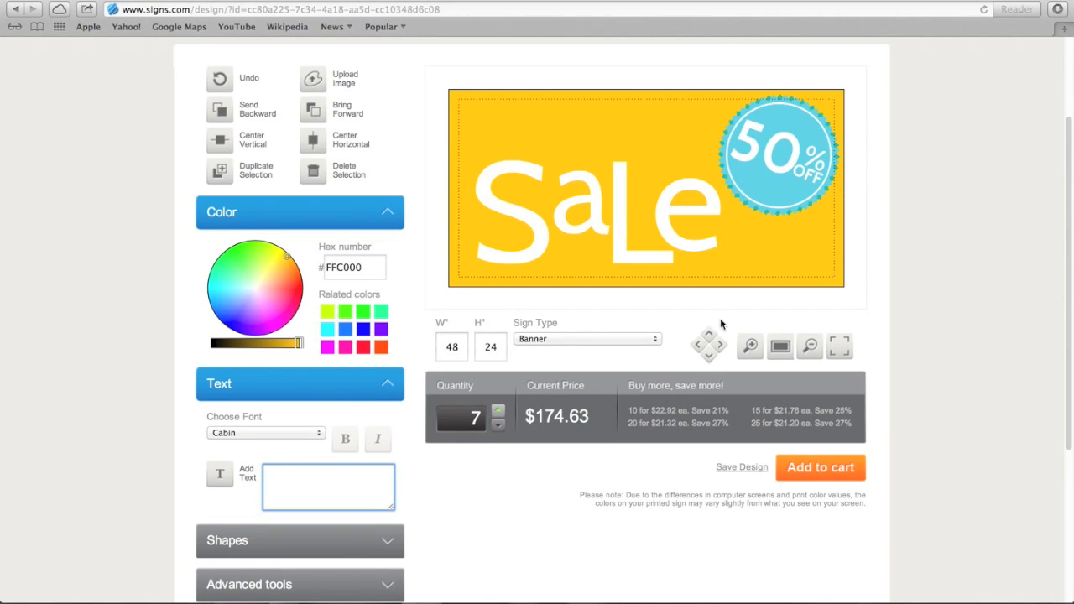
{"action": "mouse_move", "coordinate": [360, 119]}
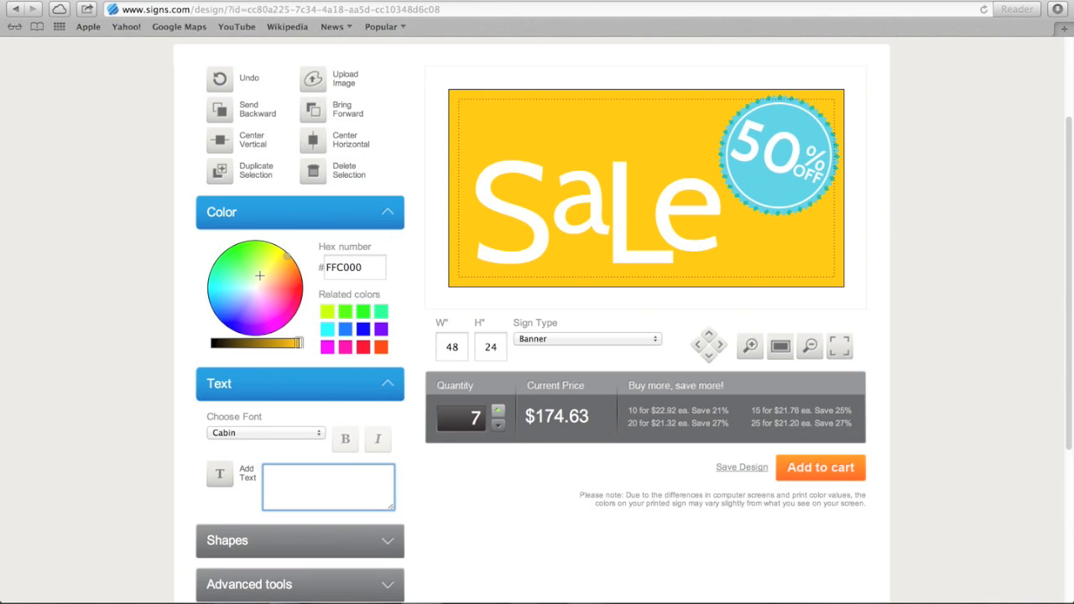
{"action": "left_click", "coordinate": [512, 210]}
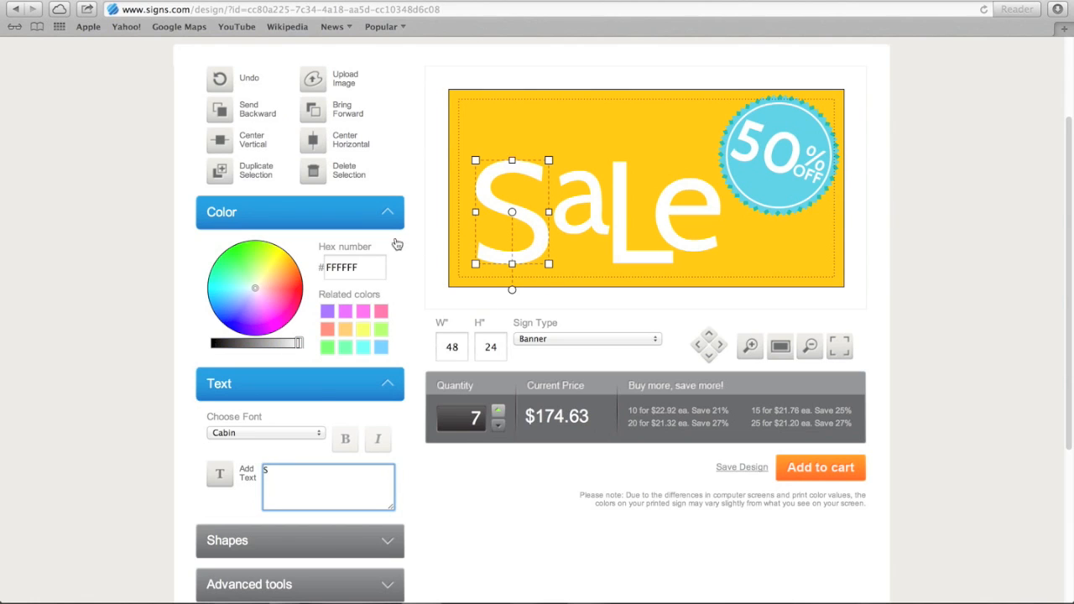
{"action": "mouse_move", "coordinate": [286, 285]}
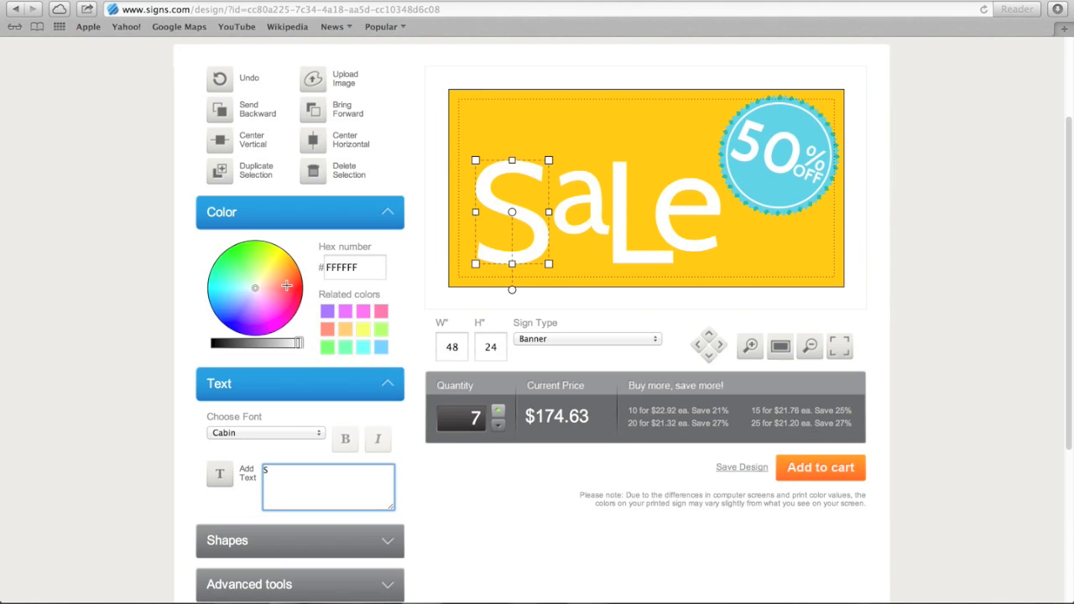
{"action": "left_click", "coordinate": [303, 283]}
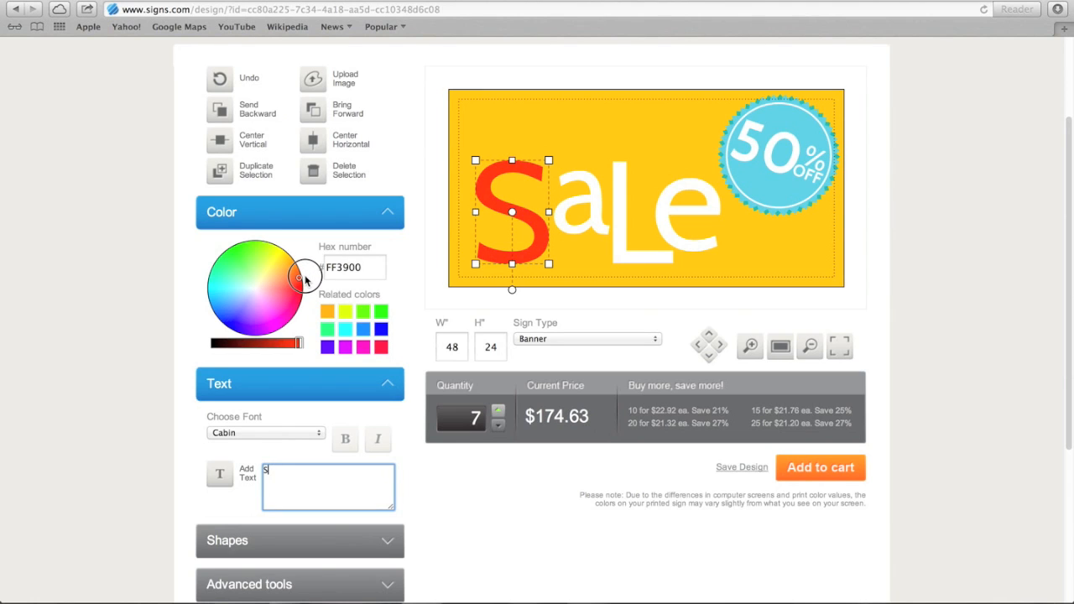
{"action": "mouse_move", "coordinate": [300, 339]}
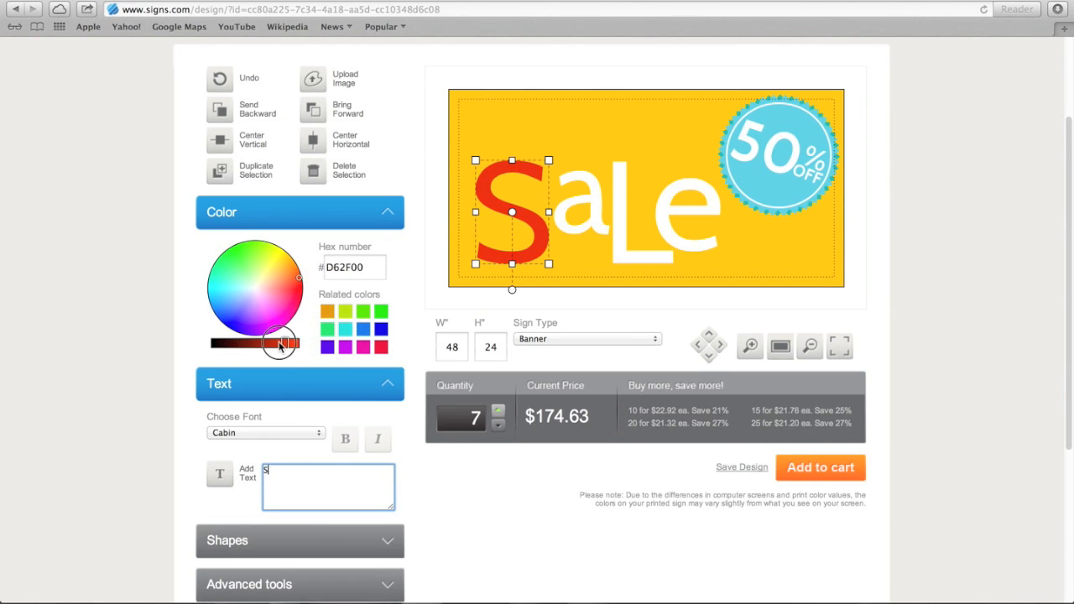
{"action": "left_click_drag", "start_coordinate": [284, 345], "coordinate": [277, 344]}
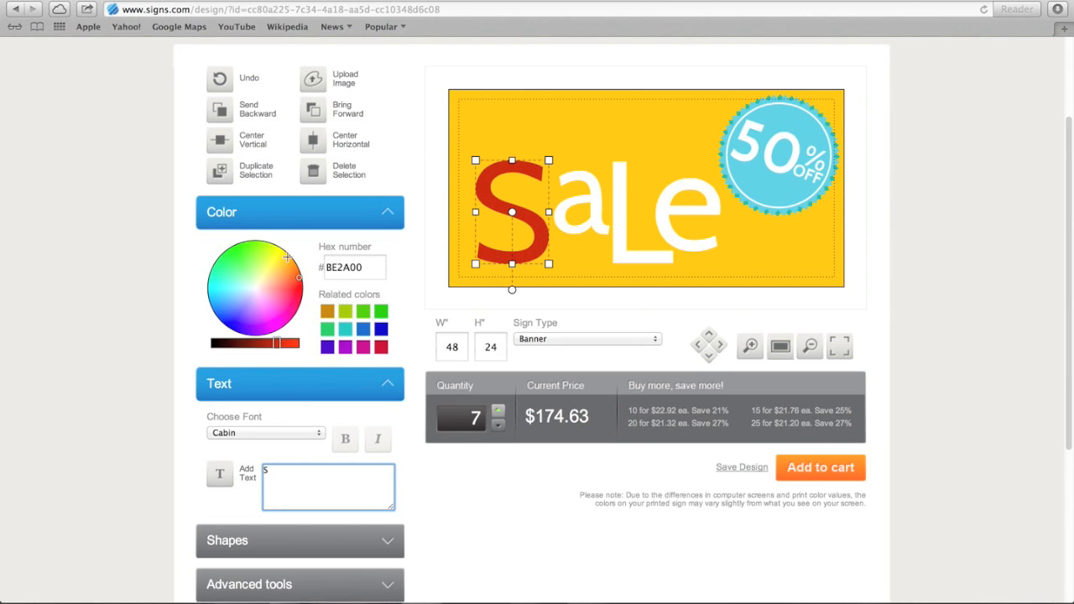
Set the letters' hex colour code to BE2A00, continuing with the next letter
{"action": "left_click", "coordinate": [354, 266]}
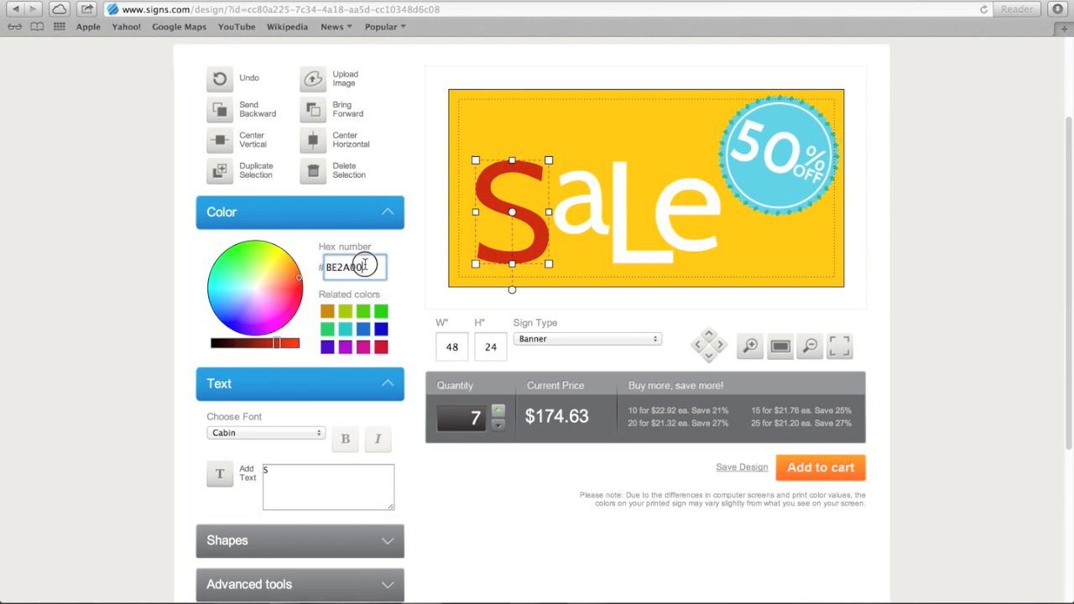
{"action": "triple_click", "coordinate": [342, 267]}
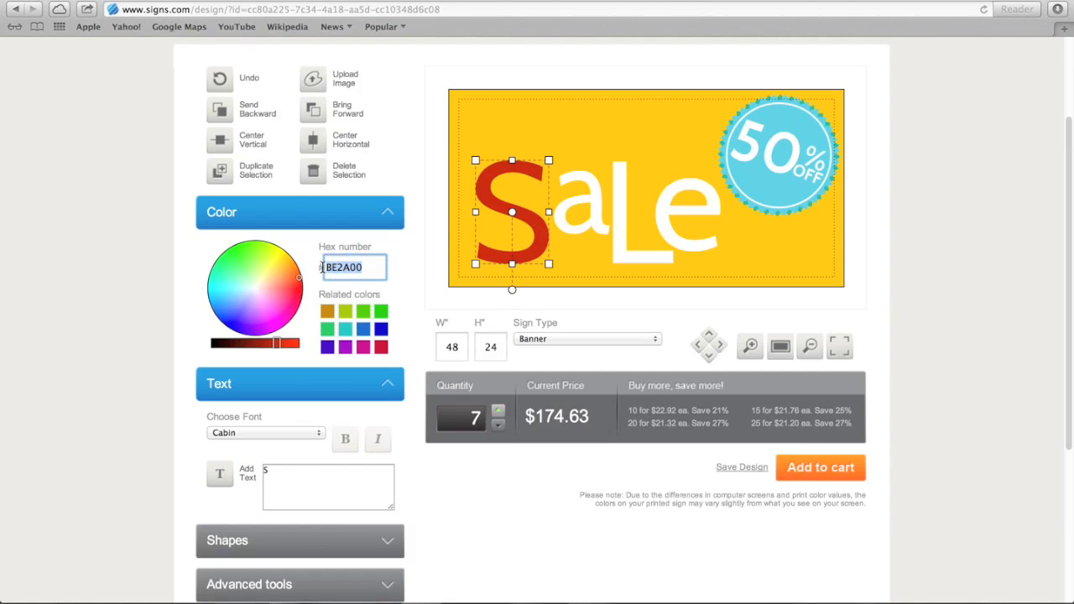
{"action": "left_click", "coordinate": [581, 201]}
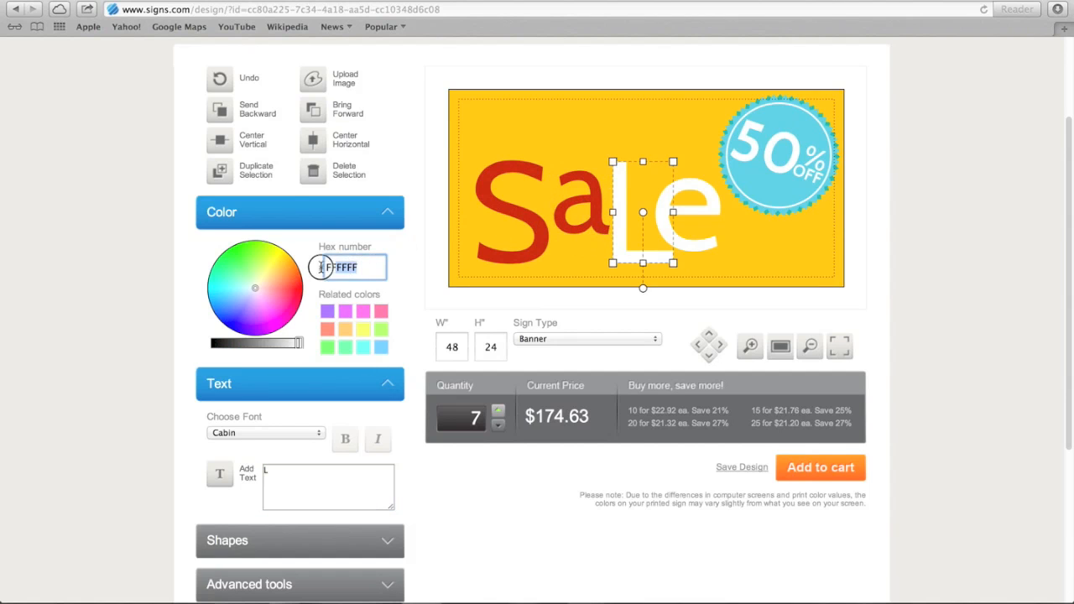
{"action": "type", "text": "BE2A00"}
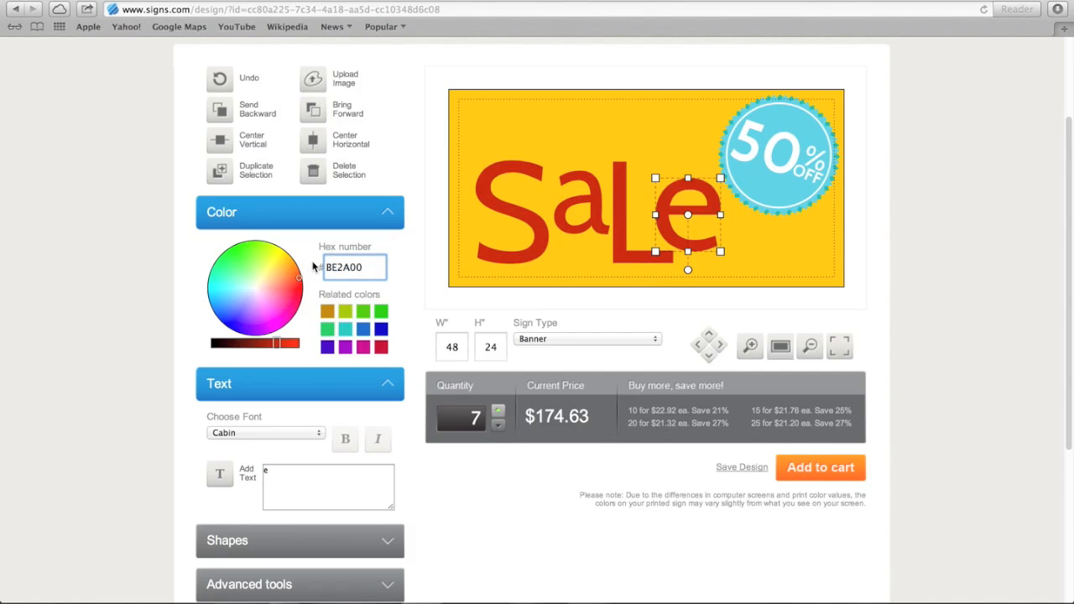
{"action": "left_click", "coordinate": [245, 255]}
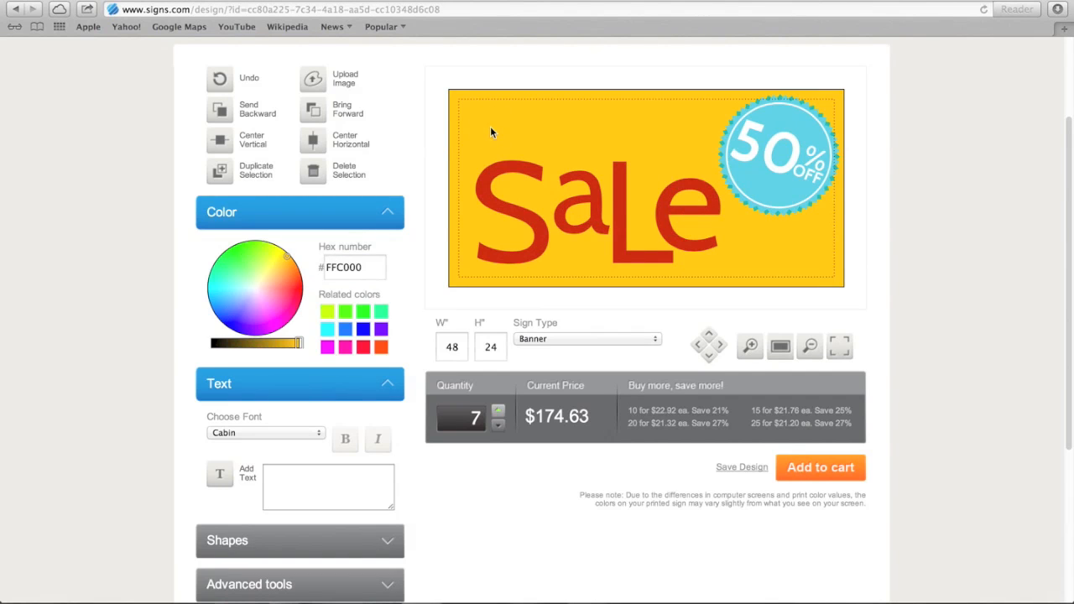
{"action": "left_click", "coordinate": [292, 282]}
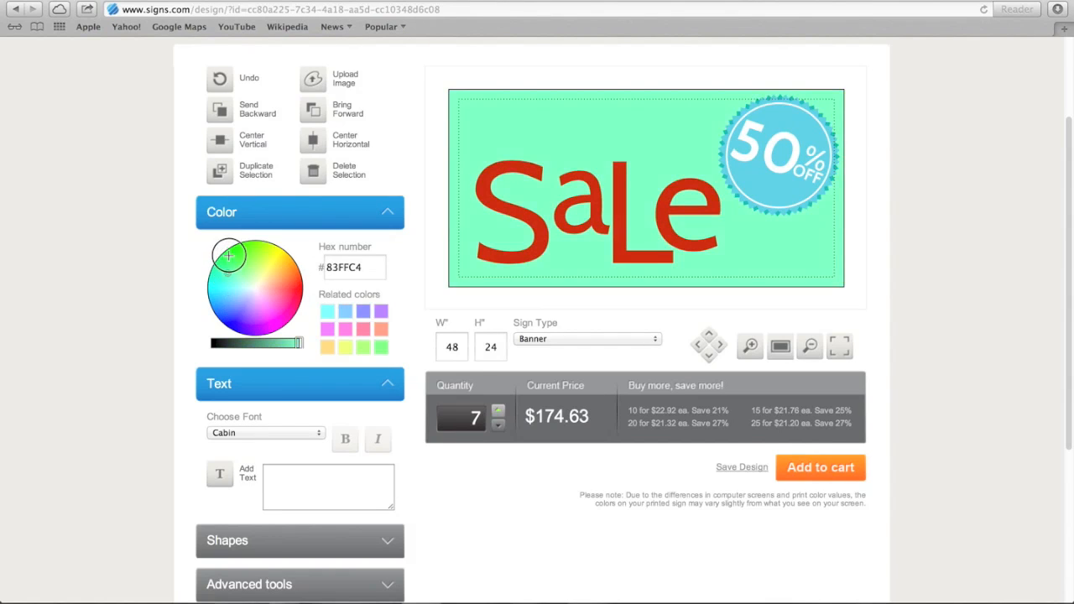
{"action": "left_click", "coordinate": [235, 256]}
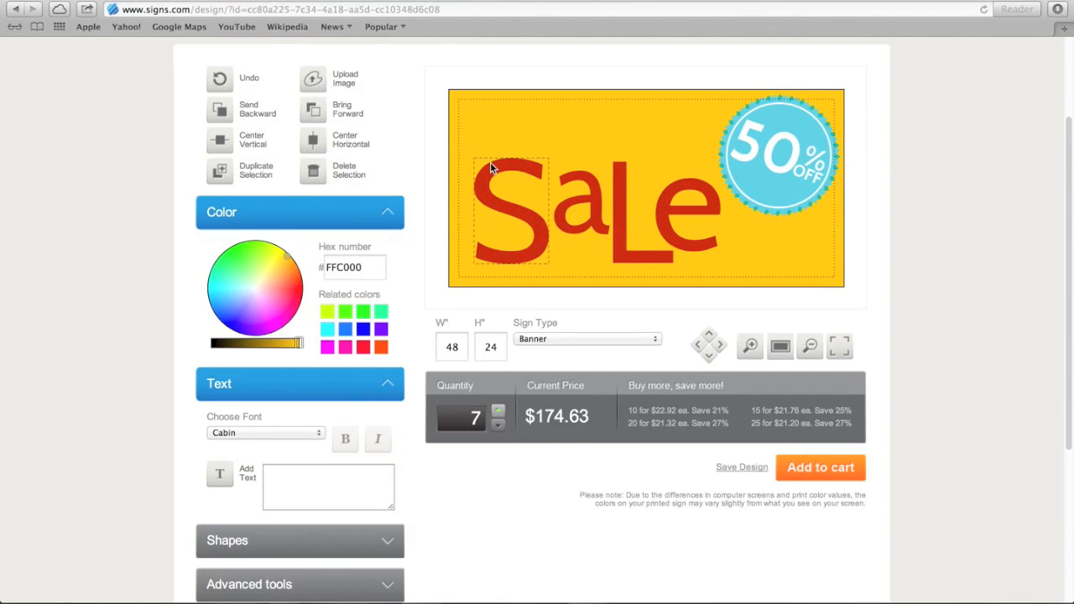
{"action": "left_click", "coordinate": [510, 211]}
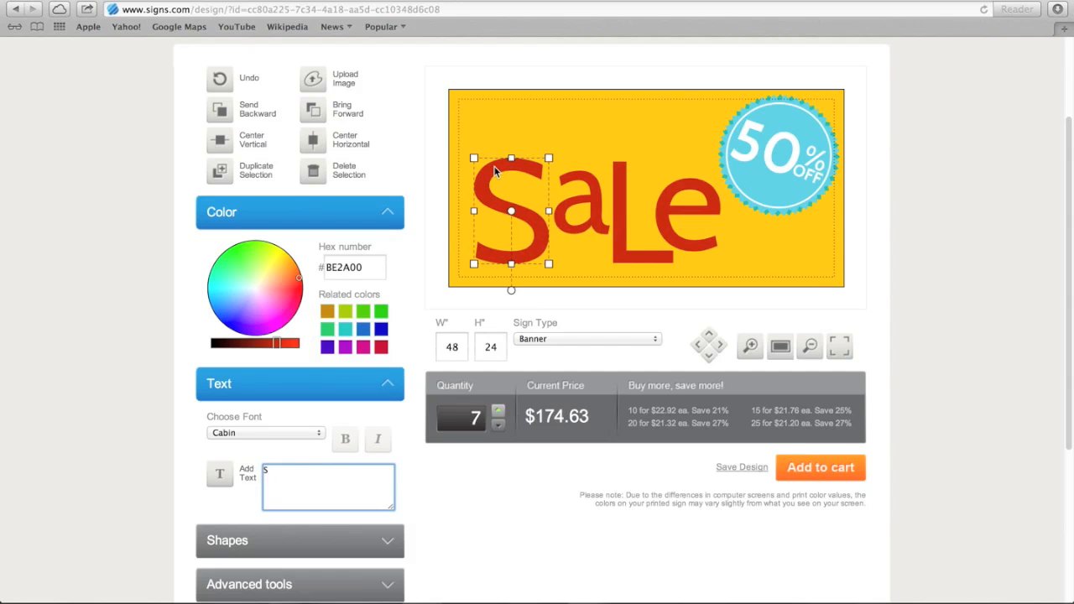
{"action": "mouse_move", "coordinate": [474, 161]}
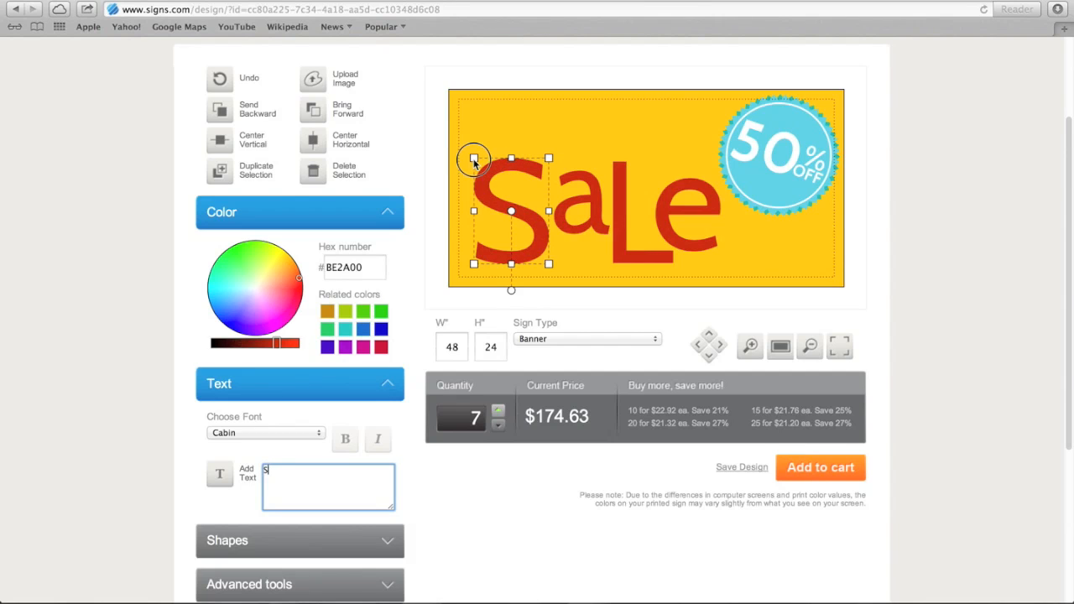
{"action": "left_click_drag", "start_coordinate": [473, 159], "coordinate": [454, 138]}
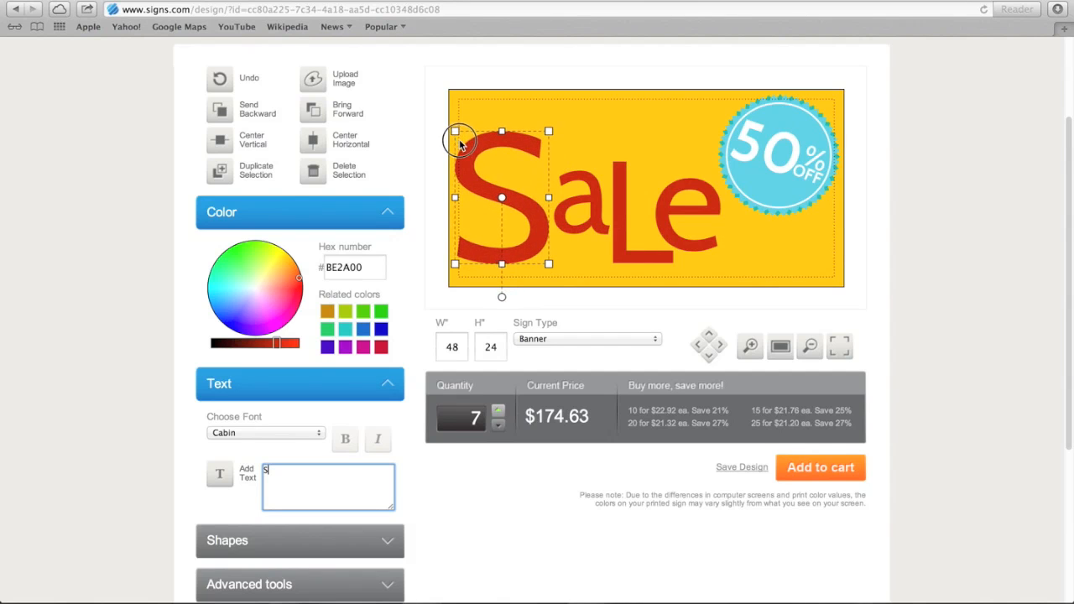
{"action": "left_click_drag", "start_coordinate": [456, 130], "coordinate": [470, 155]}
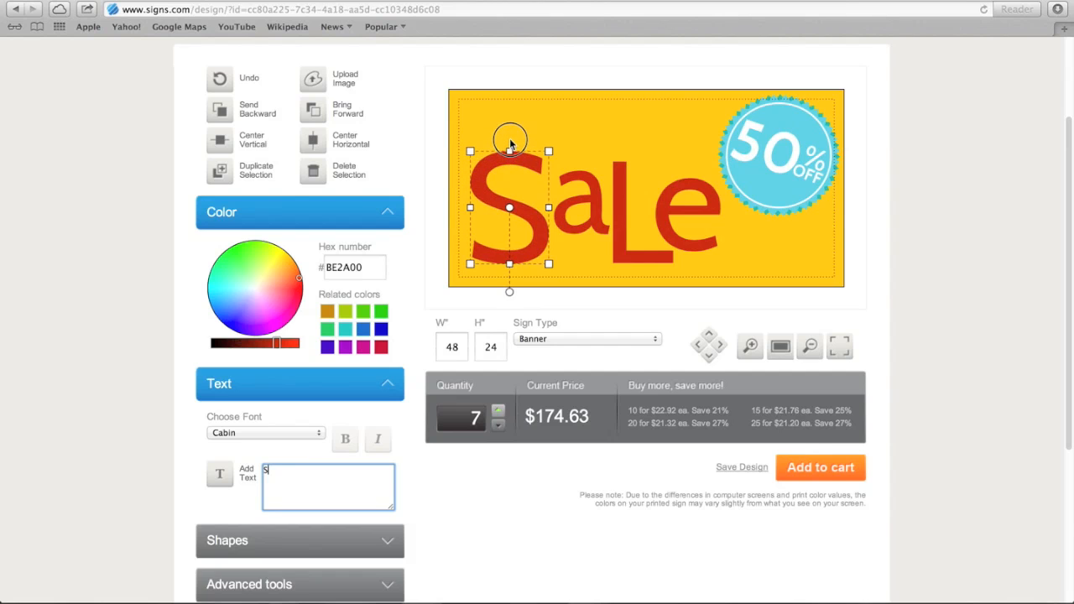
{"action": "left_click_drag", "start_coordinate": [510, 151], "coordinate": [511, 126]}
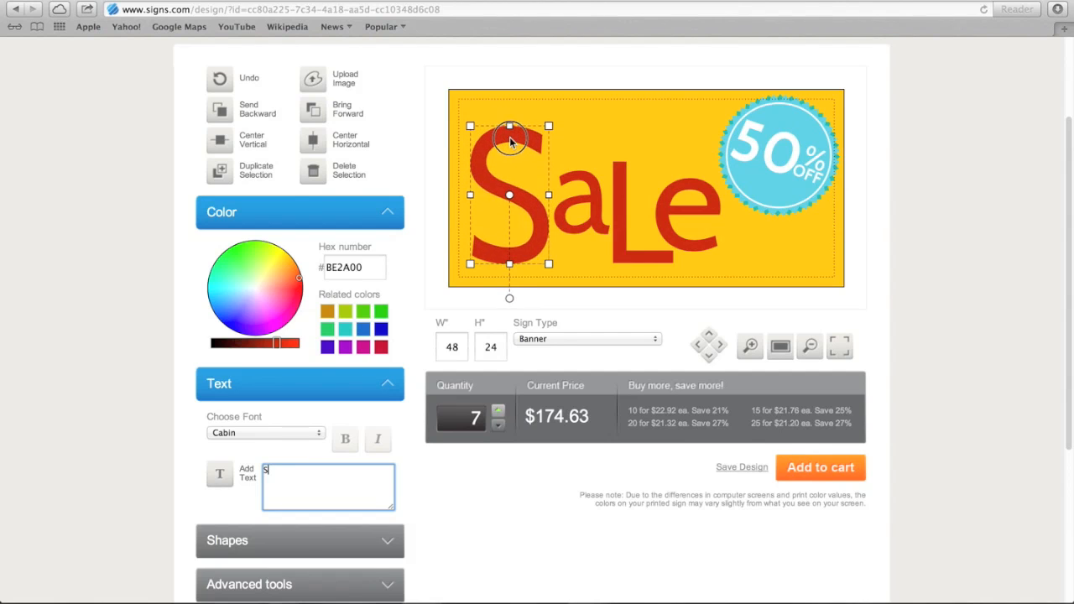
{"action": "left_click_drag", "start_coordinate": [511, 141], "coordinate": [474, 212]}
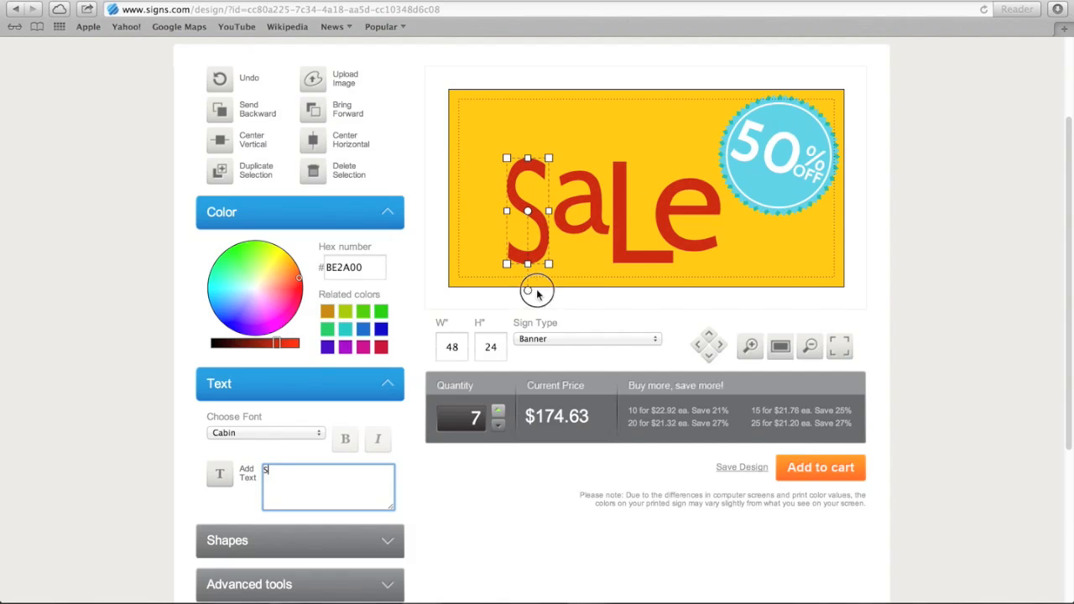
{"action": "left_click_drag", "start_coordinate": [537, 288], "coordinate": [587, 277]}
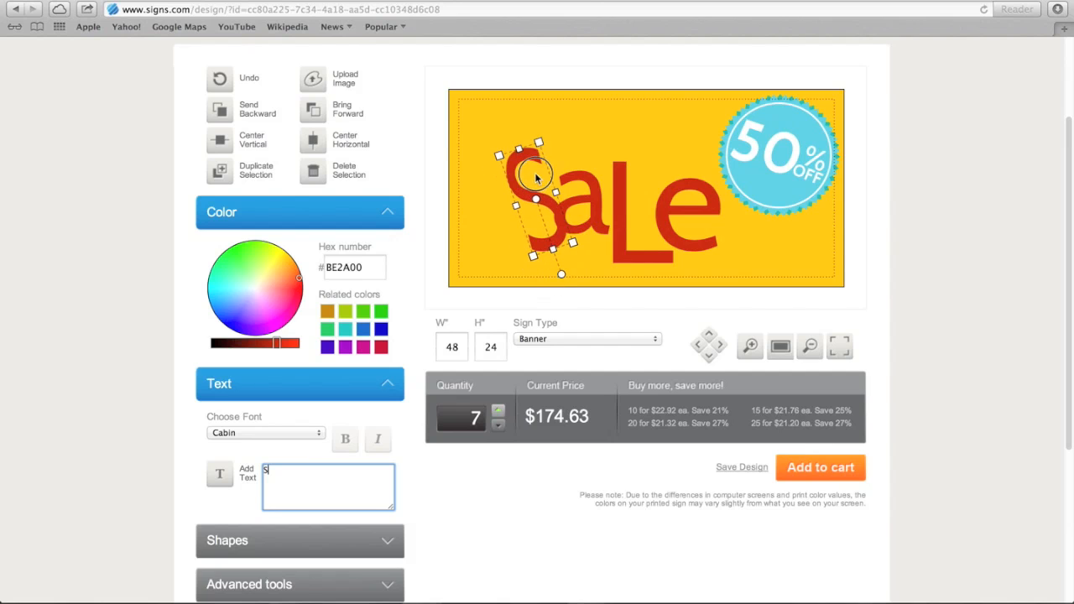
{"action": "left_click_drag", "start_coordinate": [535, 171], "coordinate": [554, 159]}
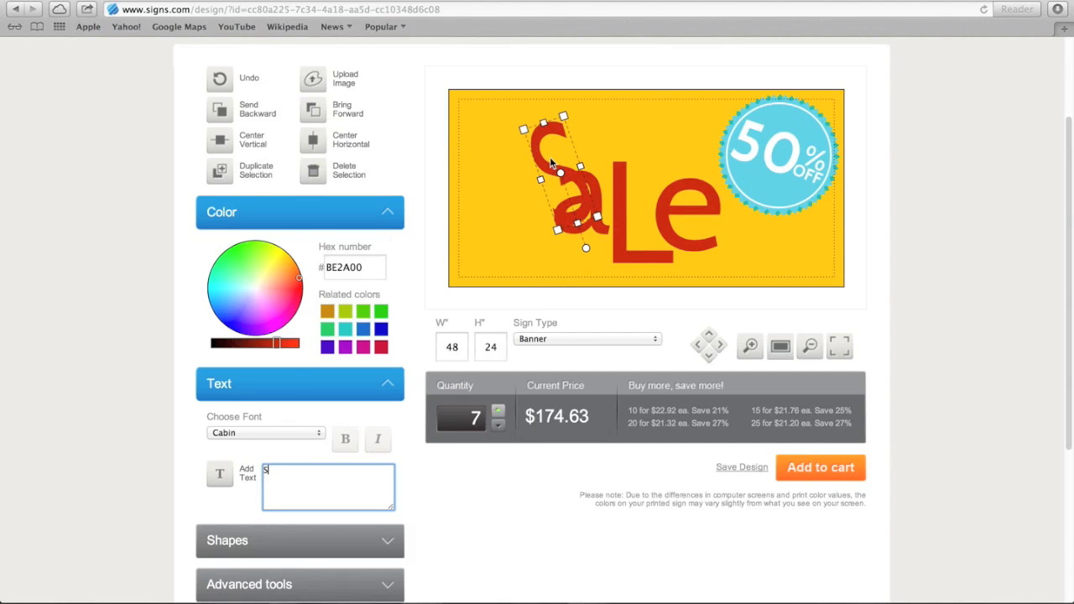
{"action": "left_click", "coordinate": [220, 79]}
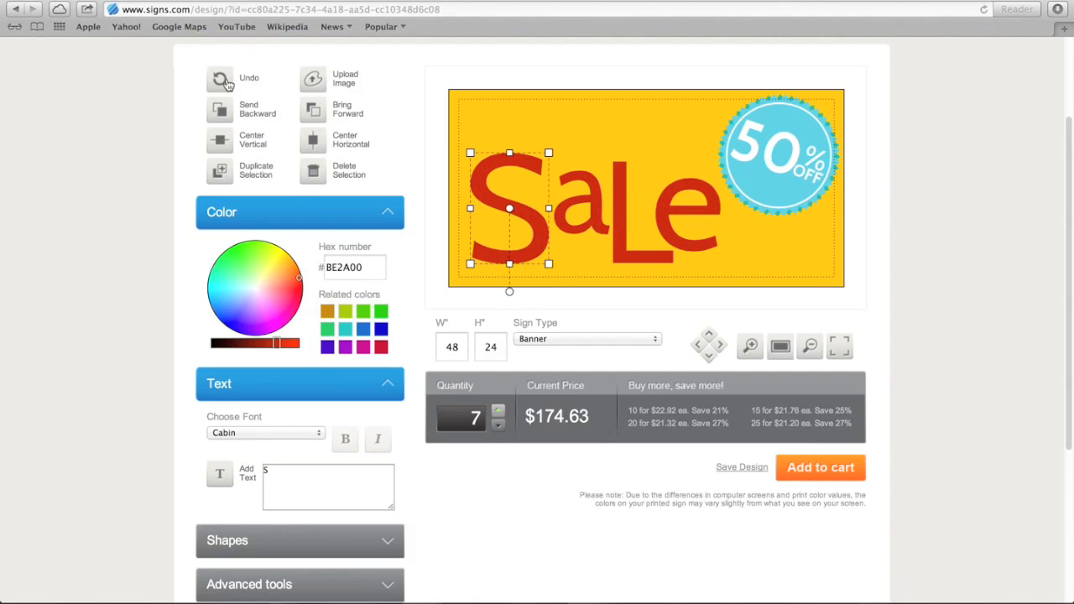
{"action": "mouse_move", "coordinate": [135, 43]}
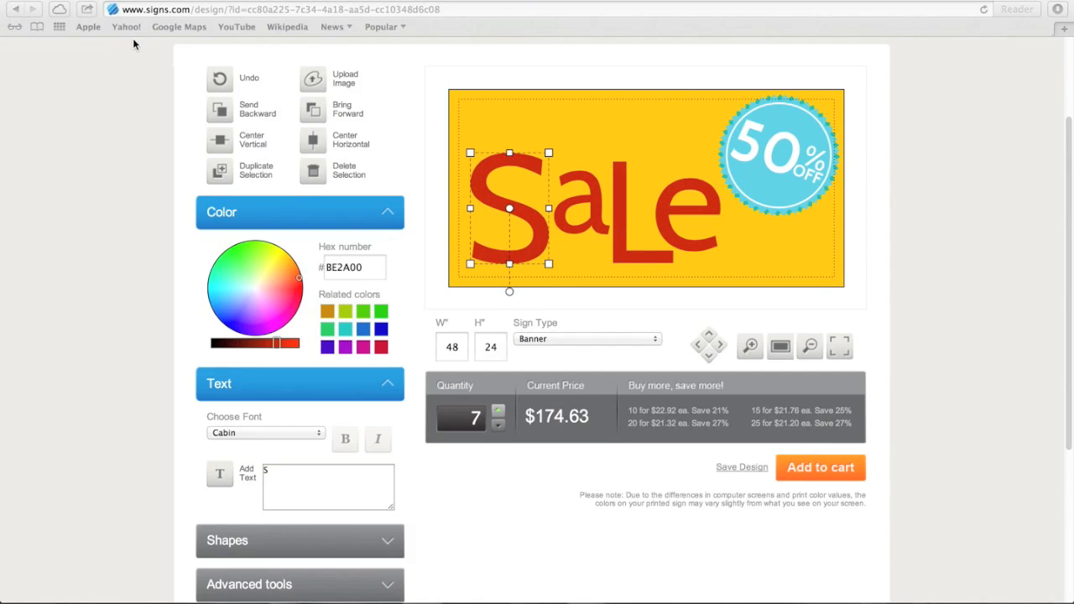
{"action": "mouse_move", "coordinate": [183, 61]}
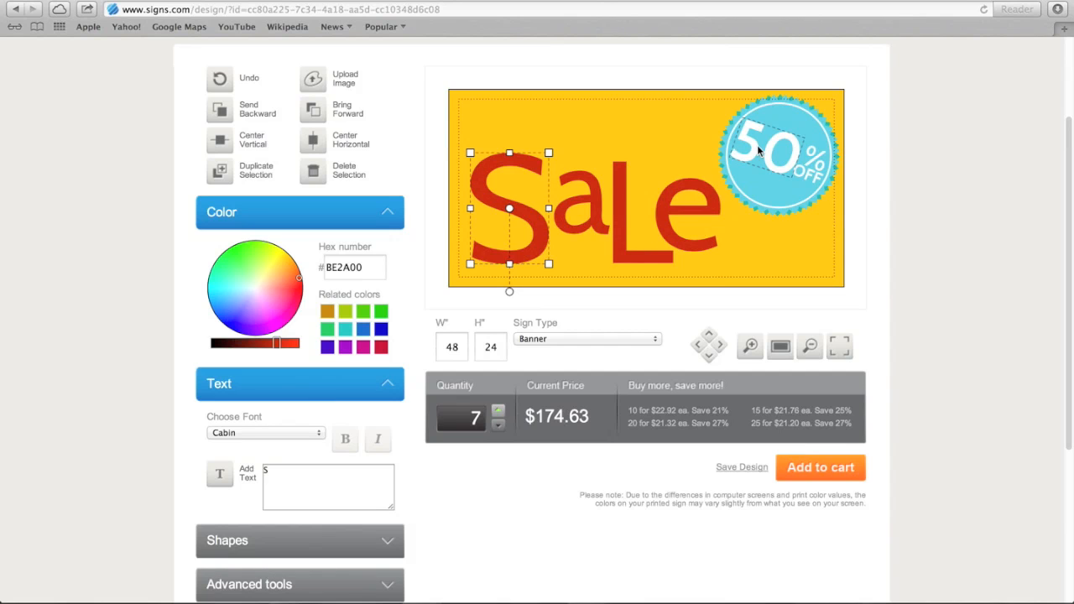
Replace the badge's 50 with 60 so it reads 60% off
{"action": "left_click", "coordinate": [759, 151]}
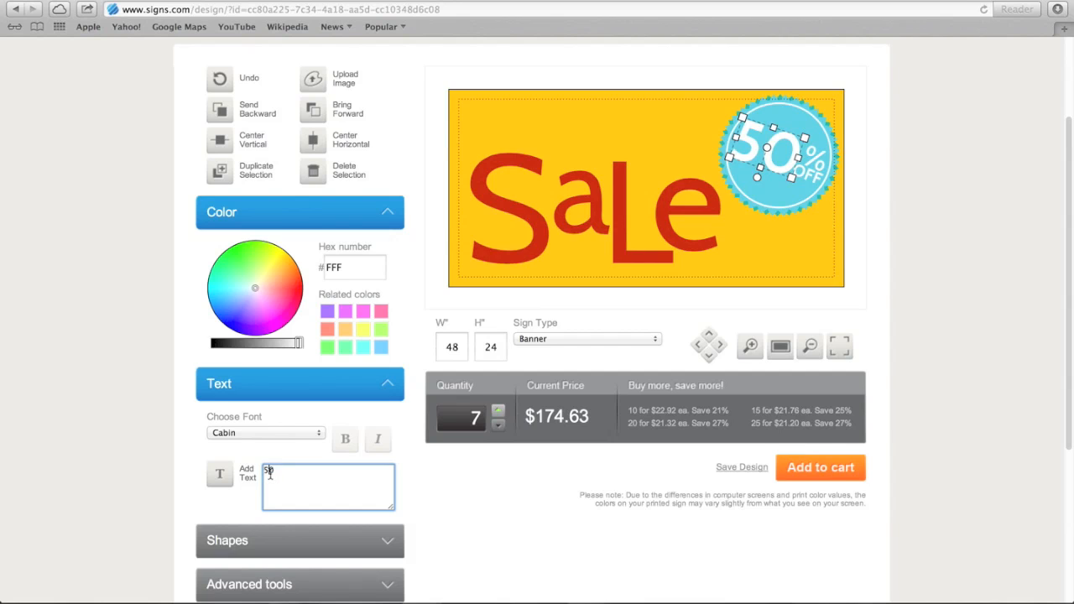
{"action": "type", "text": "60"}
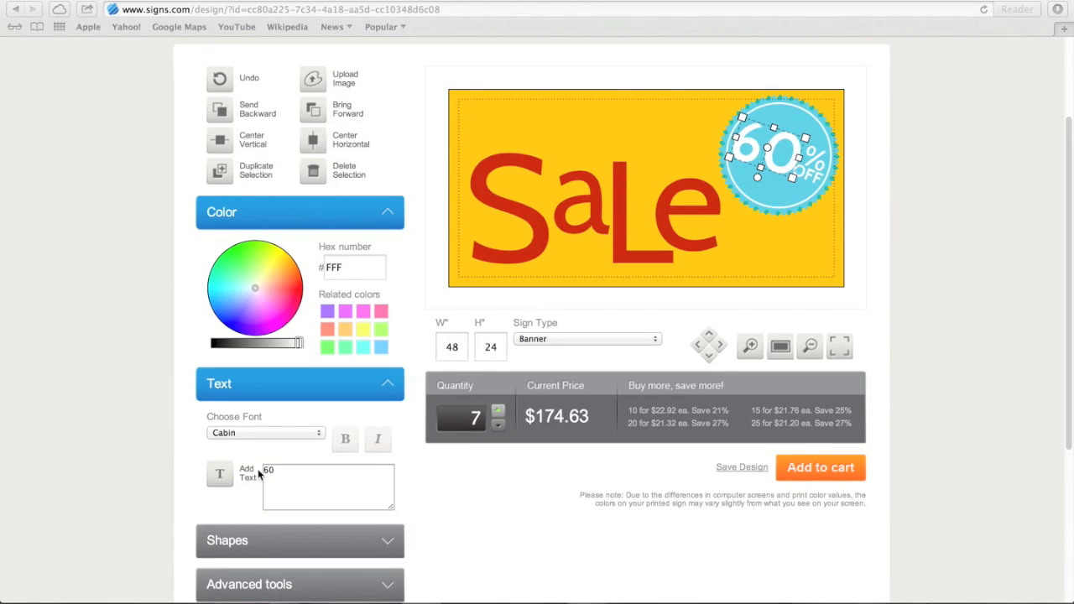
{"action": "left_click", "coordinate": [327, 487]}
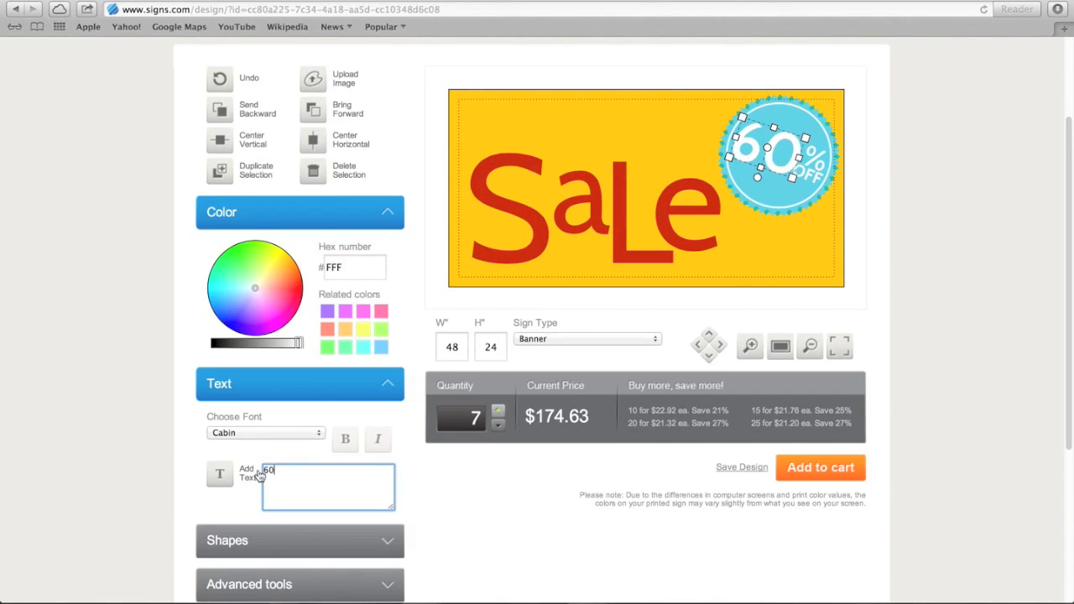
{"action": "mouse_move", "coordinate": [221, 475]}
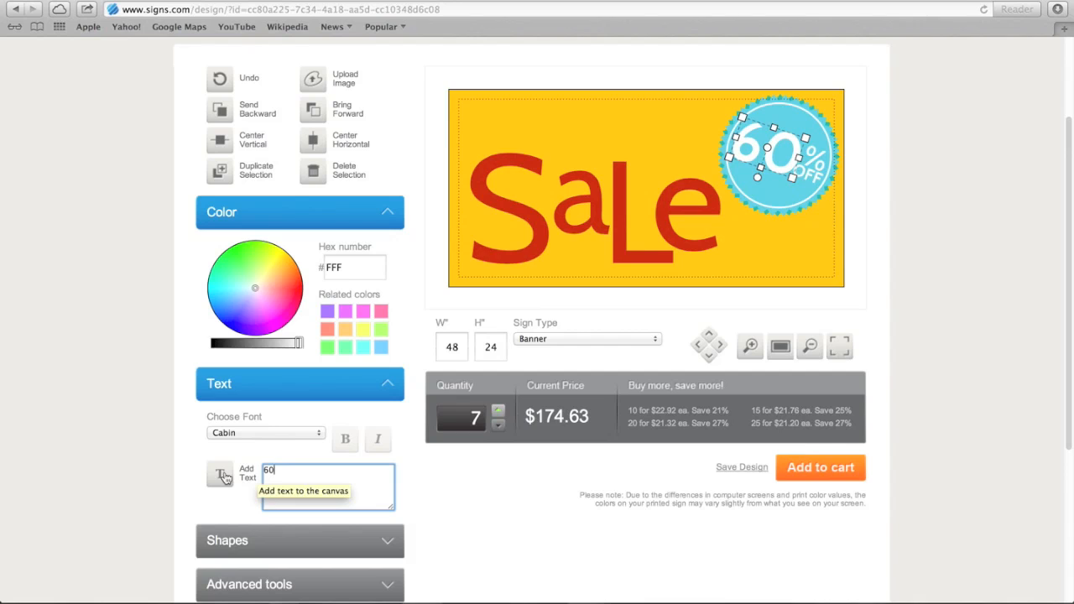
Add a bold 'Back to School' text in the Broadsheet font, tilted upward above Sale
{"action": "left_click", "coordinate": [220, 474]}
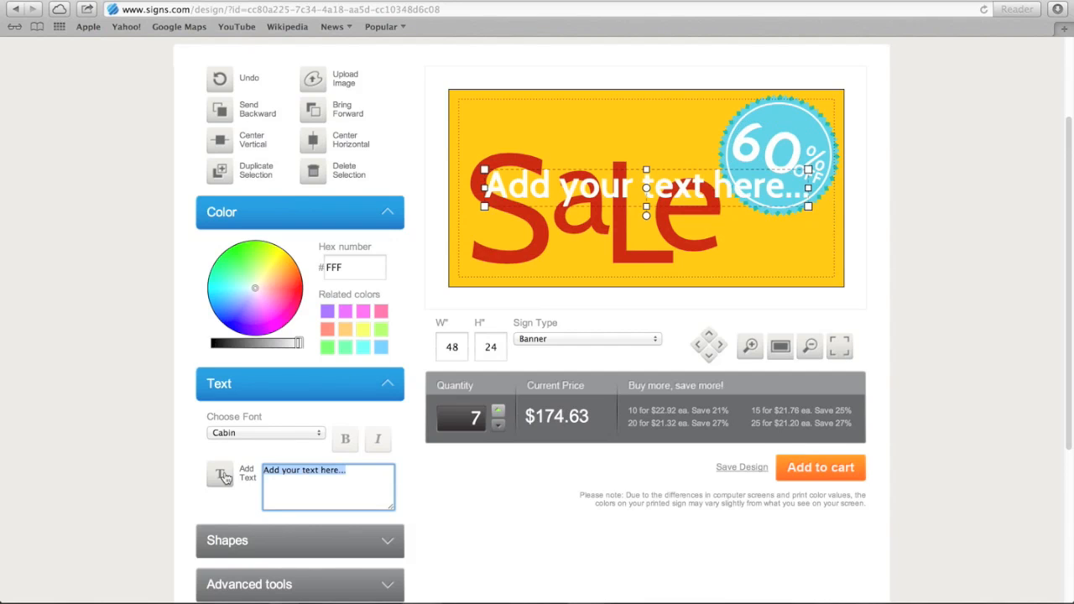
{"action": "type", "text": "Back to School"}
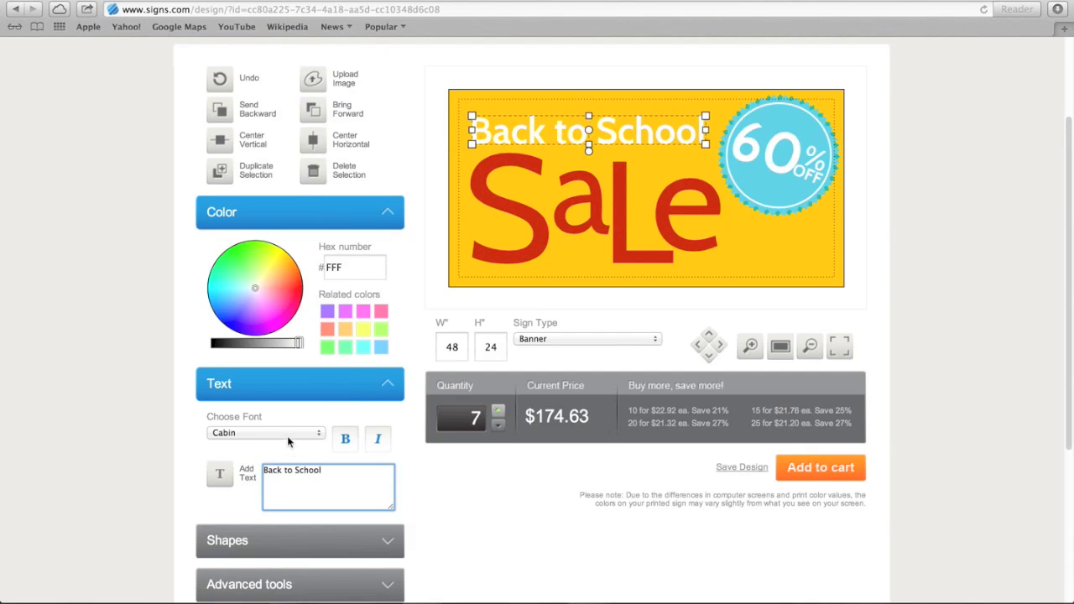
{"action": "left_click", "coordinate": [265, 433]}
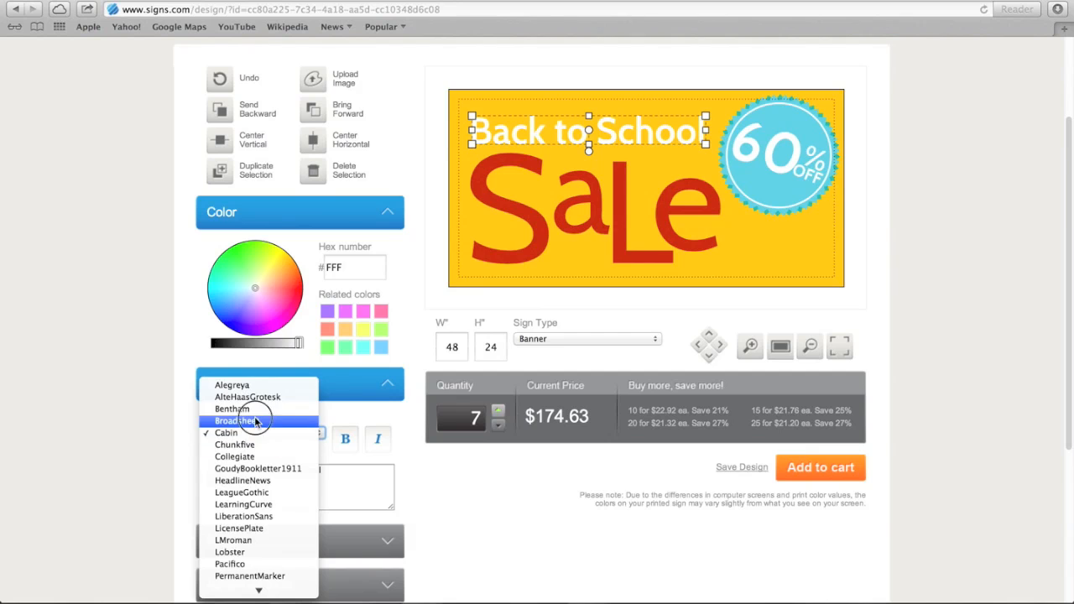
{"action": "left_click", "coordinate": [238, 420]}
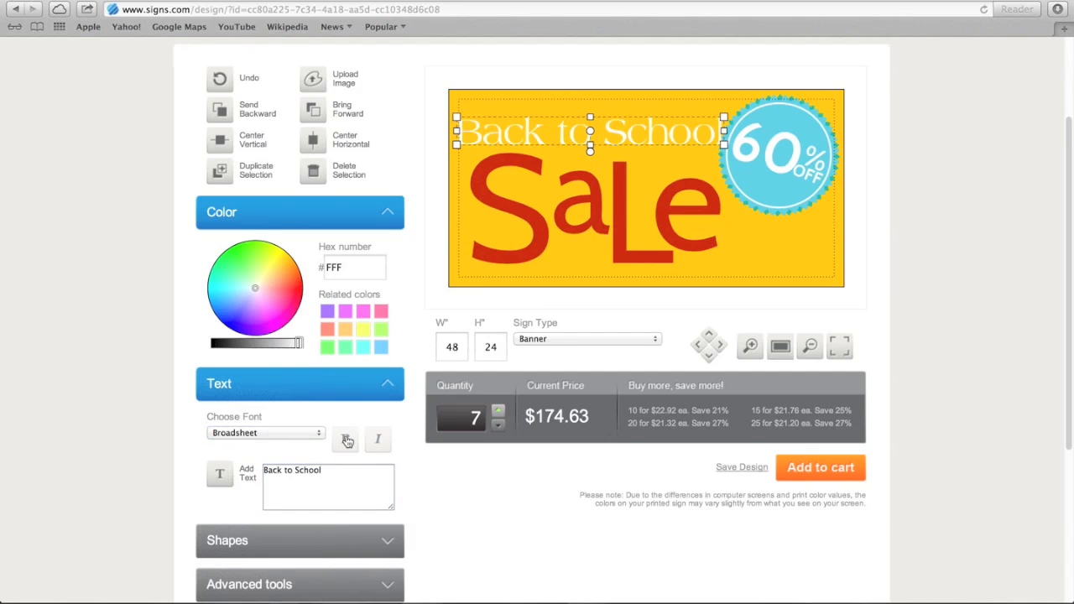
{"action": "left_click", "coordinate": [327, 487]}
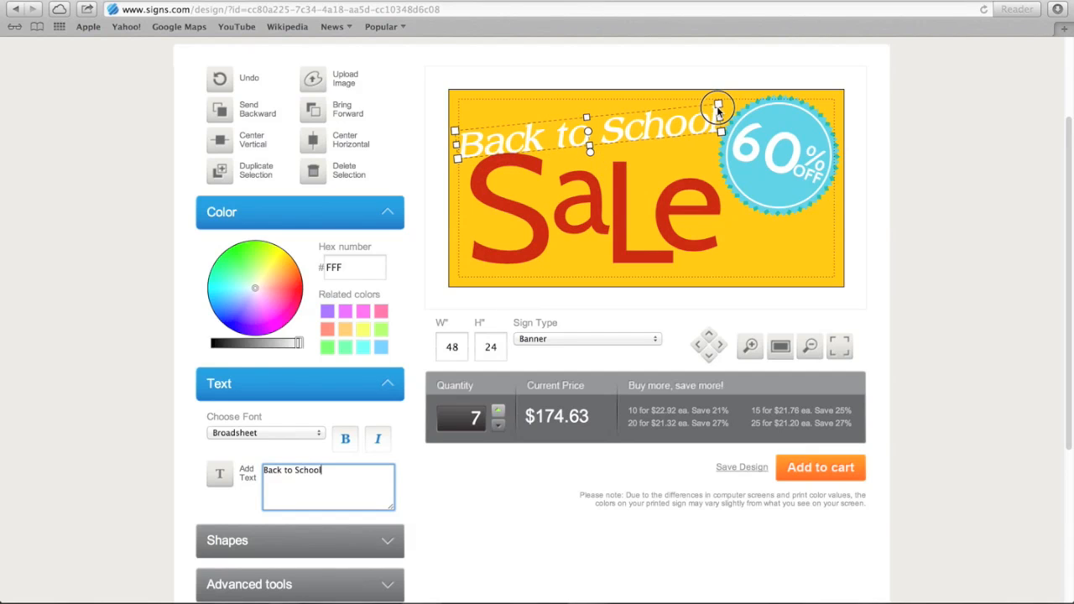
{"action": "left_click_drag", "start_coordinate": [718, 108], "coordinate": [618, 124]}
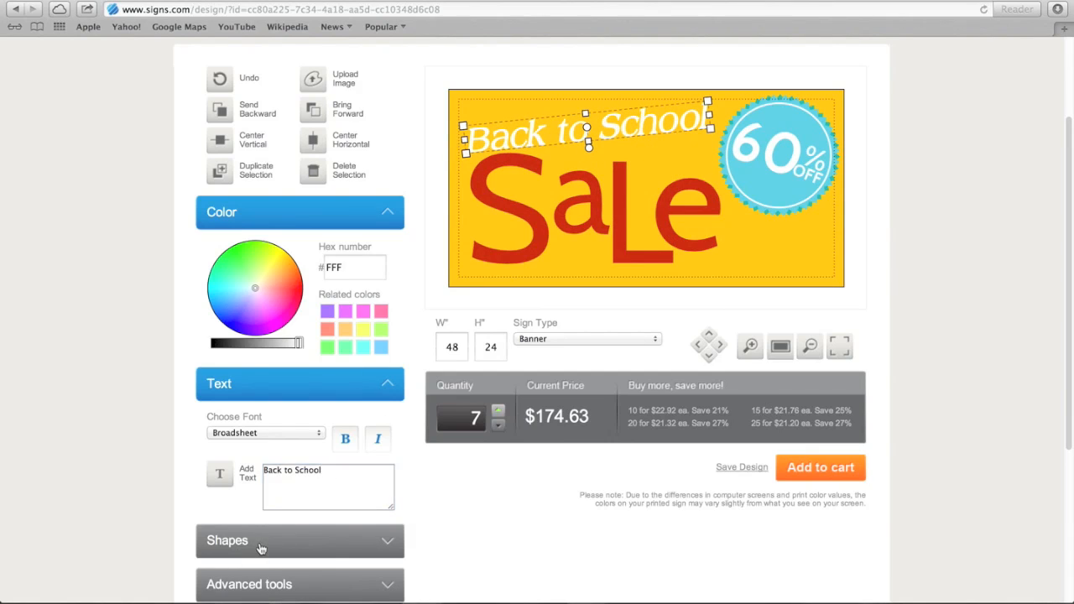
Add a grey square from Shapes and stretch it into a band behind the heading
{"action": "left_click", "coordinate": [299, 541]}
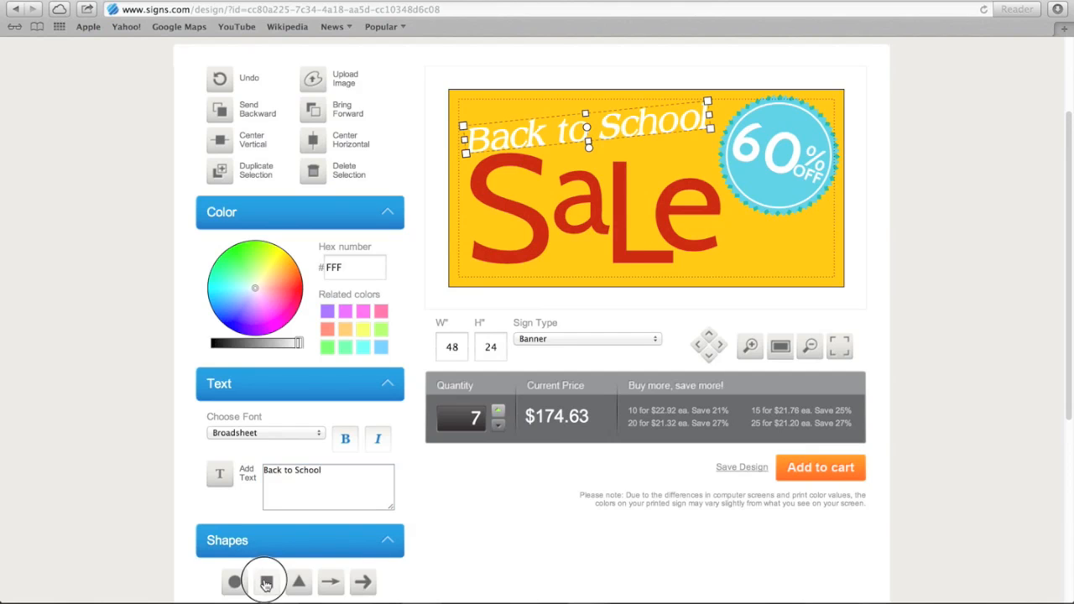
{"action": "left_click", "coordinate": [265, 581]}
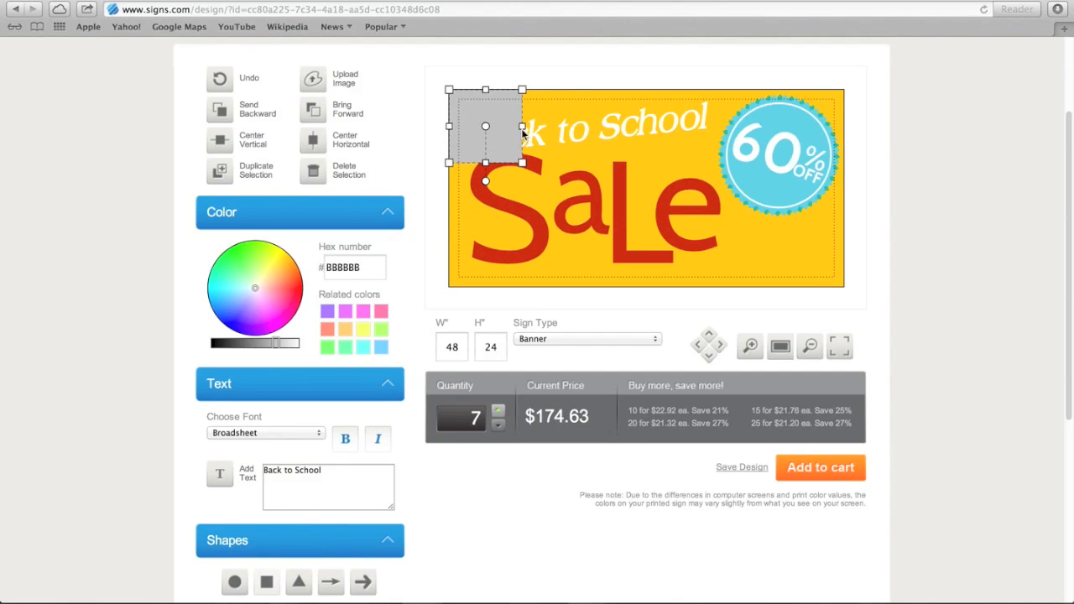
{"action": "left_click_drag", "start_coordinate": [522, 137], "coordinate": [697, 128]}
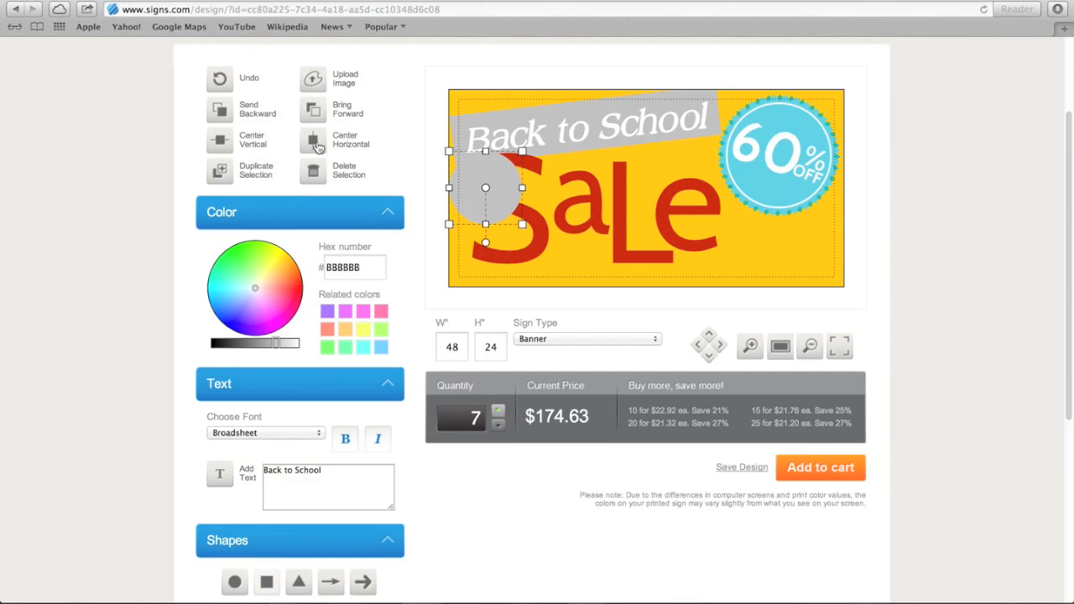
Move the extra grey circle over Sale, then delete it
{"action": "left_click_drag", "start_coordinate": [485, 188], "coordinate": [644, 188]}
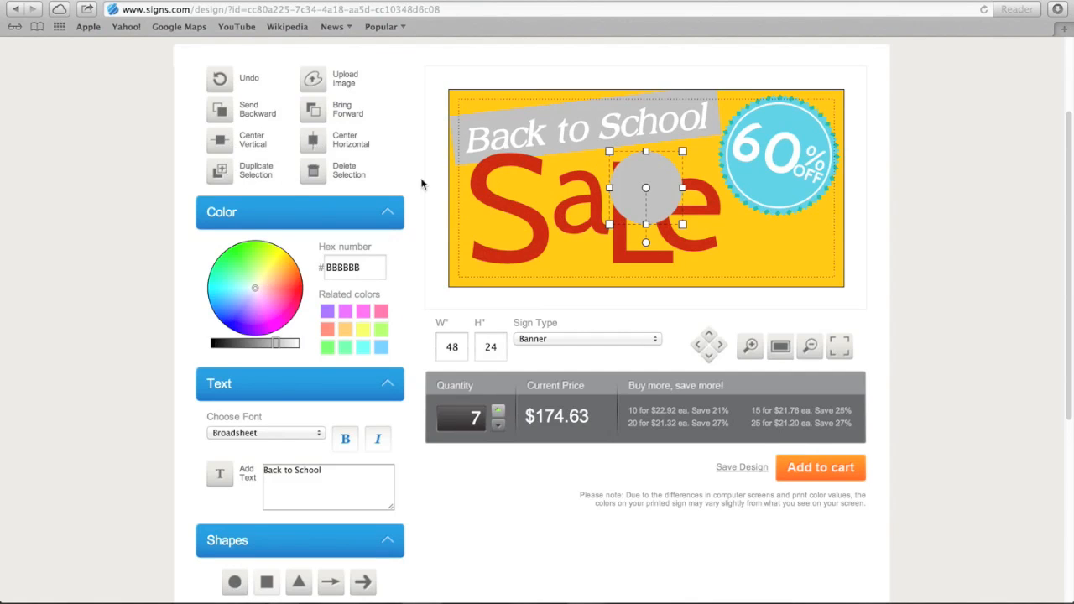
{"action": "left_click_drag", "start_coordinate": [646, 188], "coordinate": [721, 218]}
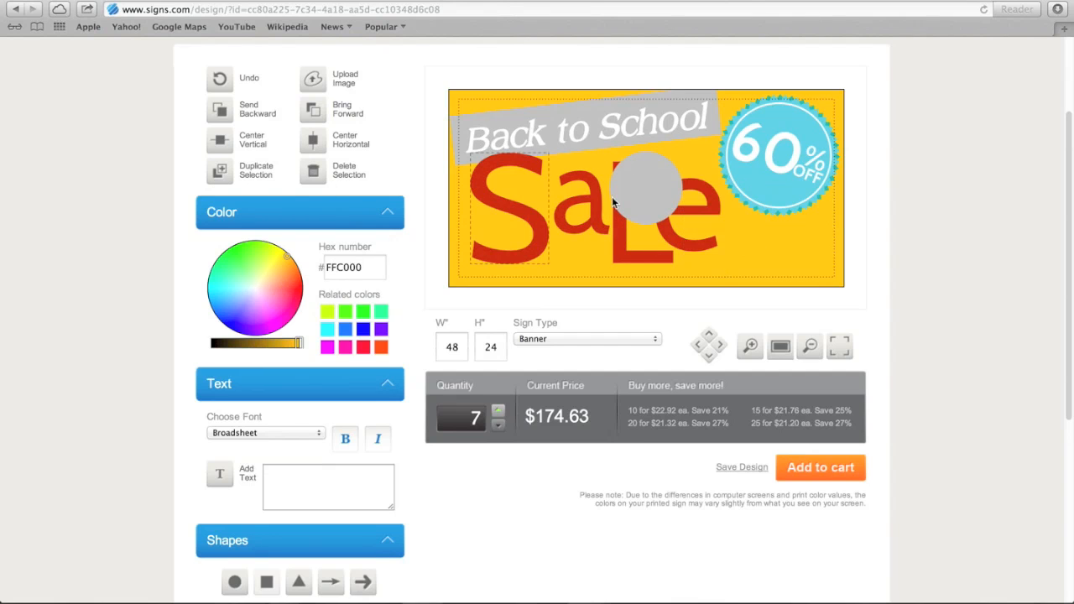
{"action": "left_click", "coordinate": [312, 169]}
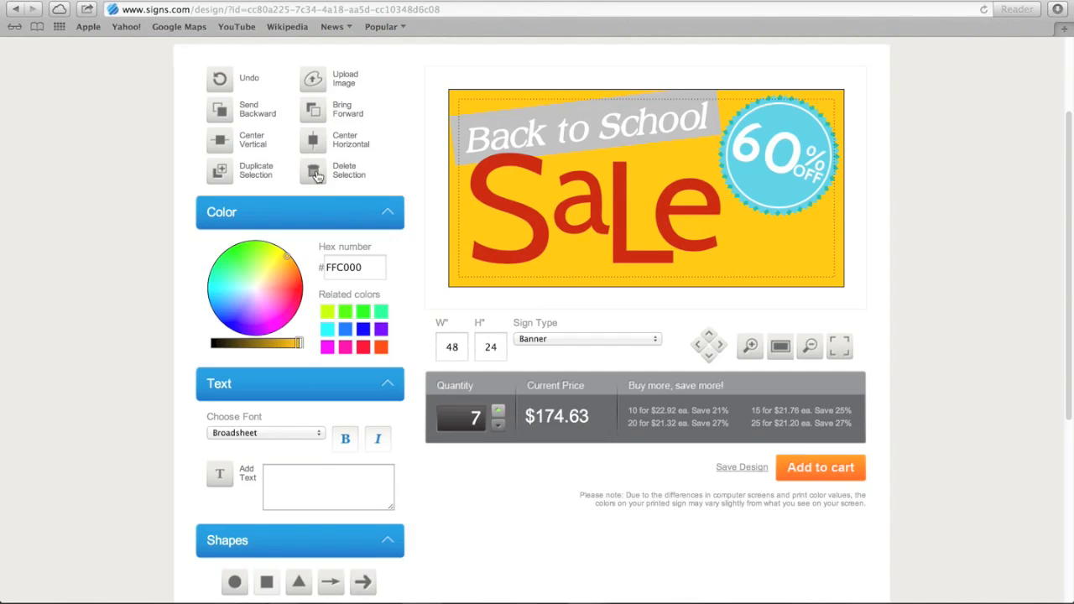
{"action": "mouse_move", "coordinate": [332, 188]}
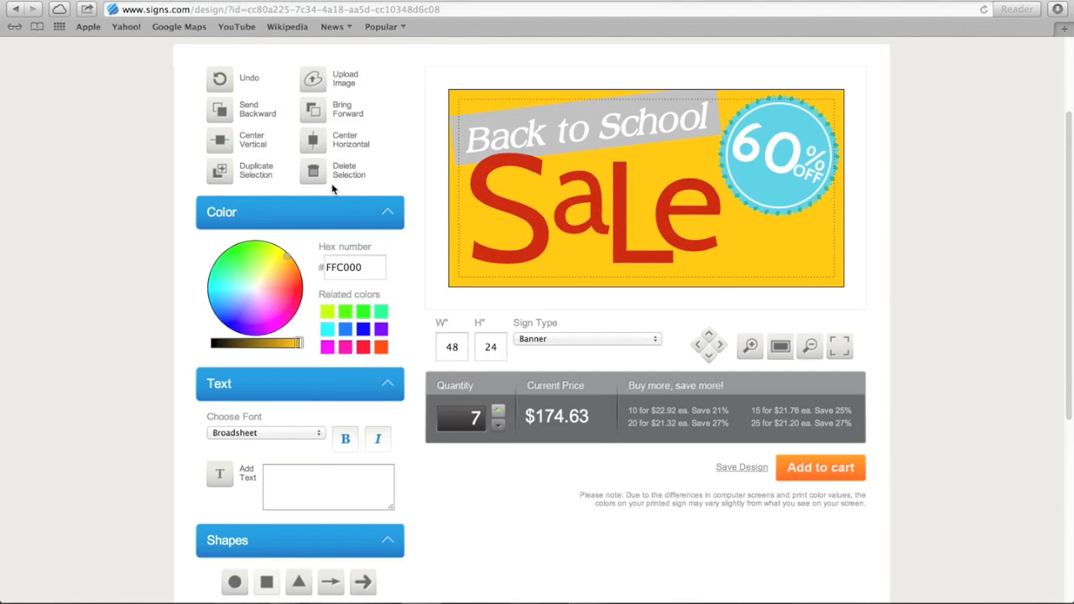
{"action": "mouse_move", "coordinate": [334, 126]}
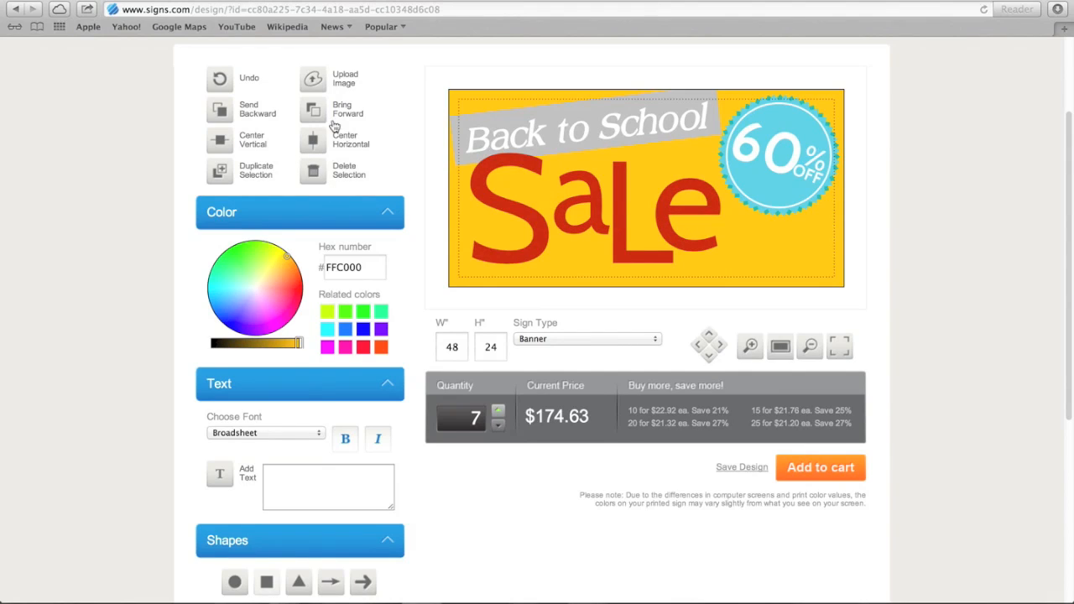
{"action": "mouse_move", "coordinate": [316, 79]}
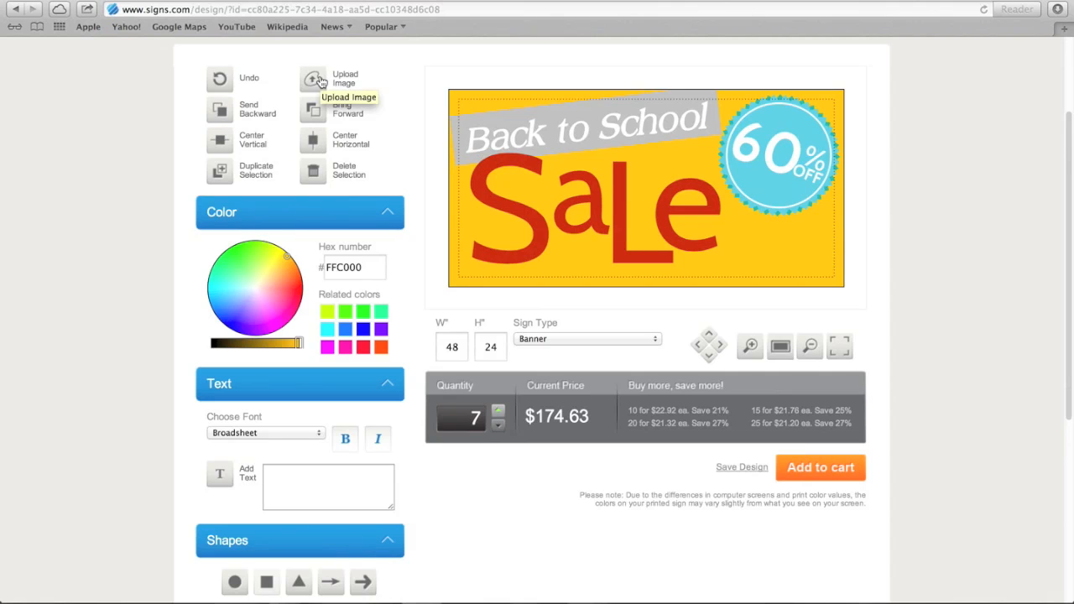
Upload the signs logo image and place it in the banner's bottom-right corner
{"action": "left_click", "coordinate": [313, 77]}
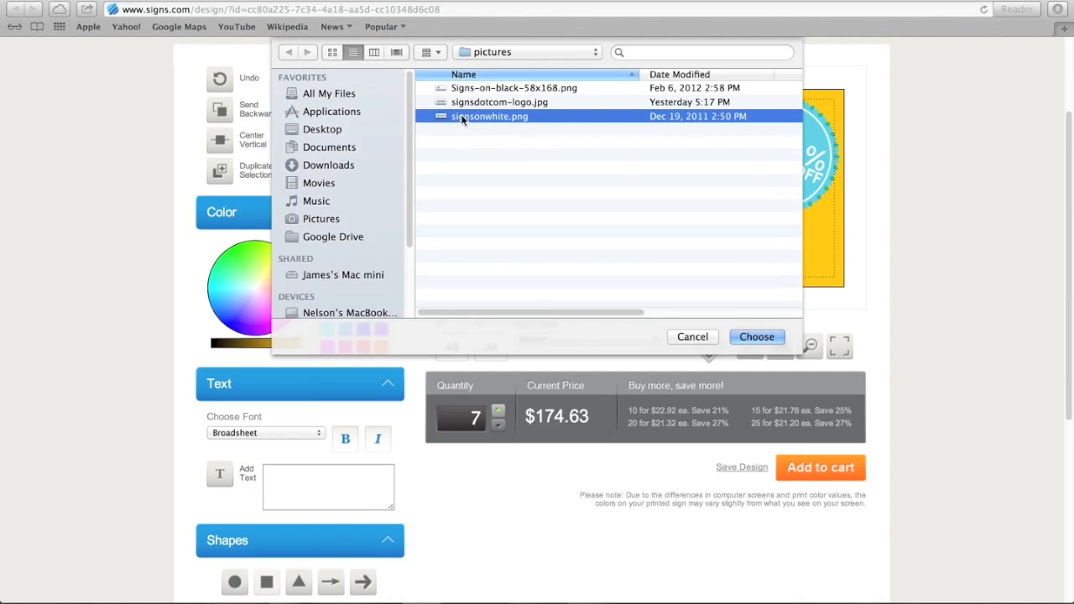
{"action": "left_click", "coordinate": [755, 336]}
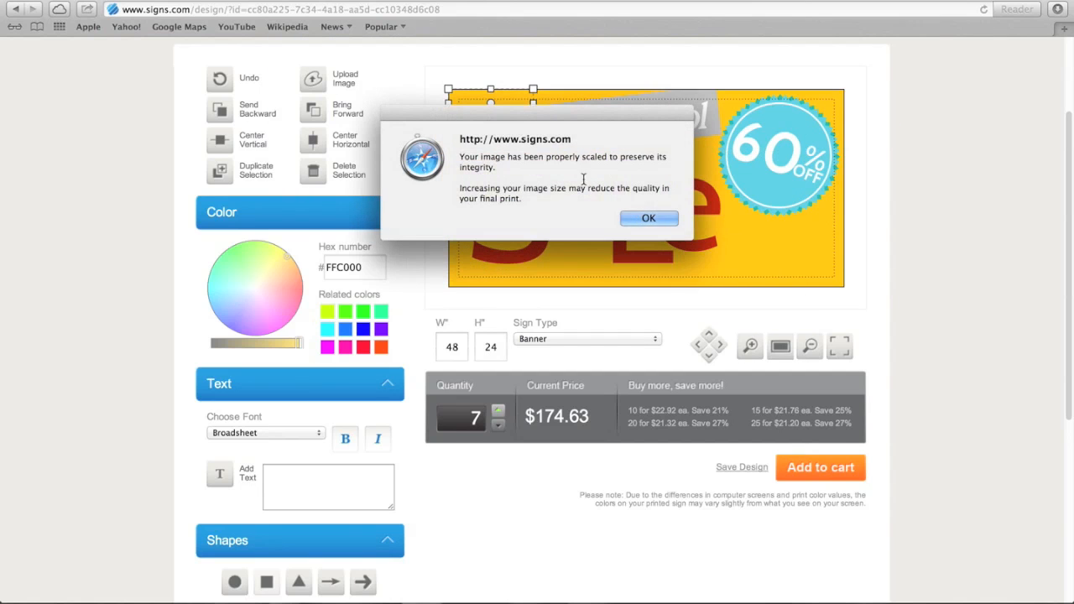
{"action": "left_click", "coordinate": [648, 218]}
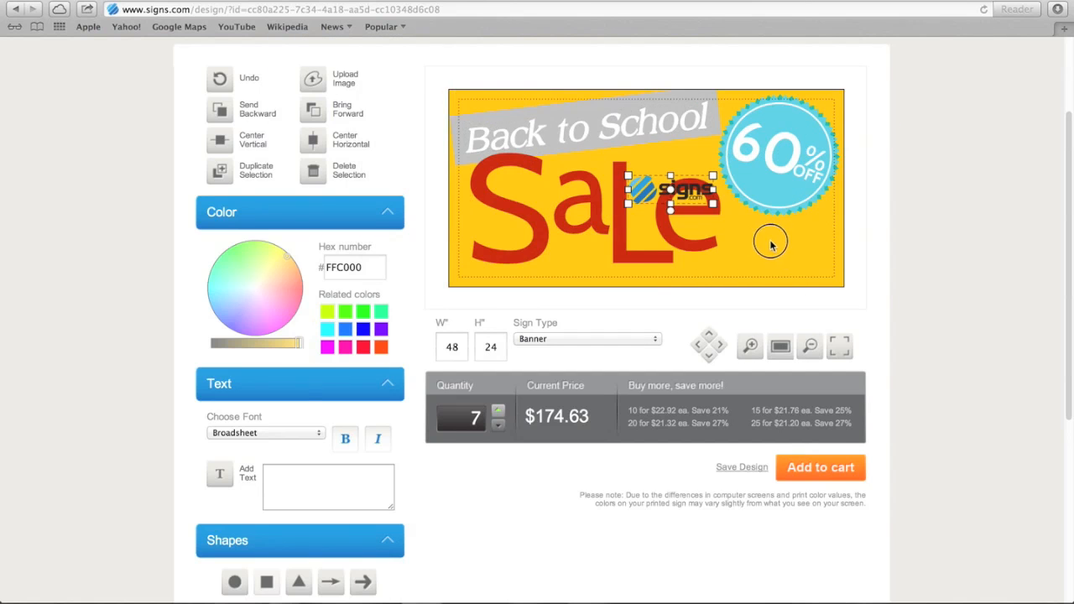
{"action": "left_click_drag", "start_coordinate": [671, 188], "coordinate": [789, 260]}
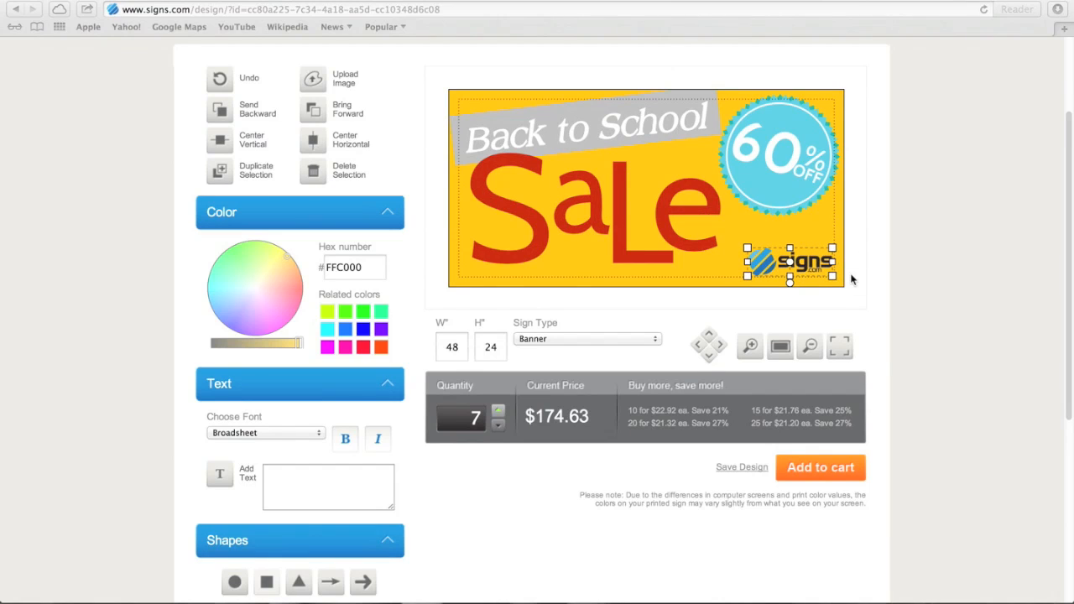
{"action": "mouse_move", "coordinate": [781, 411]}
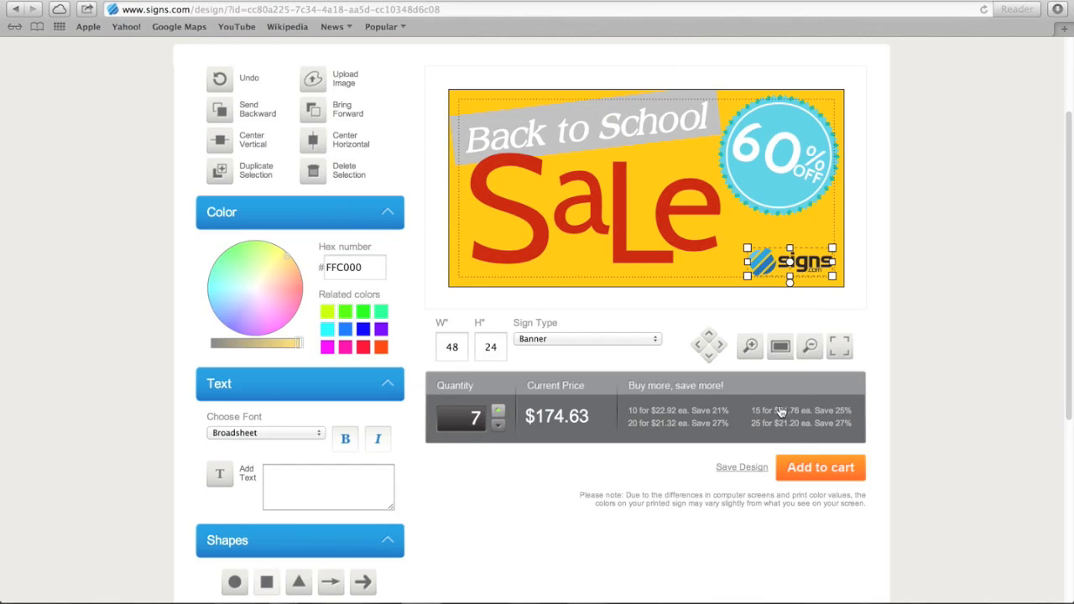
{"action": "mouse_move", "coordinate": [753, 473]}
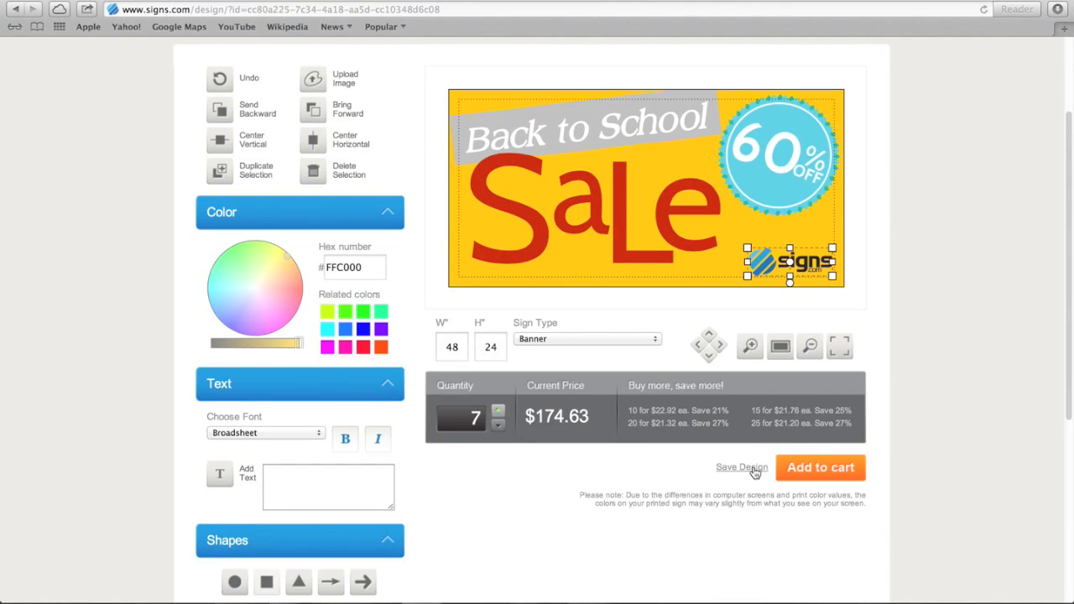
Save the design and dismiss the 'Your design has been saved!' confirmation
{"action": "left_click", "coordinate": [742, 467]}
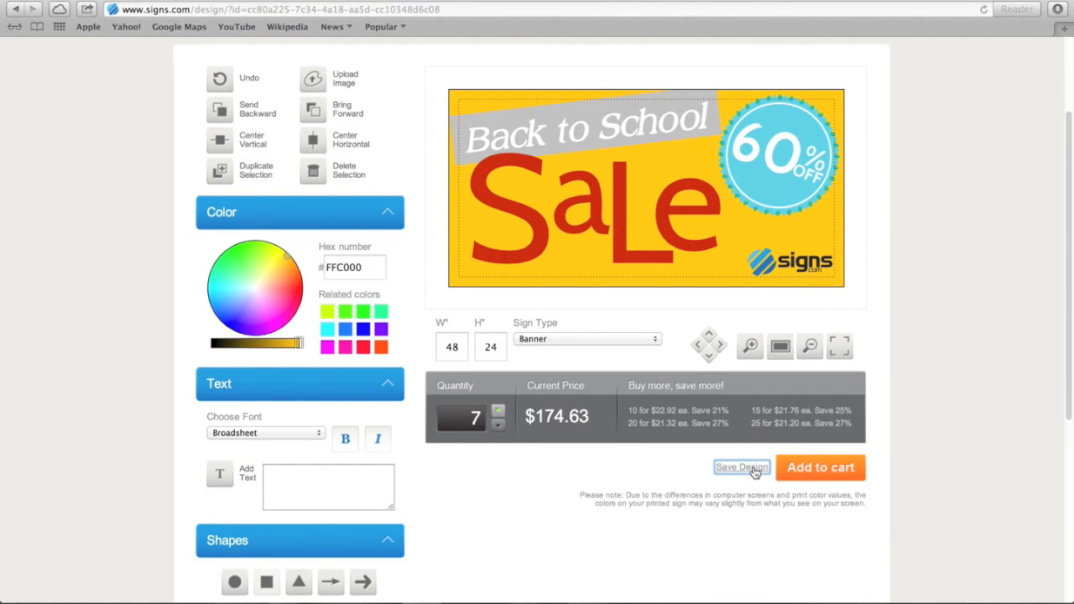
{"action": "left_click", "coordinate": [742, 466]}
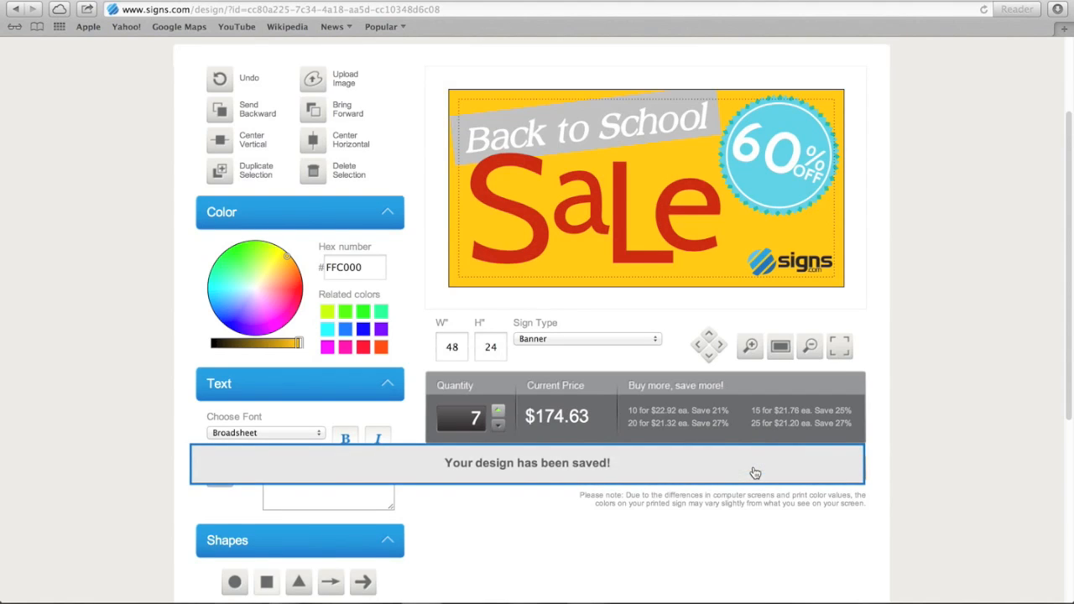
{"action": "left_click", "coordinate": [742, 466]}
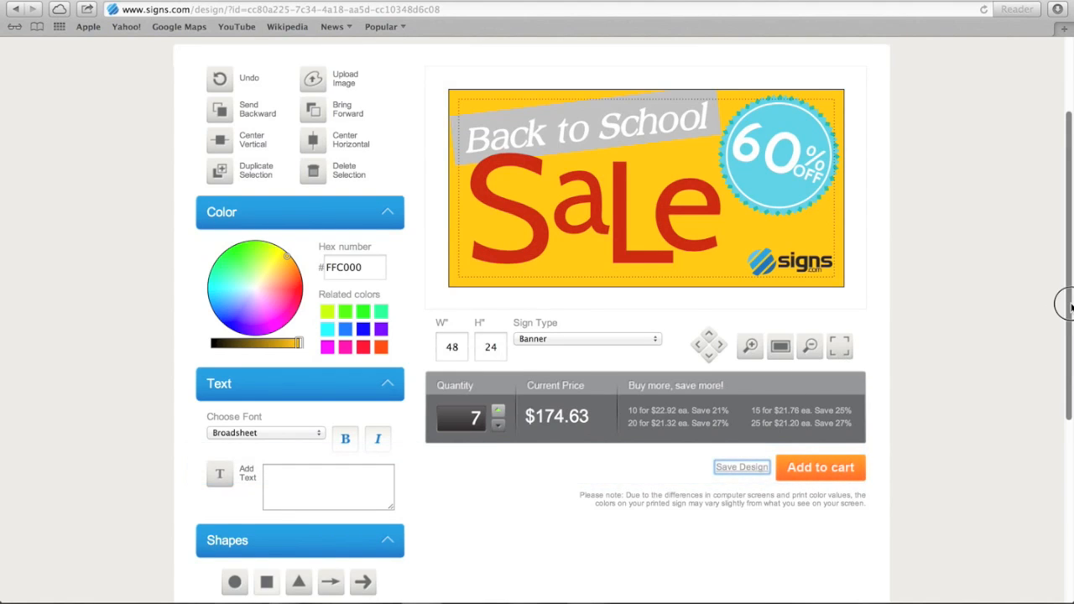
{"action": "scroll", "scroll_direction": "up", "scroll_amount": 3}
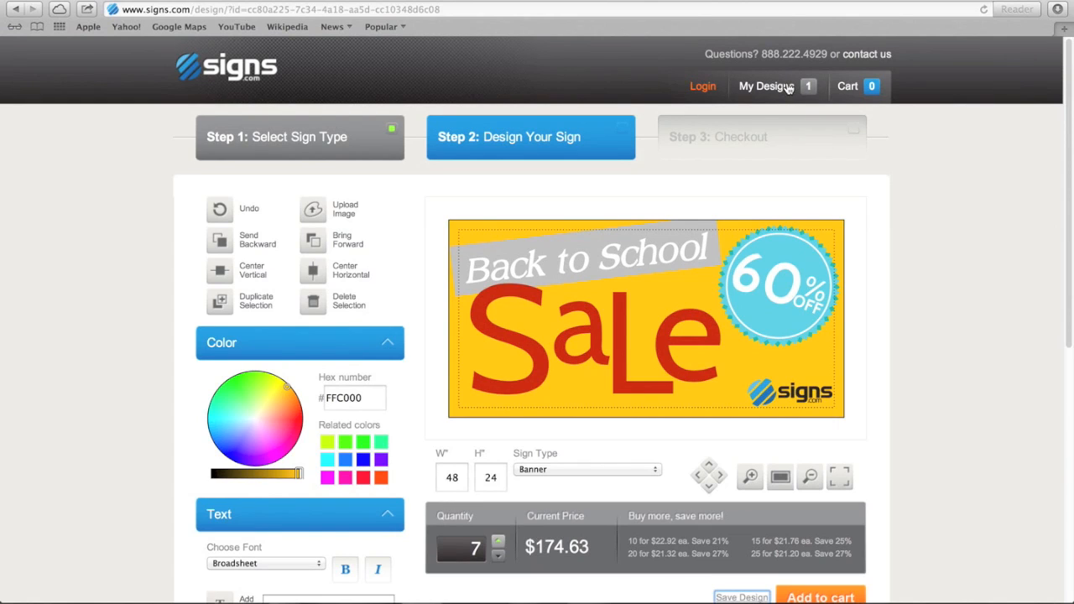
{"action": "mouse_move", "coordinate": [765, 87]}
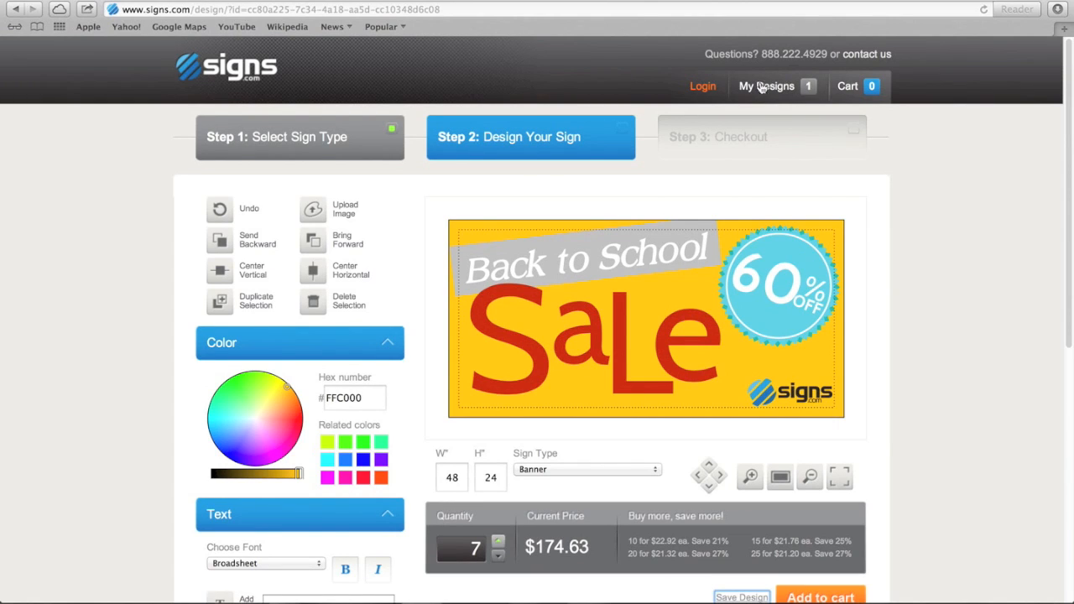
{"action": "mouse_move", "coordinate": [705, 87]}
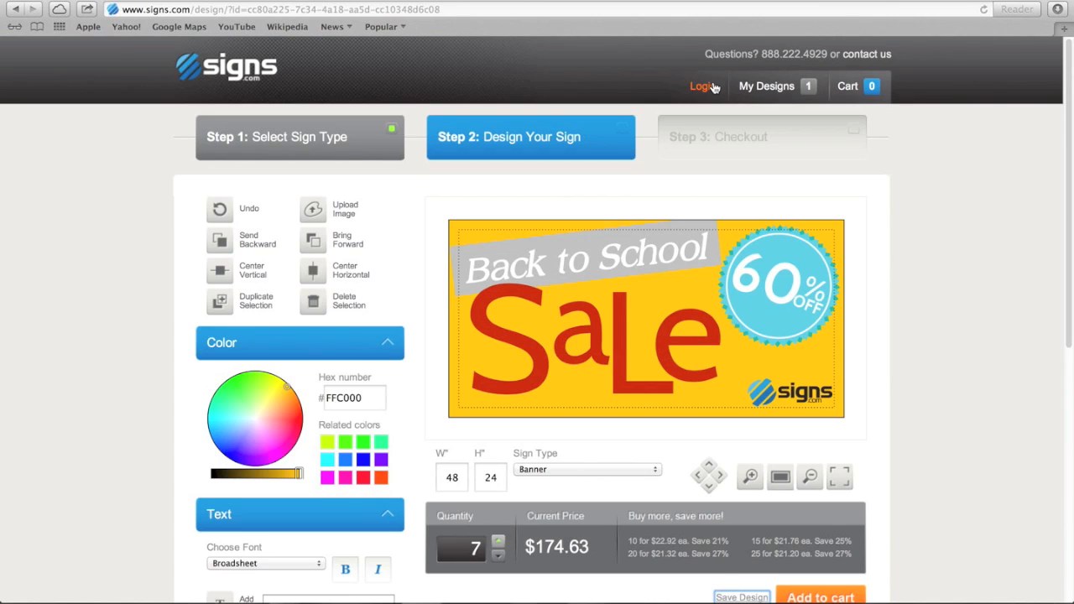
{"action": "mouse_move", "coordinate": [52, 57]}
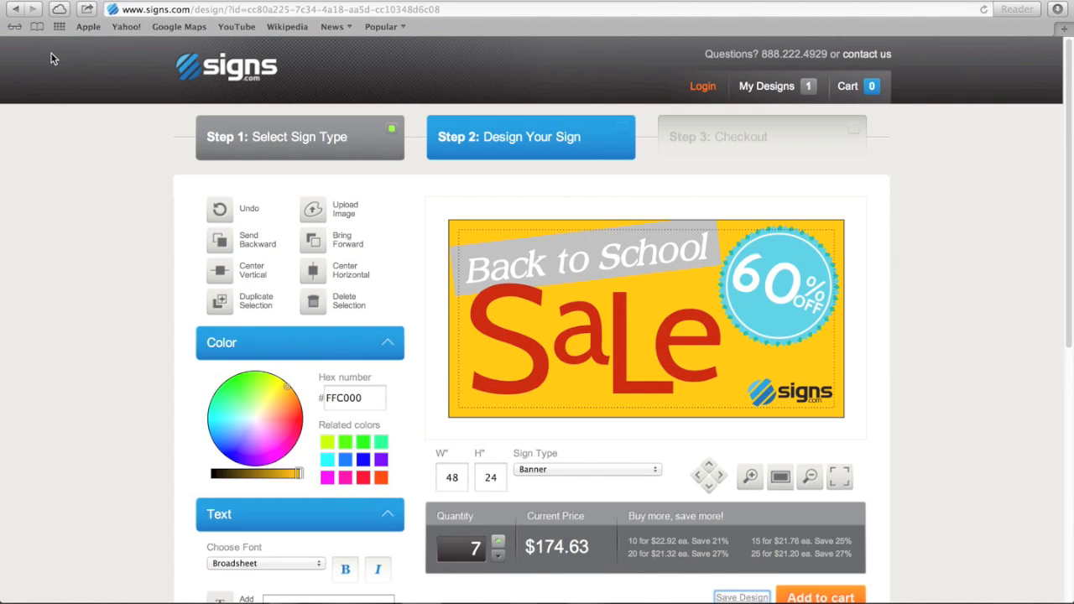
{"action": "mouse_move", "coordinate": [671, 93]}
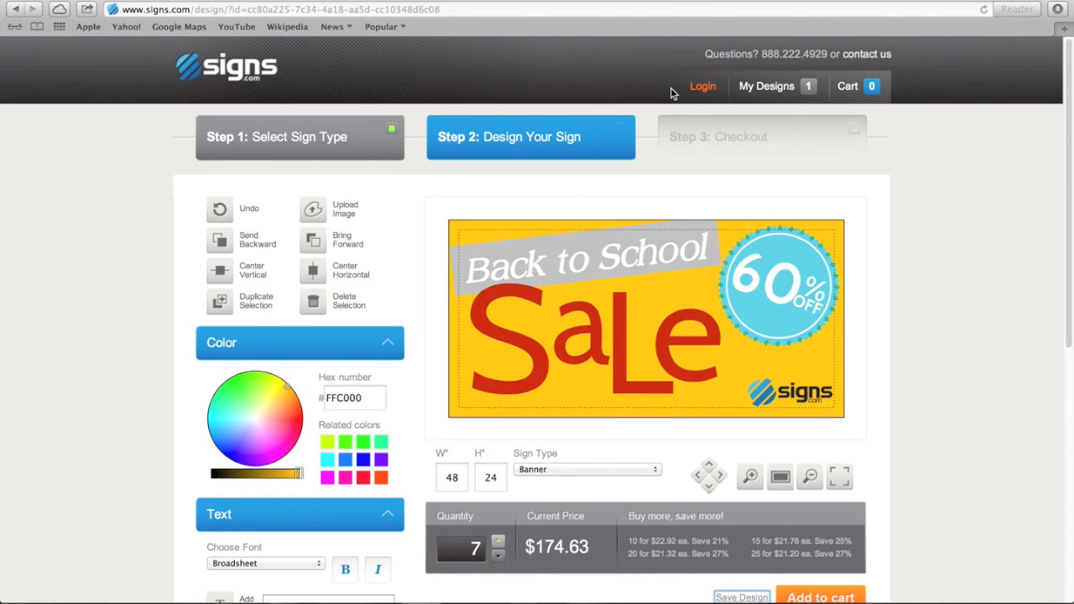
{"action": "mouse_move", "coordinate": [339, 327]}
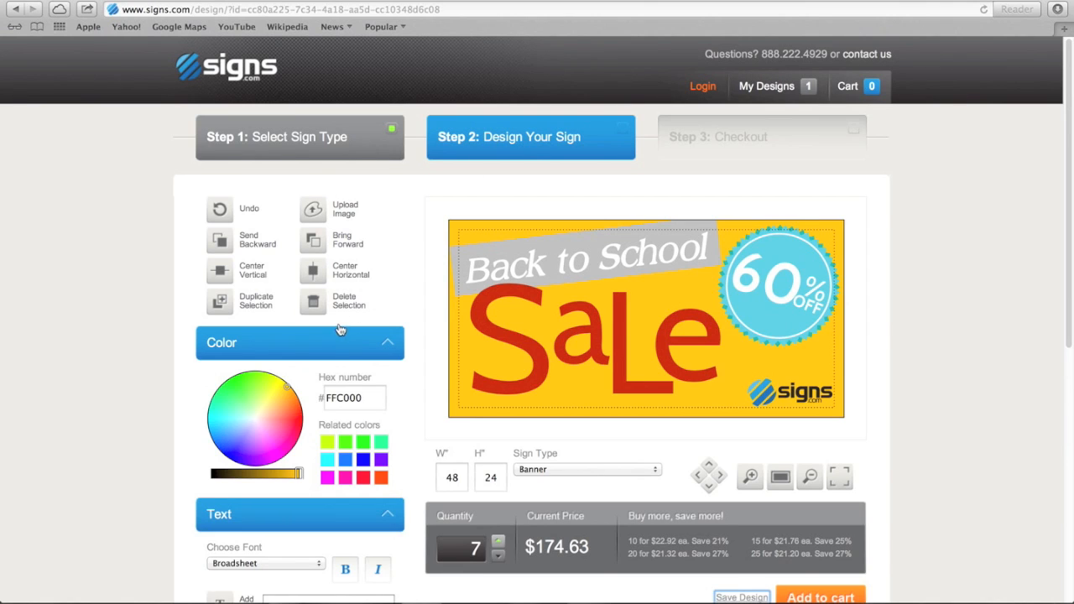
Collapse Color, expand Advanced tools and turn the bleed area preview off
{"action": "left_click", "coordinate": [299, 343]}
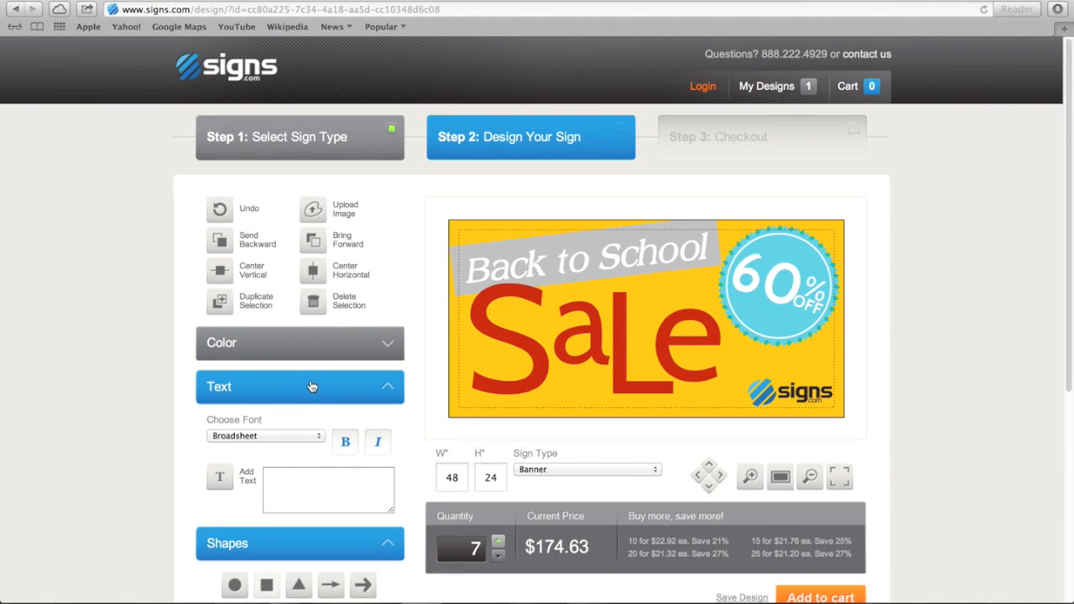
{"action": "left_click", "coordinate": [299, 386]}
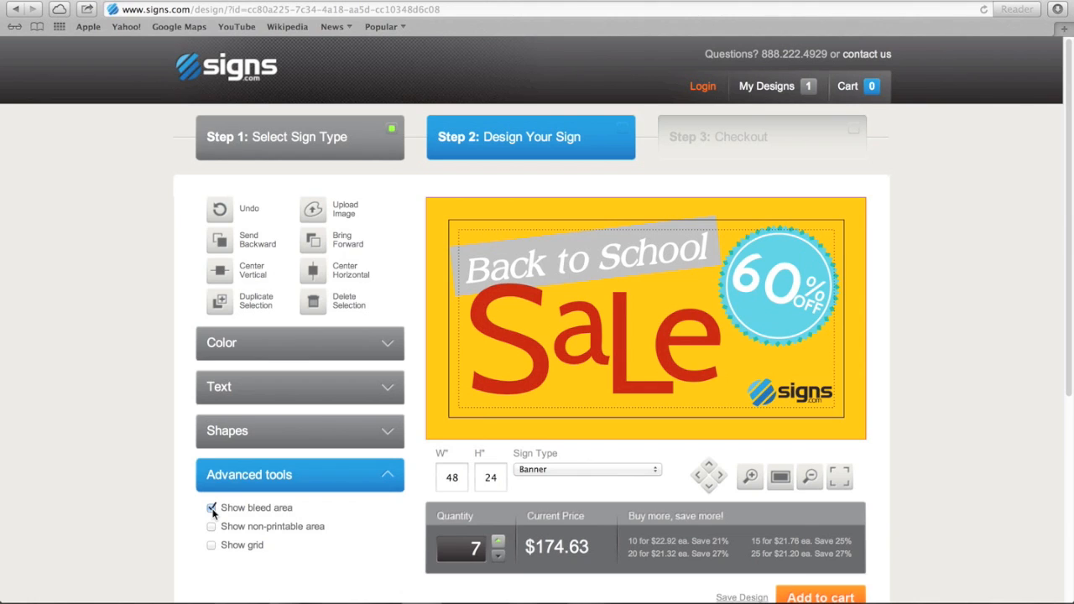
{"action": "left_click", "coordinate": [212, 507]}
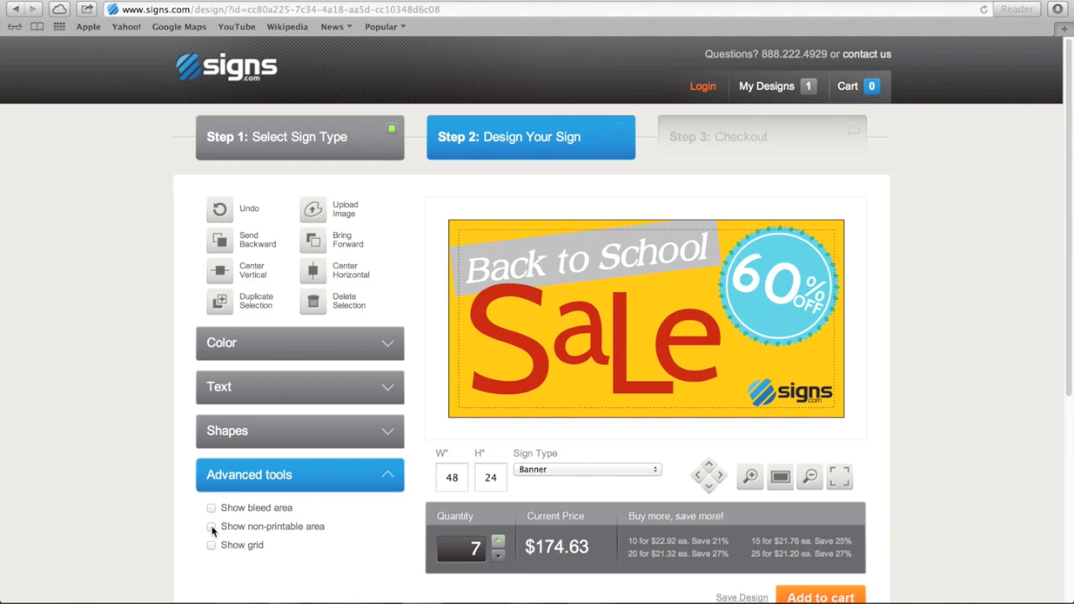
Preview the non-printable area and the grid, leaving both turned off again
{"action": "left_click", "coordinate": [212, 527]}
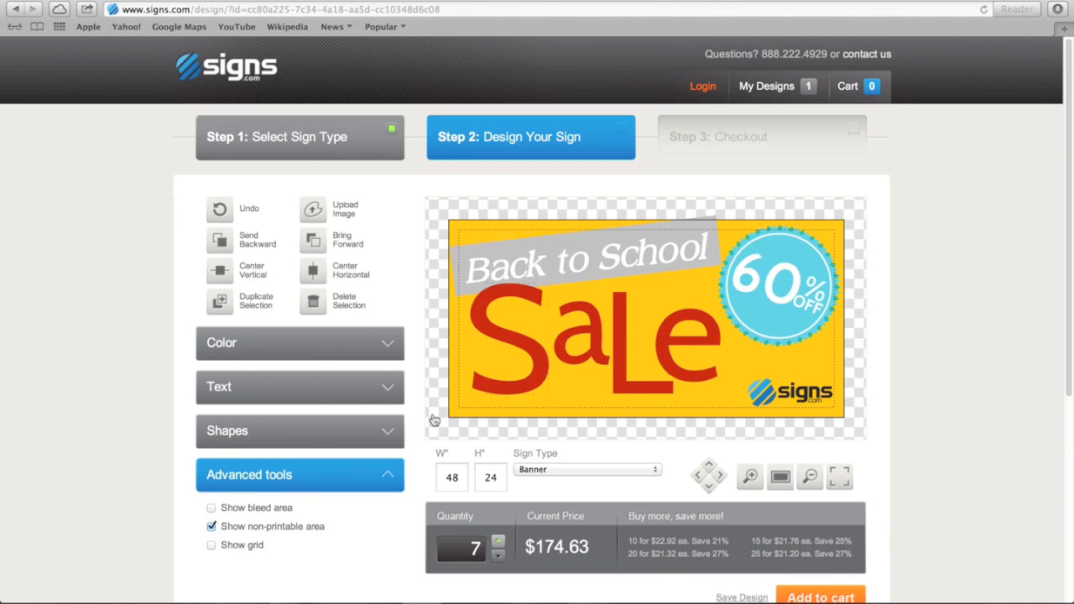
{"action": "left_click", "coordinate": [212, 527]}
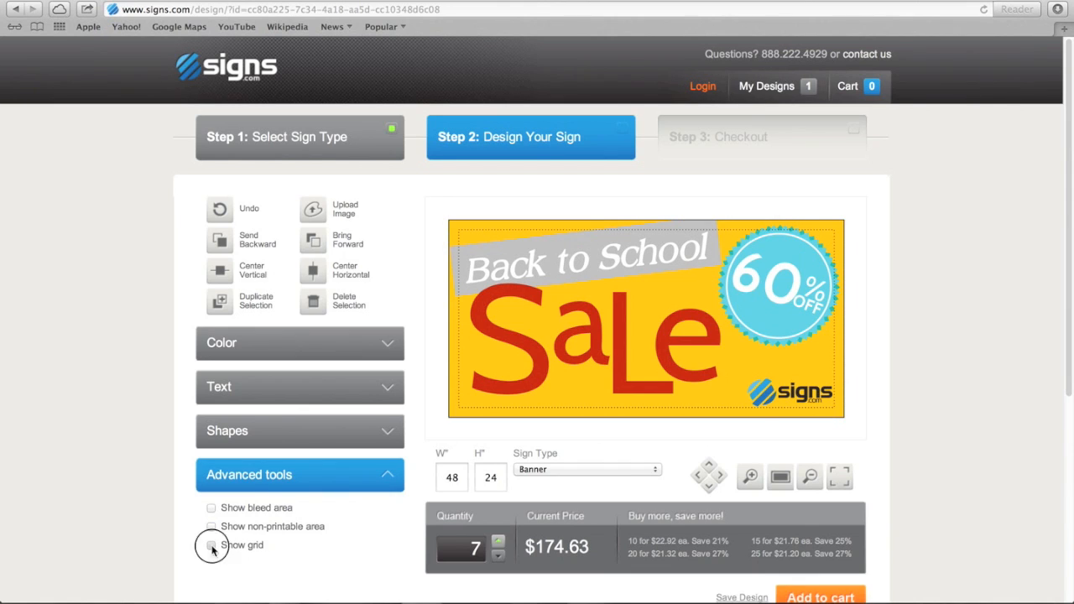
{"action": "left_click", "coordinate": [212, 544]}
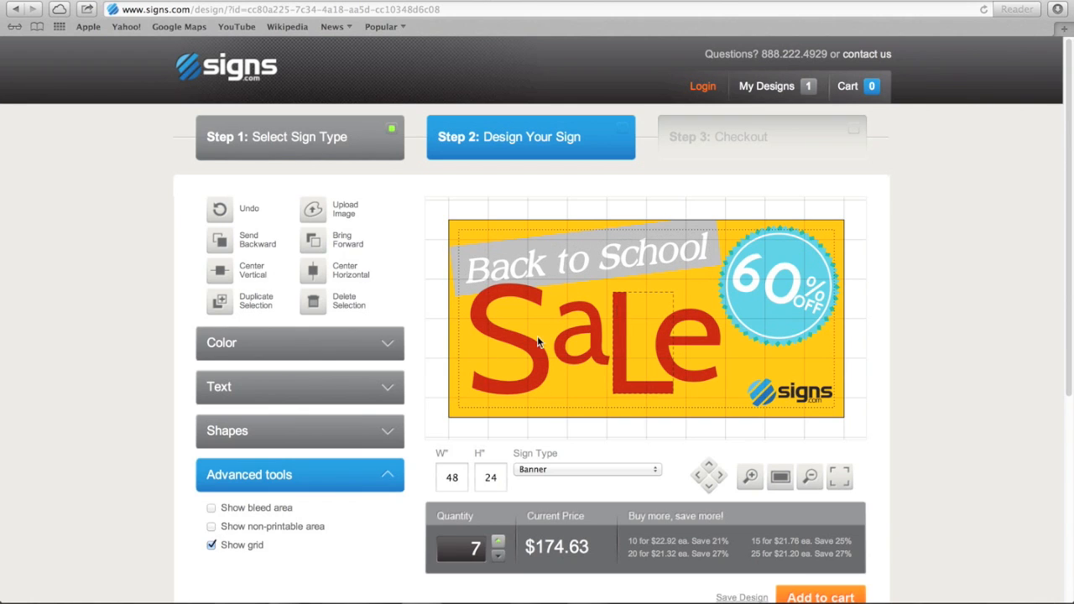
{"action": "left_click", "coordinate": [212, 544]}
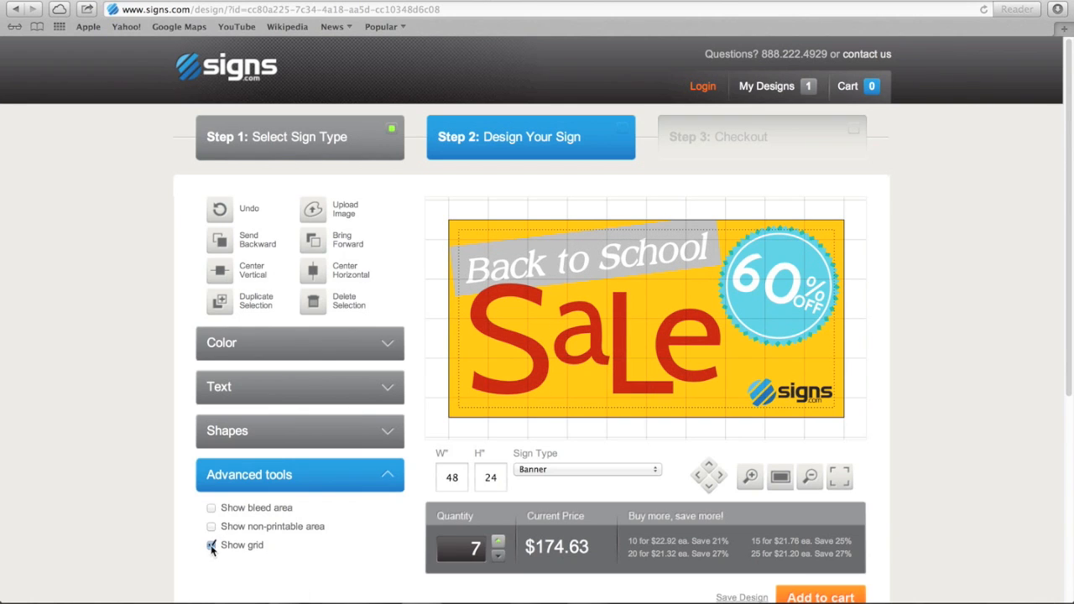
{"action": "left_click", "coordinate": [211, 544]}
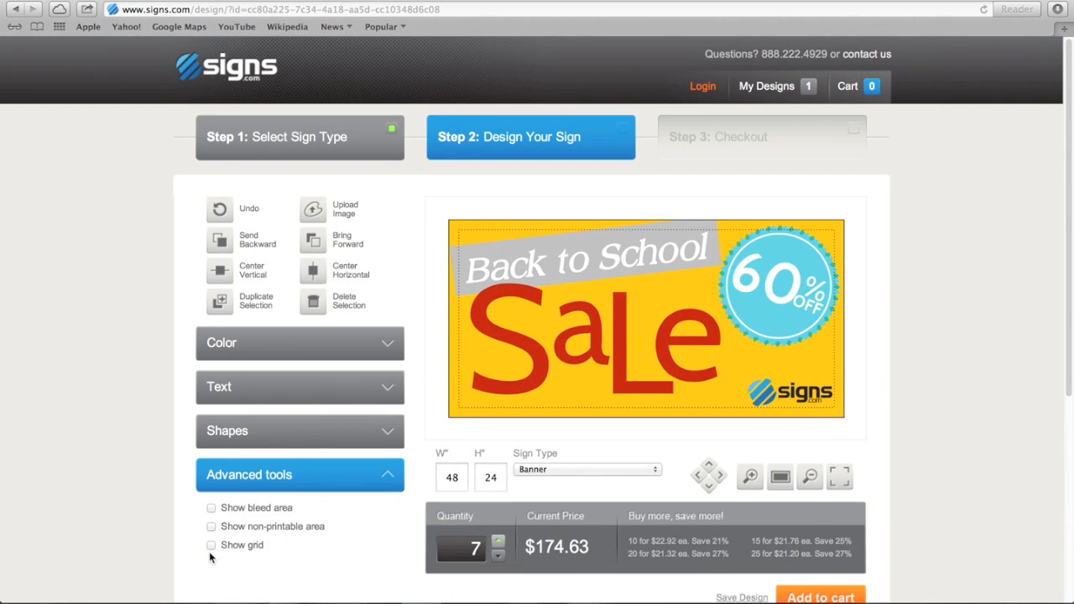
Add the 7 Sale banners ($174.63) to the shopping cart
{"action": "scroll", "scroll_direction": "down", "scroll_amount": 3}
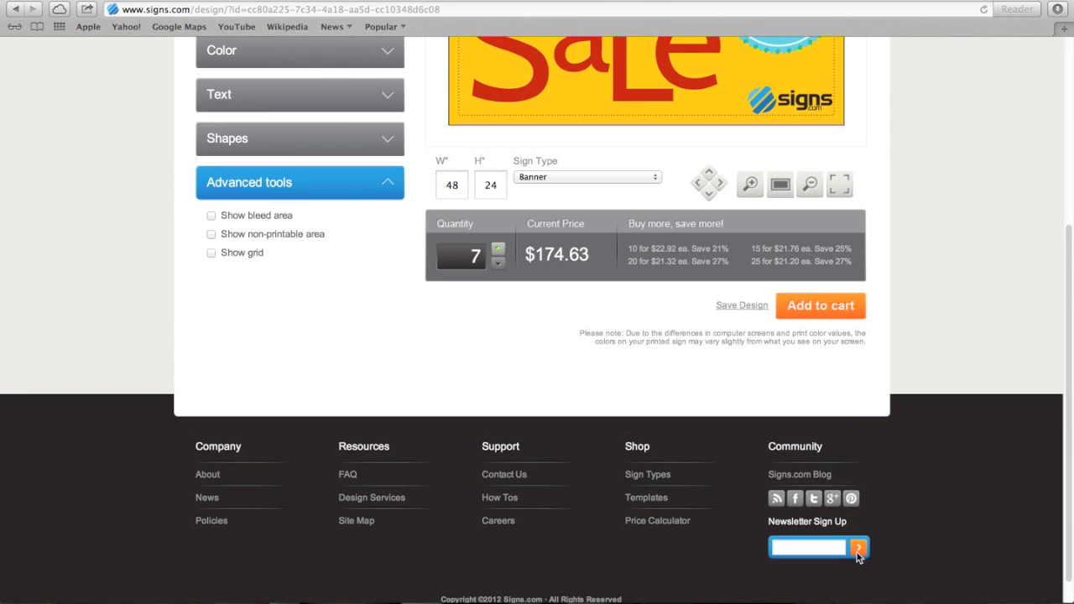
{"action": "left_click", "coordinate": [819, 305]}
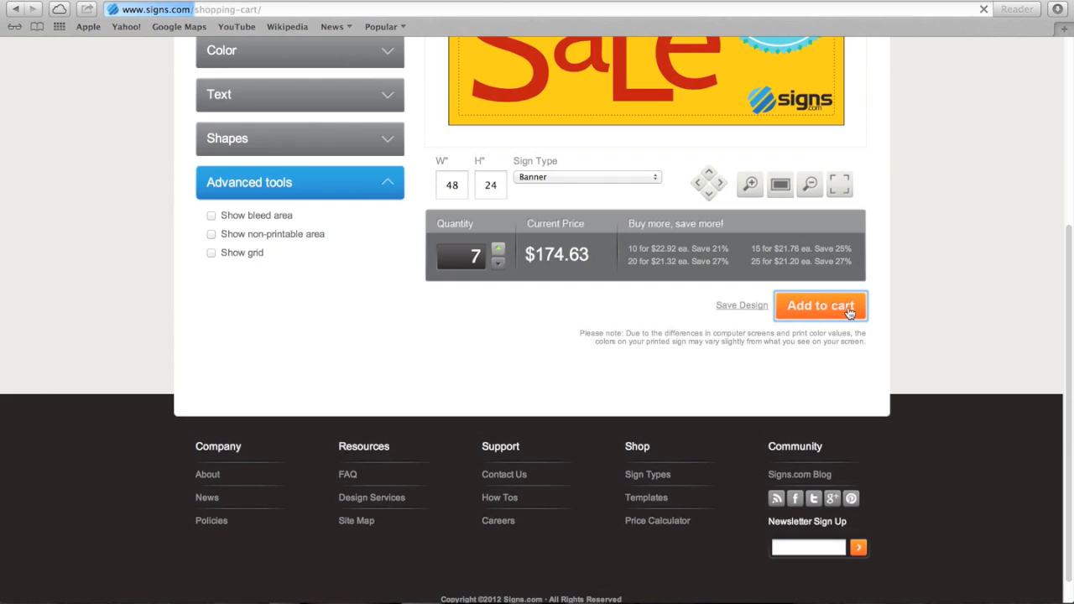
{"action": "left_click", "coordinate": [821, 306]}
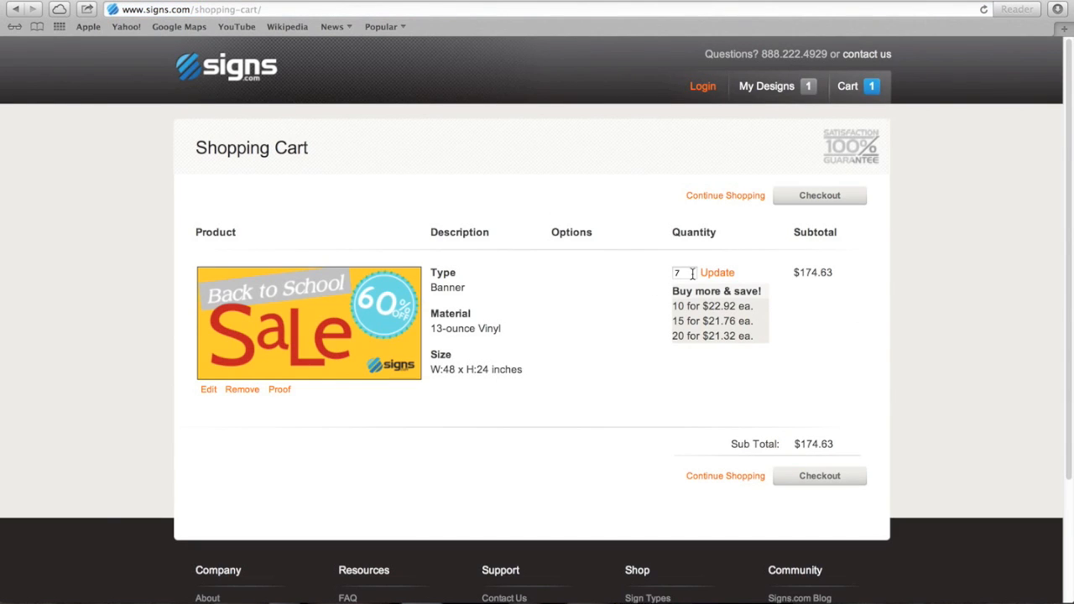
{"action": "mouse_move", "coordinate": [279, 389]}
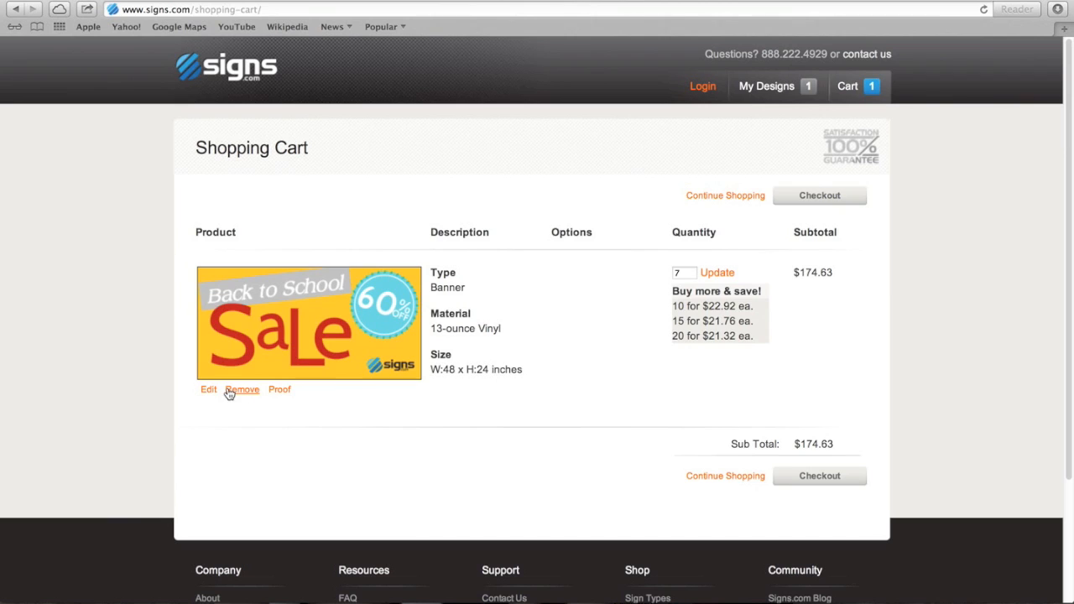
{"action": "mouse_move", "coordinate": [209, 393]}
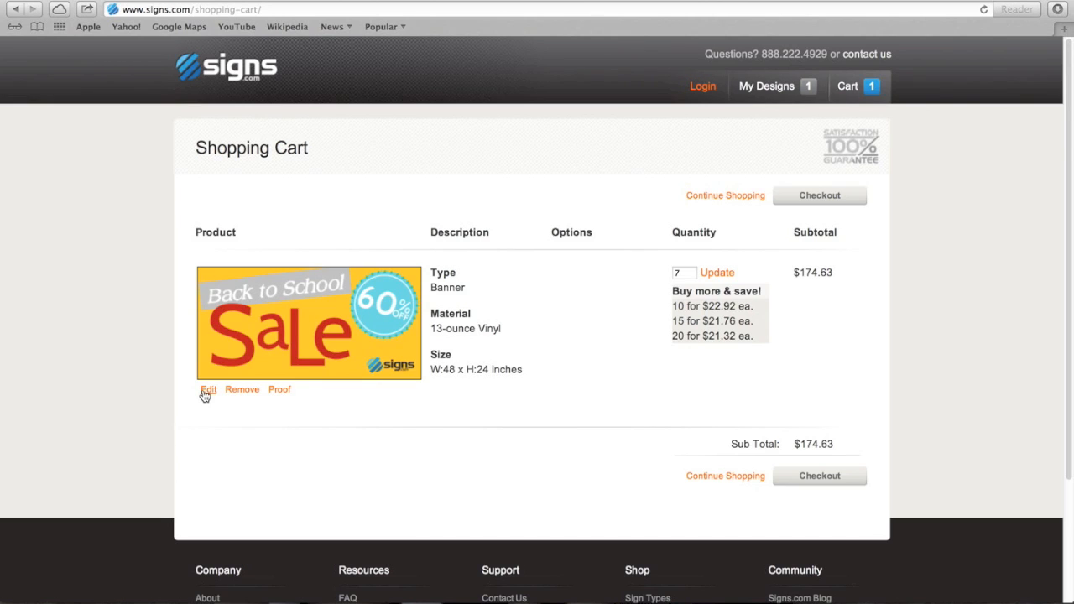
{"action": "mouse_move", "coordinate": [802, 495]}
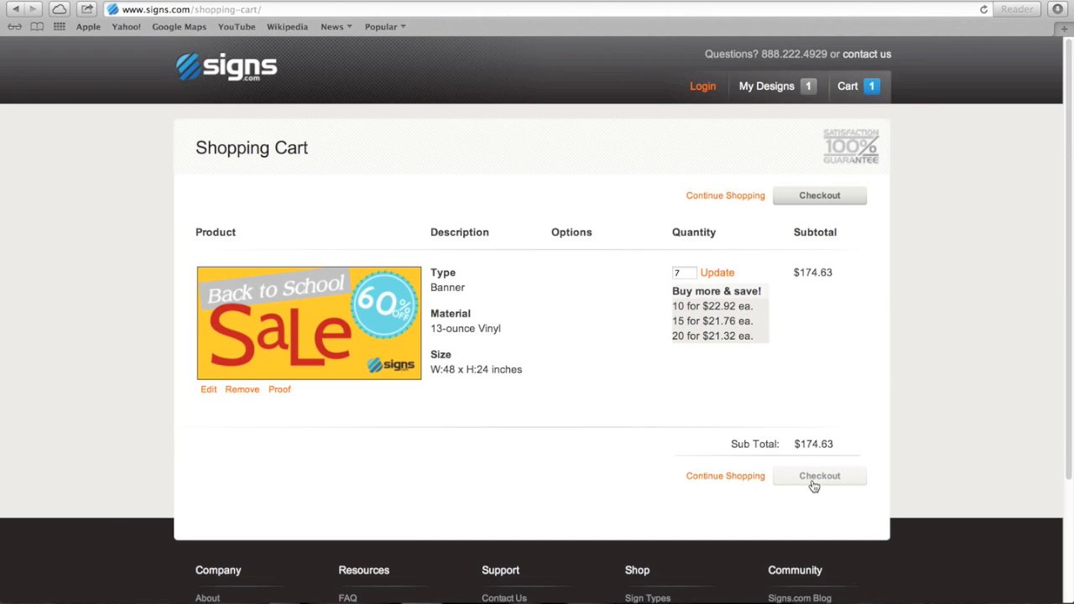
Proceed from the Shopping Cart to checkout's shipping address form
{"action": "left_click", "coordinate": [820, 477]}
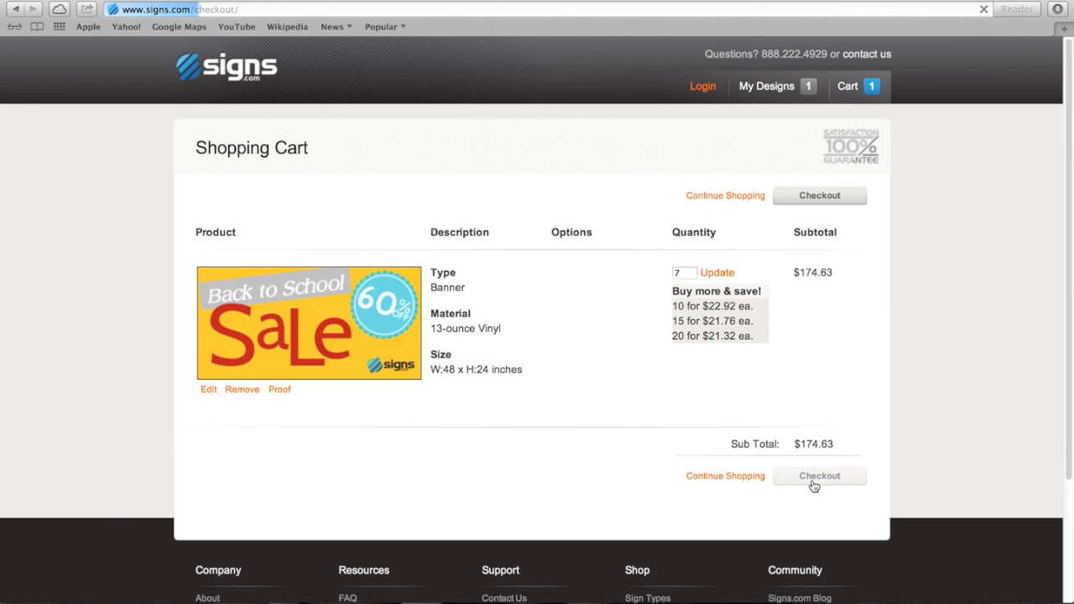
{"action": "left_click", "coordinate": [819, 477]}
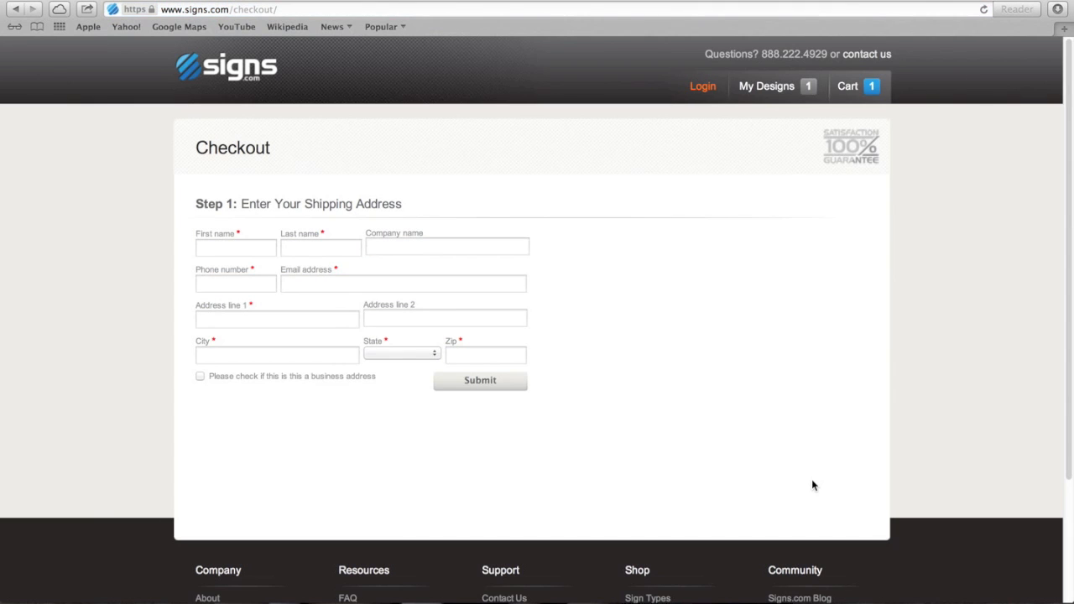